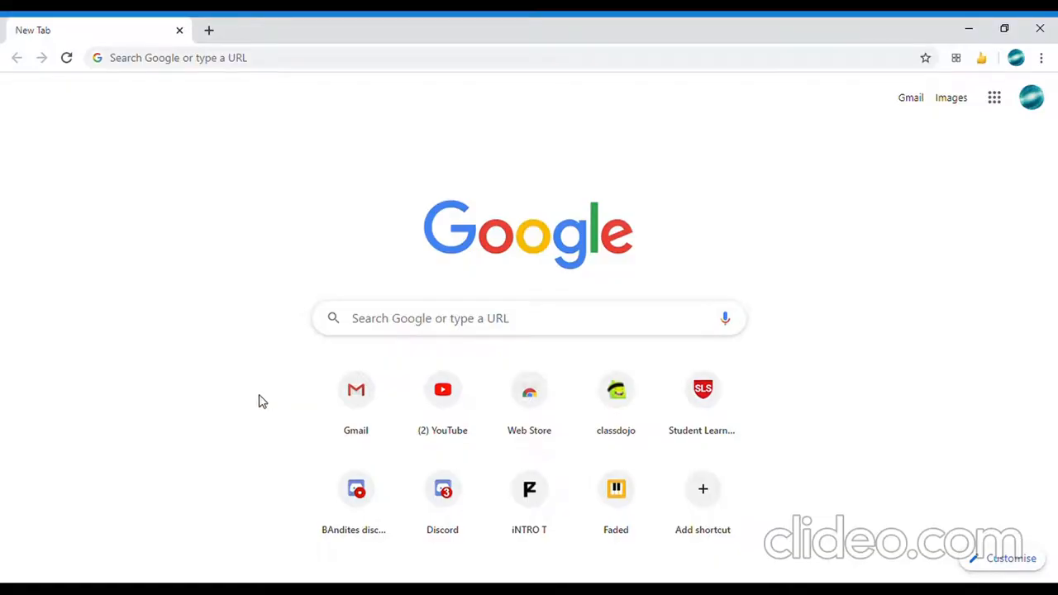
{"action": "mouse_move", "coordinate": [177, 23]}
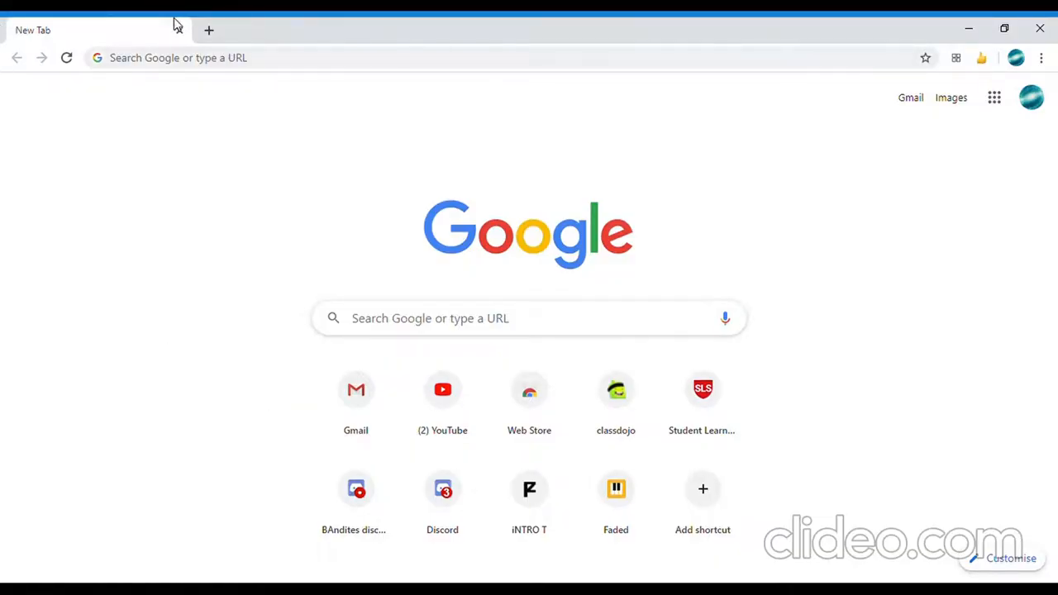
{"action": "mouse_move", "coordinate": [238, 74]}
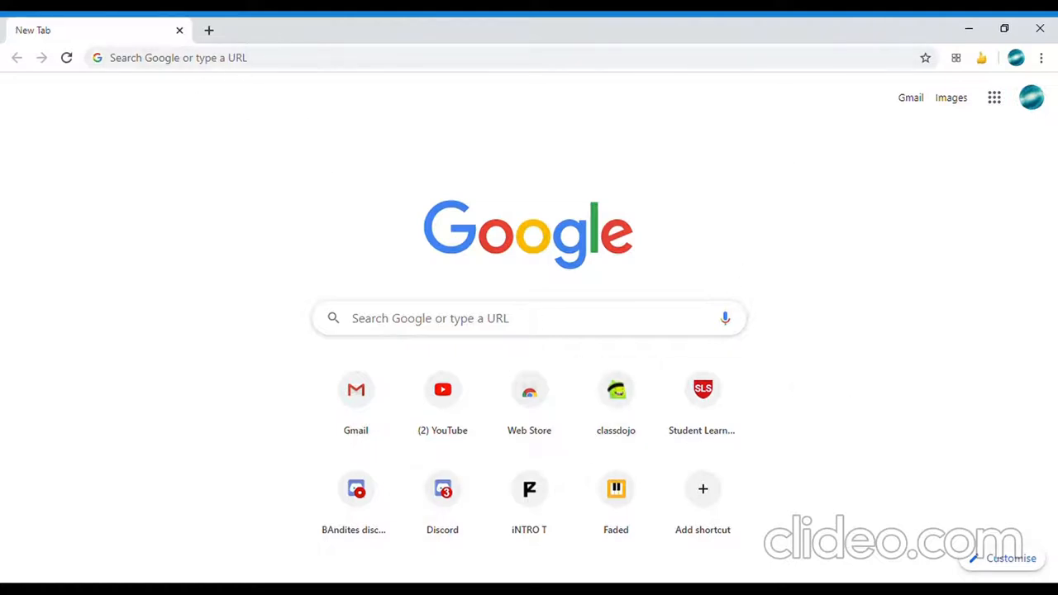
{"action": "mouse_move", "coordinate": [5, 23]}
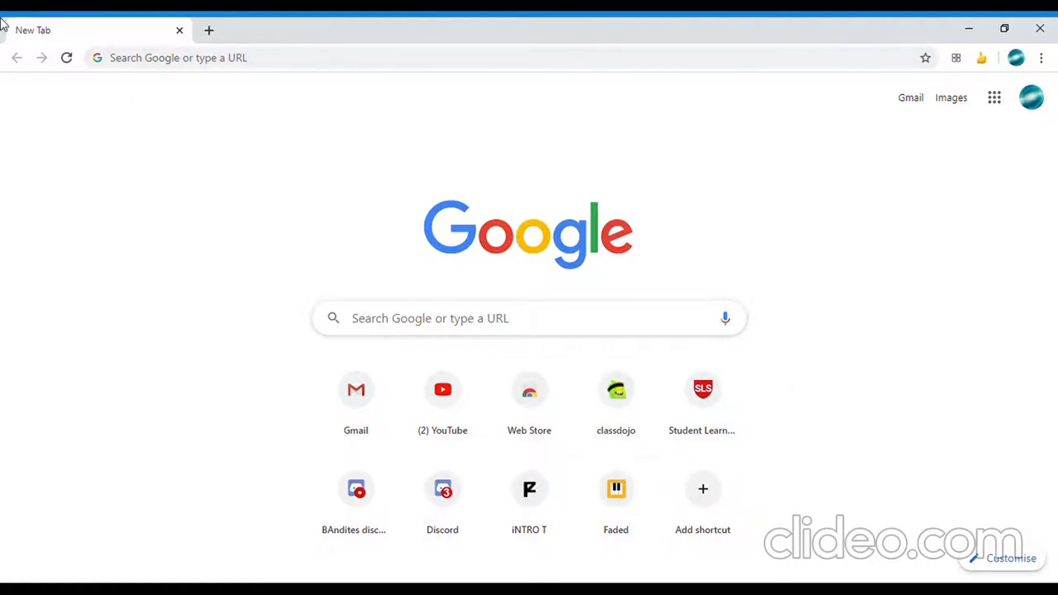
{"action": "mouse_move", "coordinate": [602, 564]}
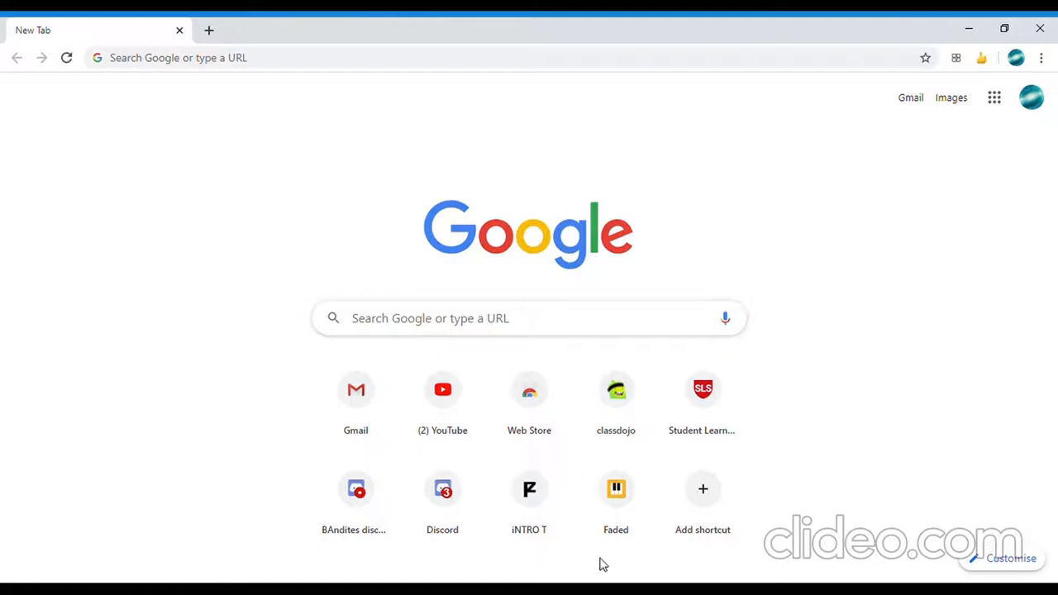
{"action": "mouse_move", "coordinate": [222, 55]}
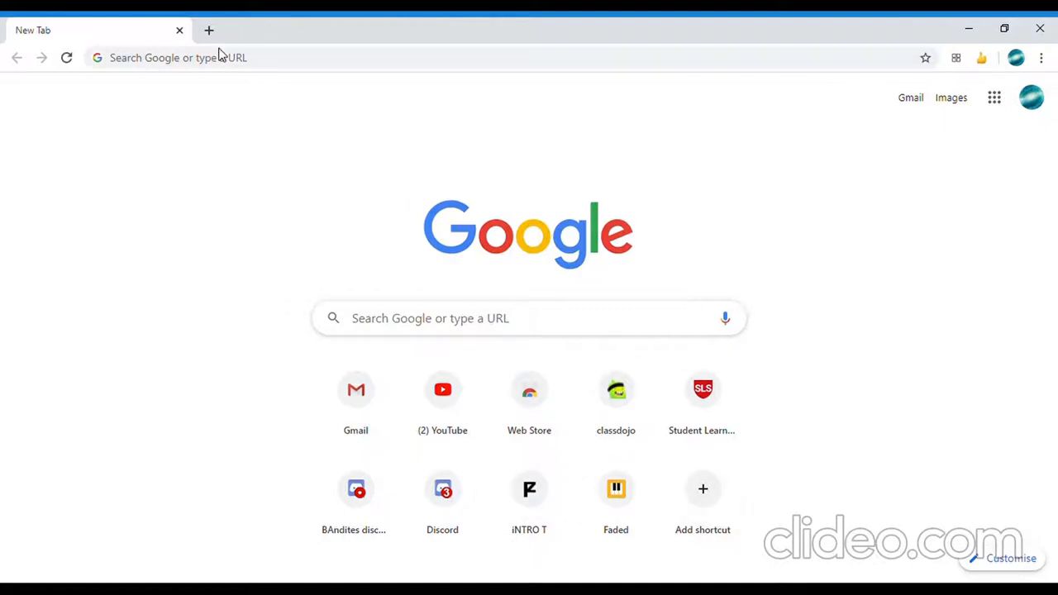
{"action": "mouse_move", "coordinate": [660, 509]}
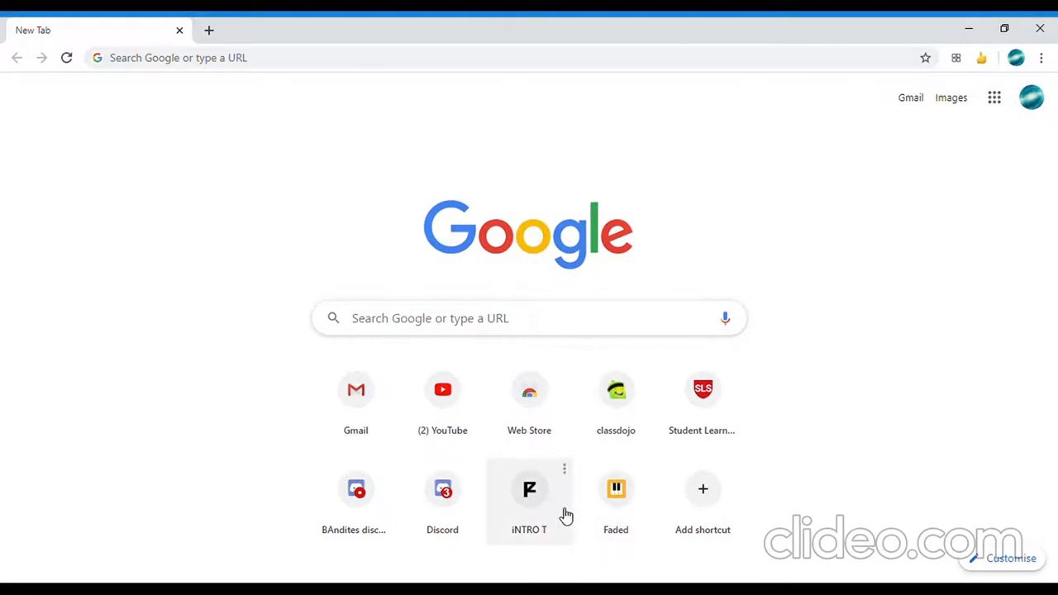
{"action": "mouse_move", "coordinate": [1027, 437]}
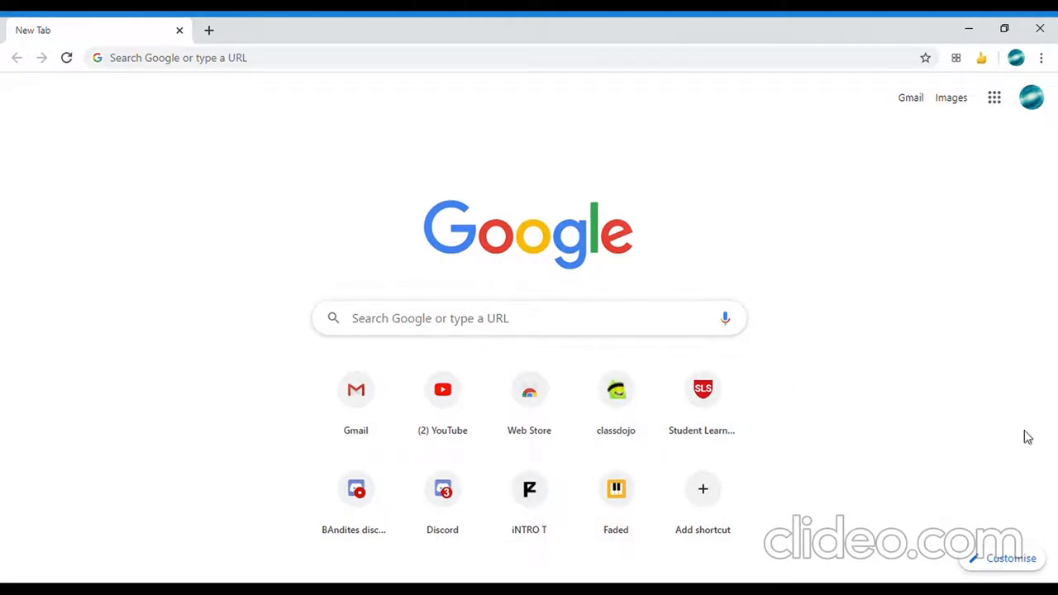
Load the reference 'Faded' song and start a new browser tab for a blank Song Maker song.
{"action": "left_click", "coordinate": [616, 489]}
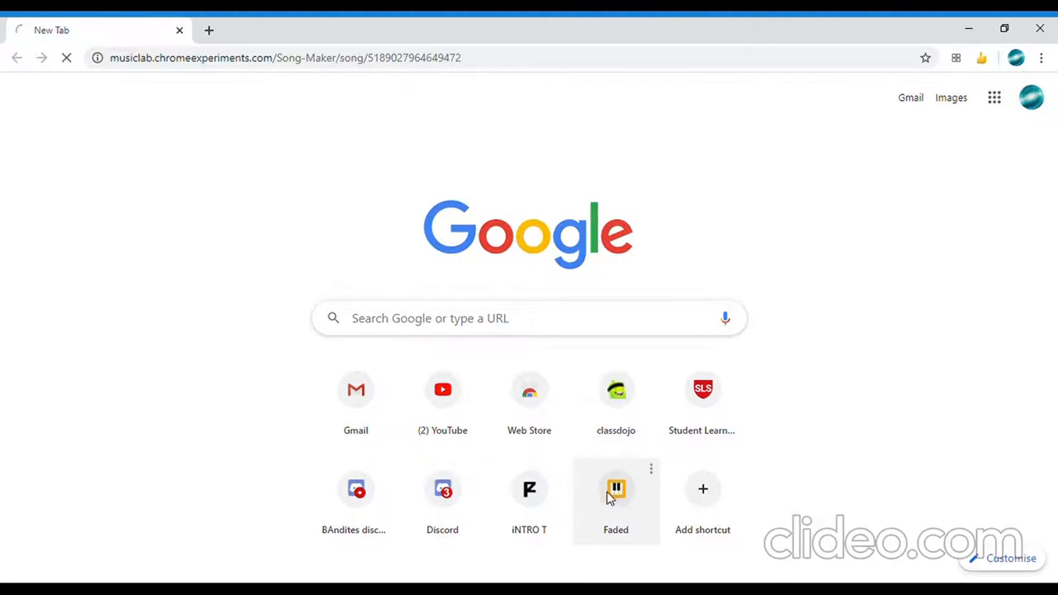
{"action": "left_click", "coordinate": [615, 488]}
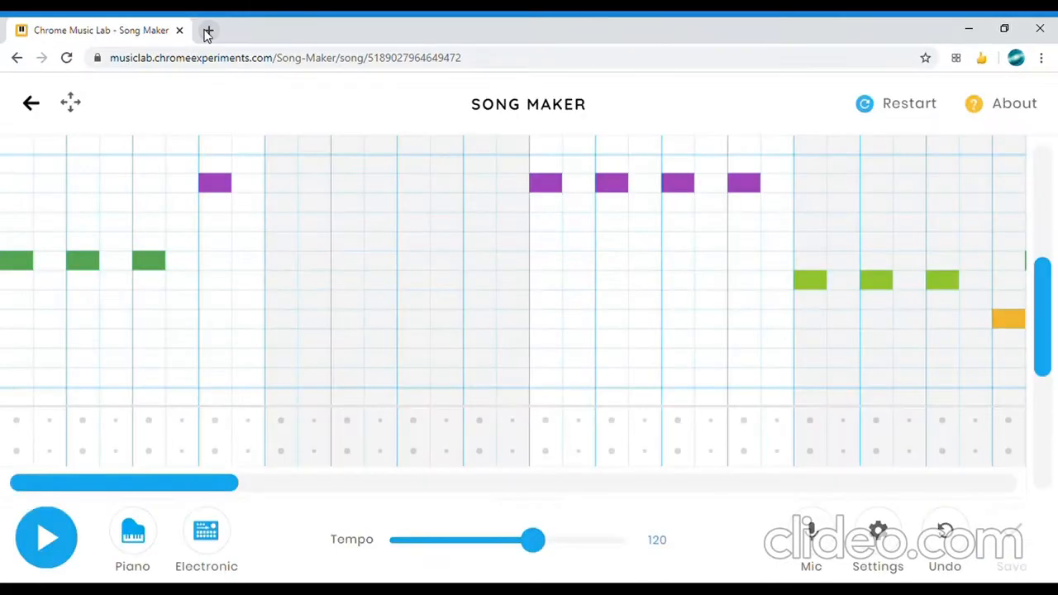
{"action": "left_click", "coordinate": [208, 31]}
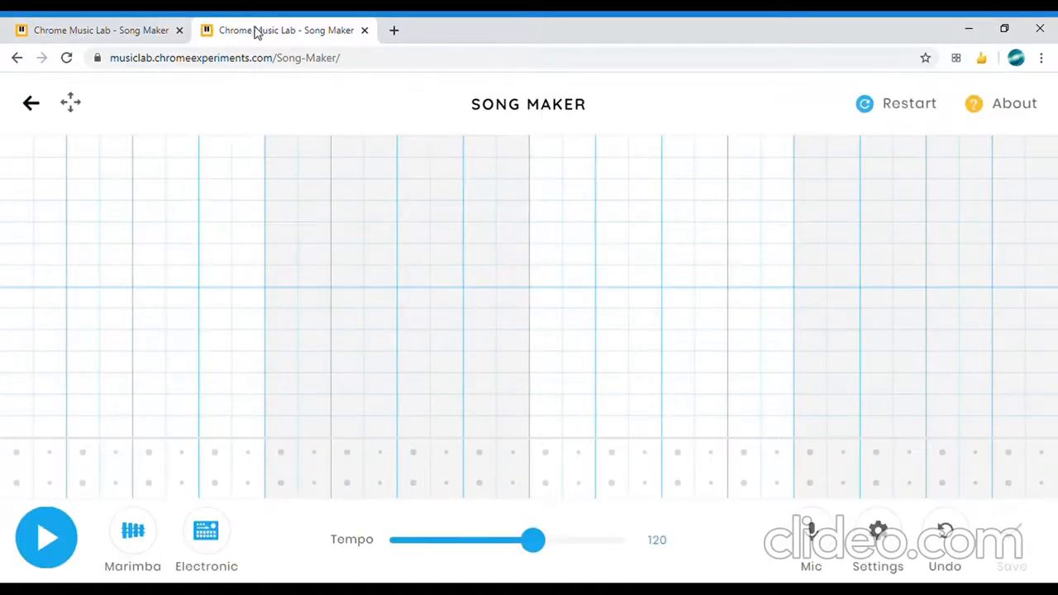
{"action": "mouse_move", "coordinate": [245, 90]}
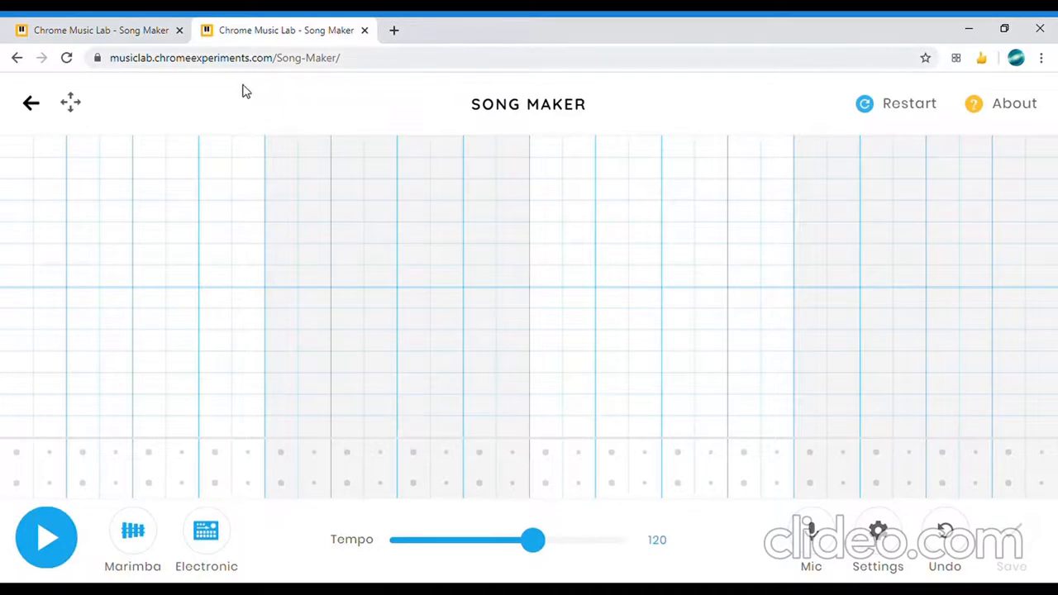
{"action": "mouse_move", "coordinate": [698, 205]}
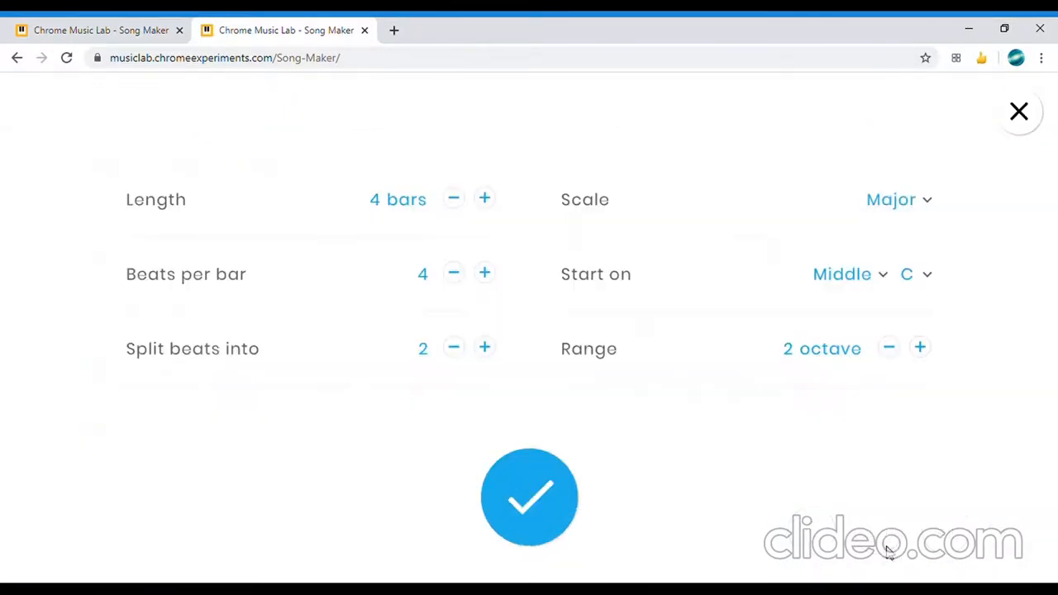
Set the new song to 16 bars, Chromatic scale and a 3-octave range.
{"action": "double_click", "coordinate": [374, 199]}
{"action": "type", "text": "16"}
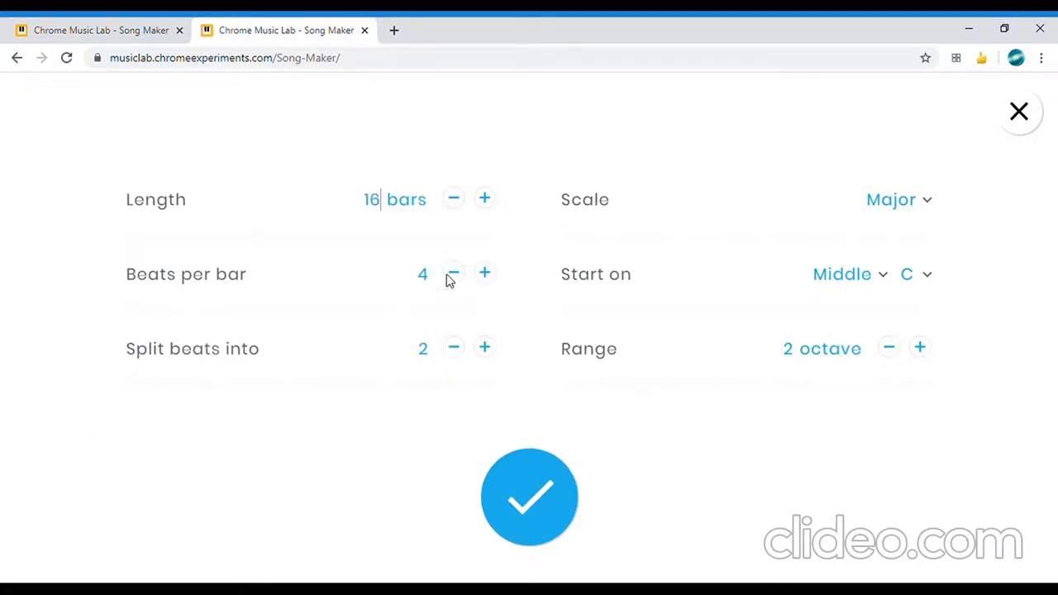
{"action": "mouse_move", "coordinate": [360, 229]}
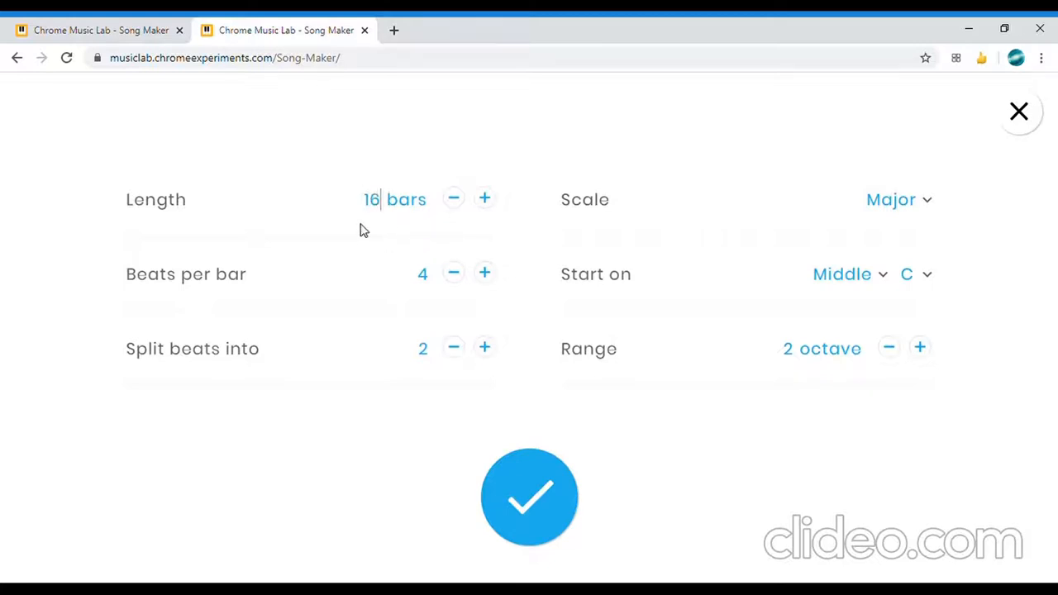
{"action": "mouse_move", "coordinate": [810, 144]}
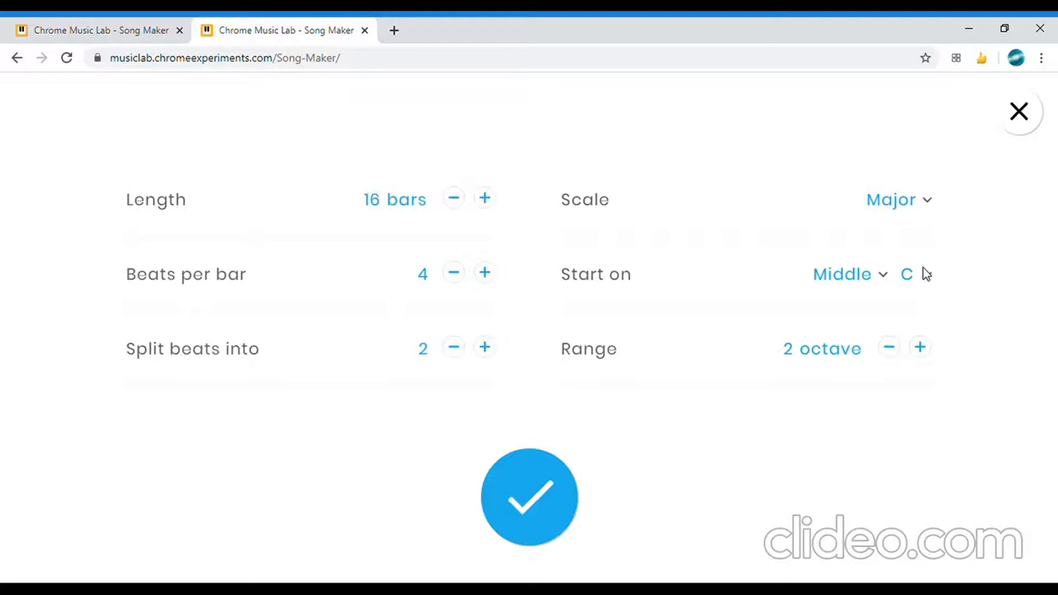
{"action": "left_click", "coordinate": [898, 199]}
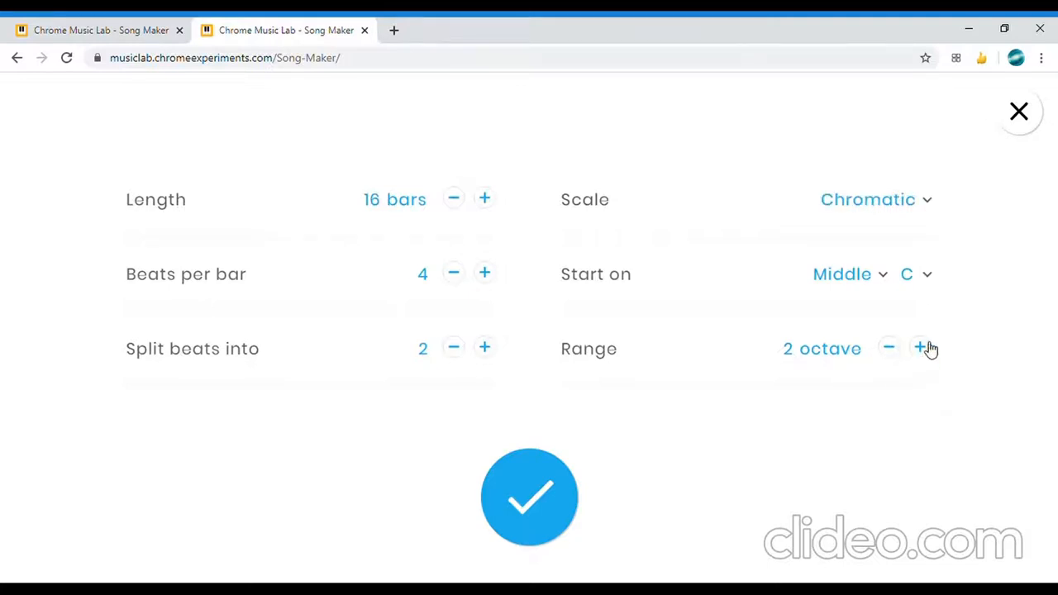
{"action": "left_click", "coordinate": [919, 348]}
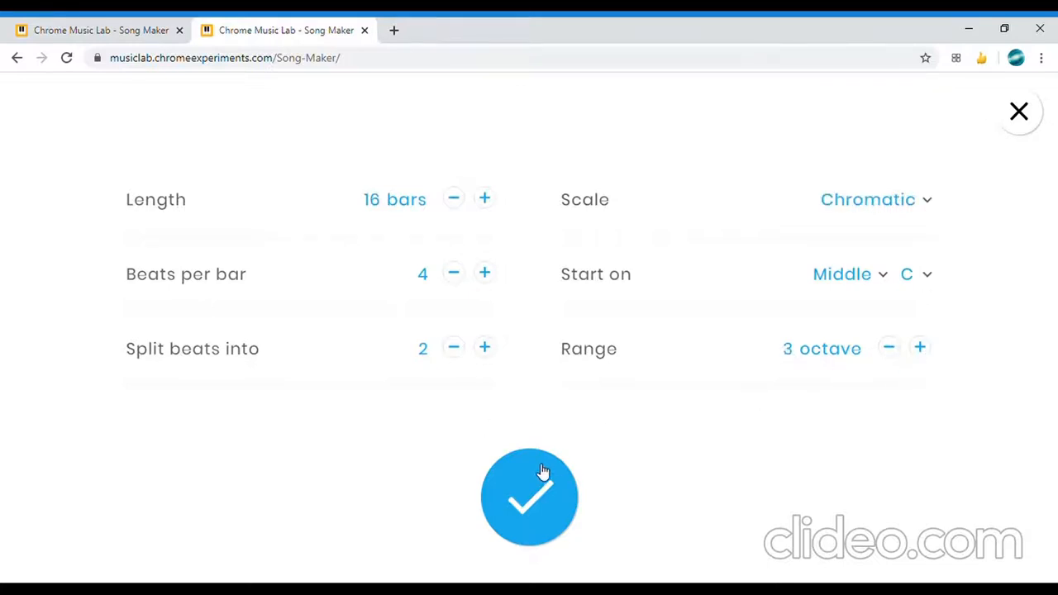
Apply the settings, place green notes in bar one and preview them briefly.
{"action": "left_click", "coordinate": [528, 495]}
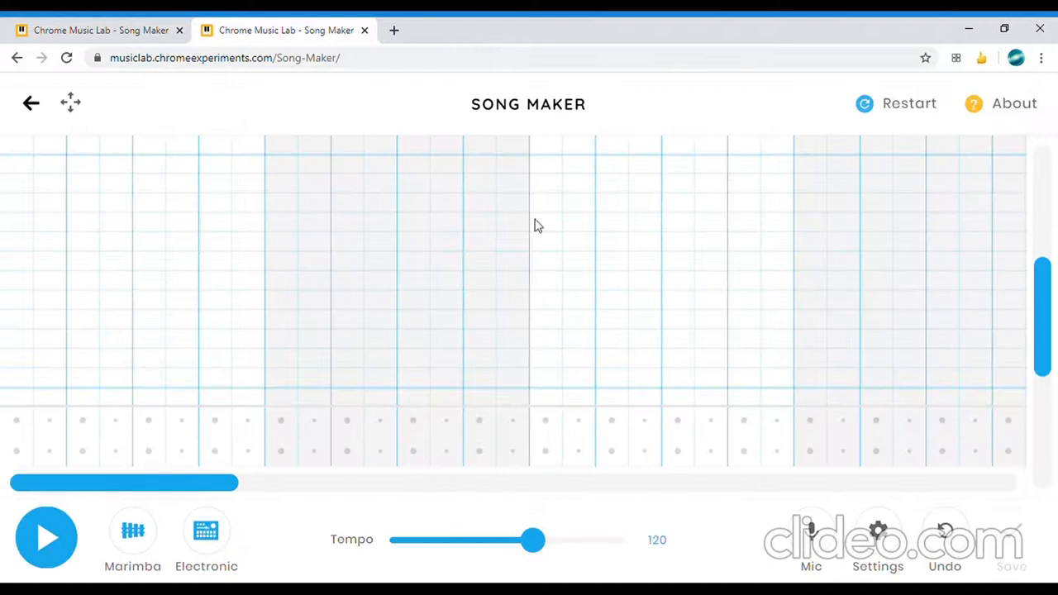
{"action": "mouse_move", "coordinate": [14, 267]}
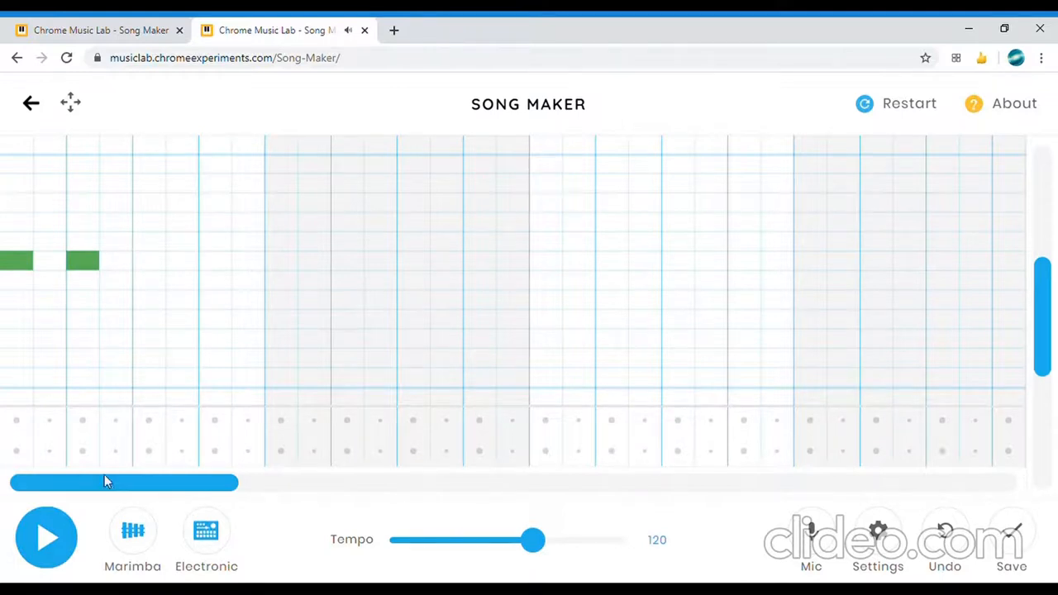
{"action": "left_click", "coordinate": [132, 530]}
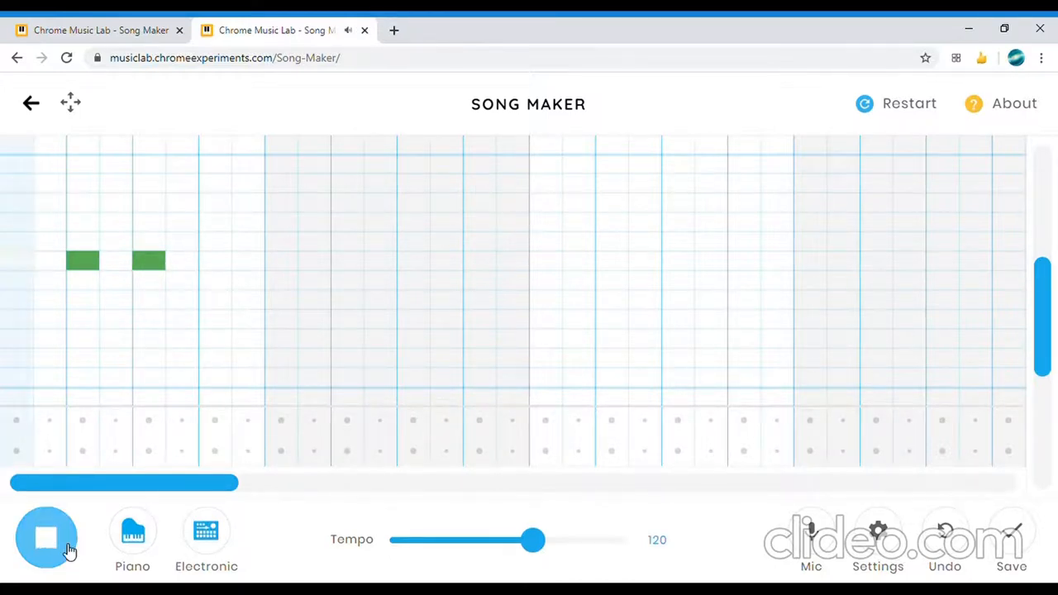
{"action": "left_click", "coordinate": [46, 537]}
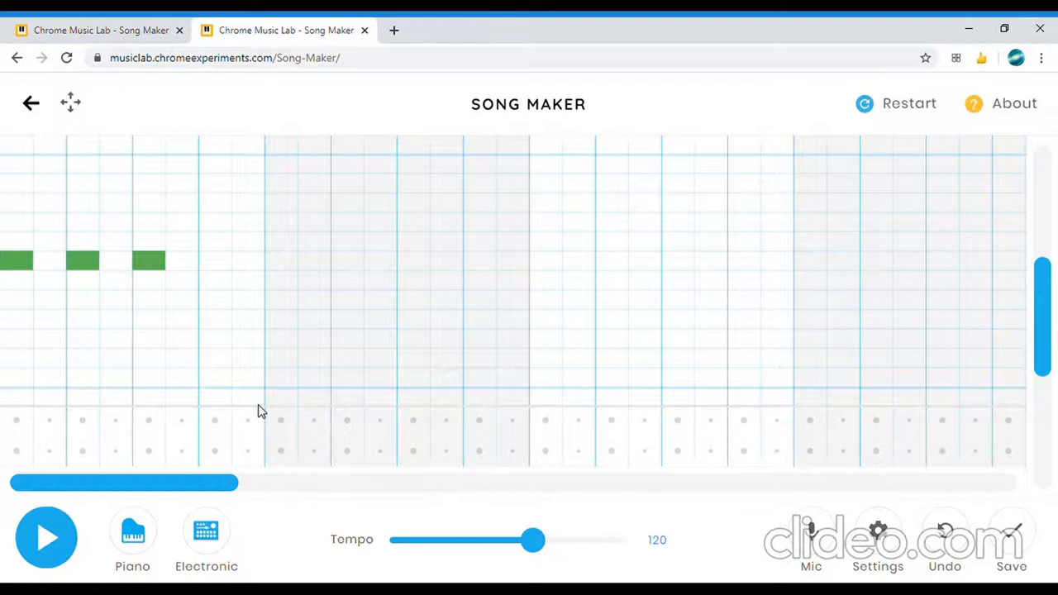
{"action": "mouse_move", "coordinate": [437, 293]}
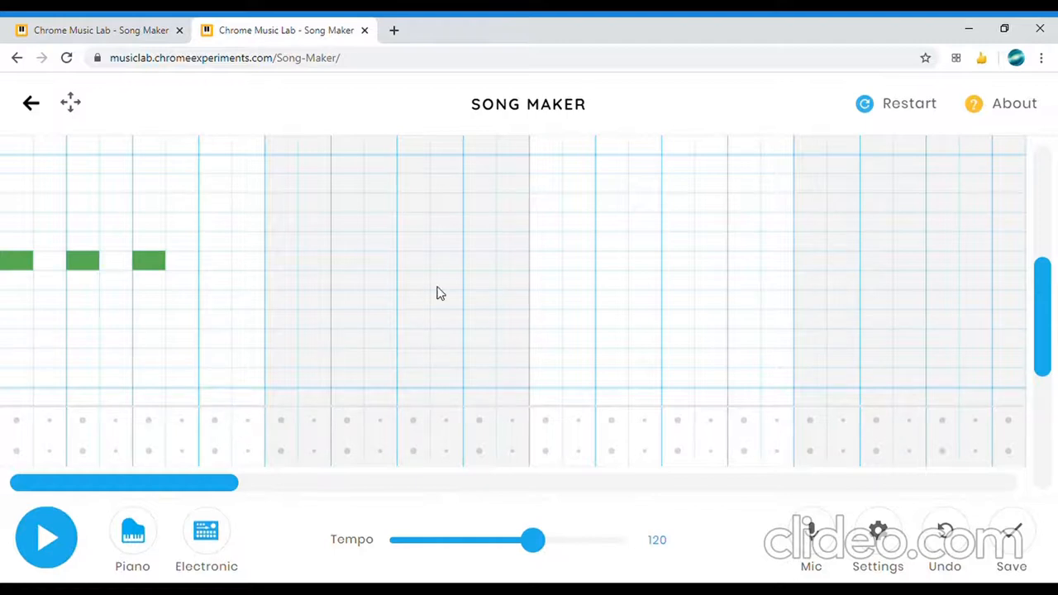
{"action": "mouse_move", "coordinate": [221, 178]}
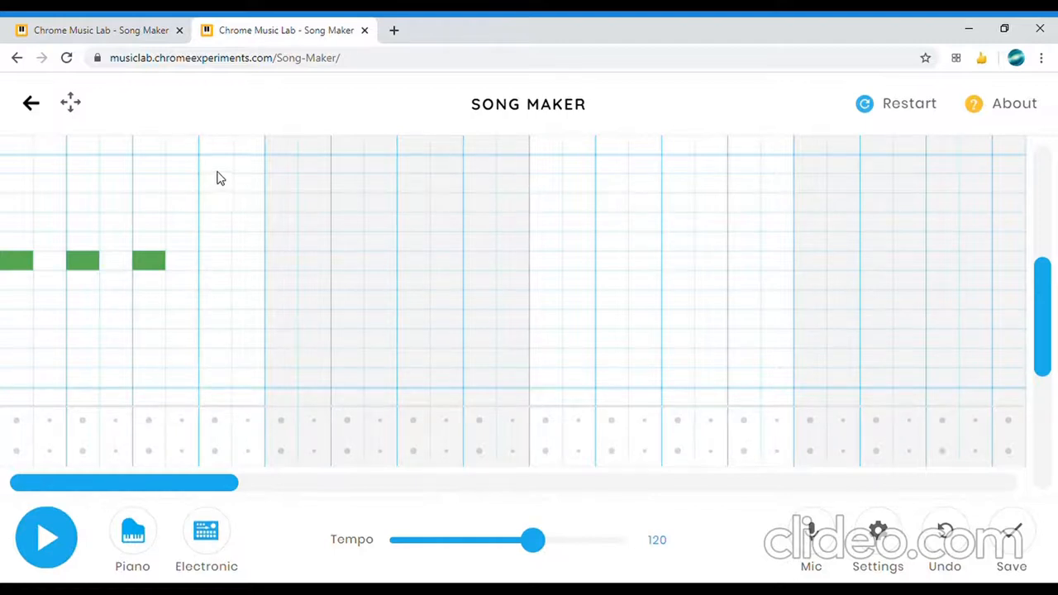
After checking the reference, add the yellow, red and purple notes and play the melody.
{"action": "left_click", "coordinate": [214, 261]}
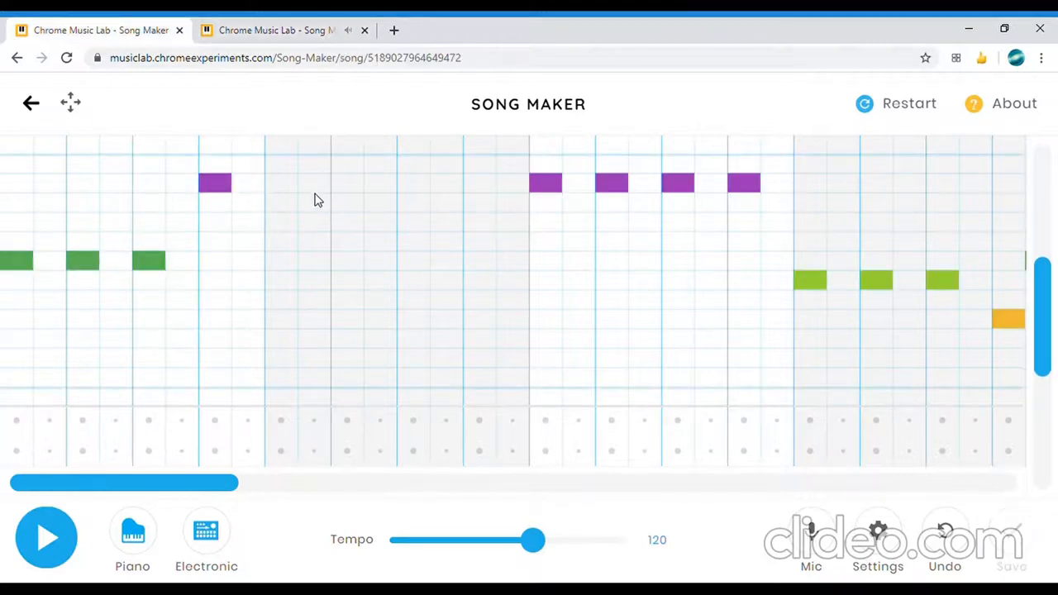
{"action": "left_click", "coordinate": [894, 102]}
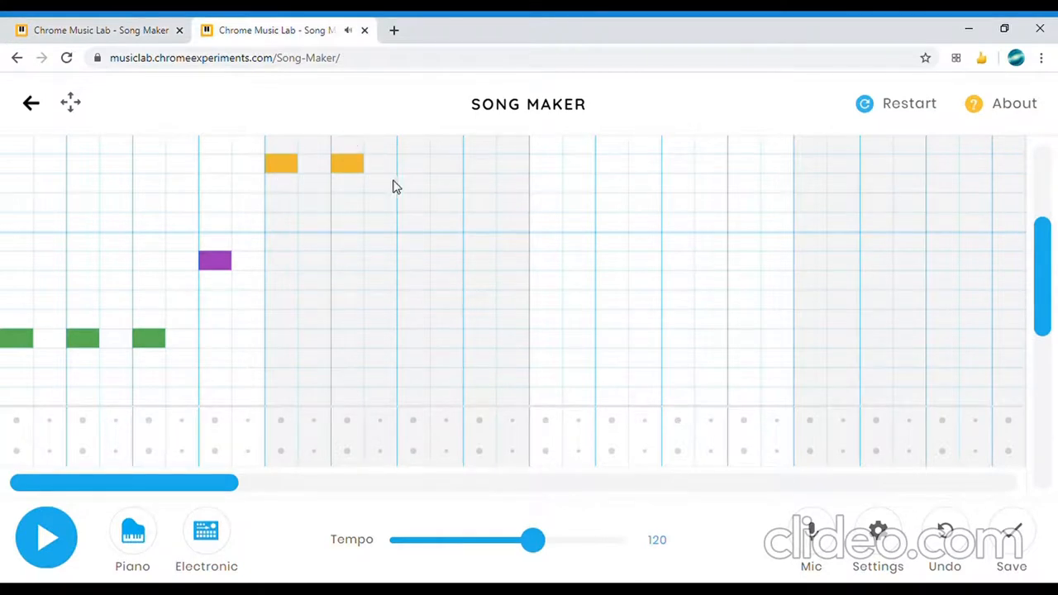
{"action": "left_click", "coordinate": [413, 162]}
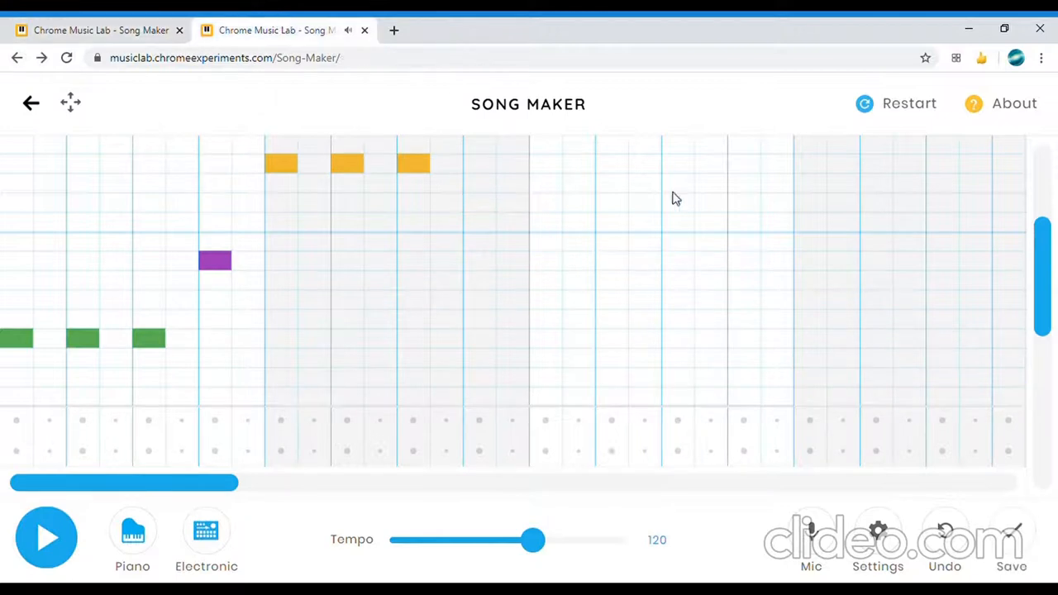
{"action": "left_click", "coordinate": [480, 203]}
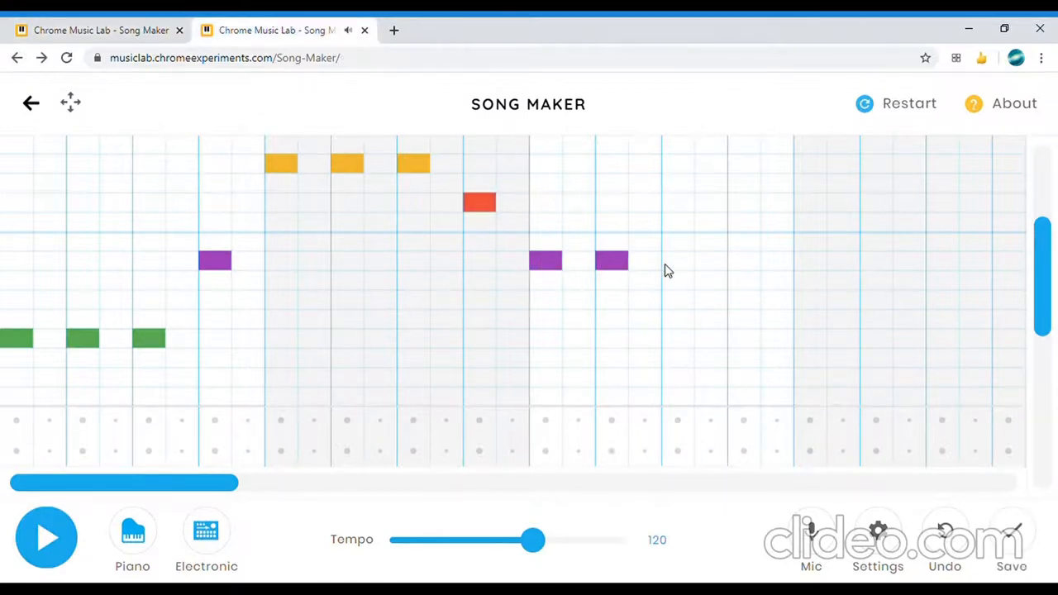
{"action": "left_click", "coordinate": [677, 260]}
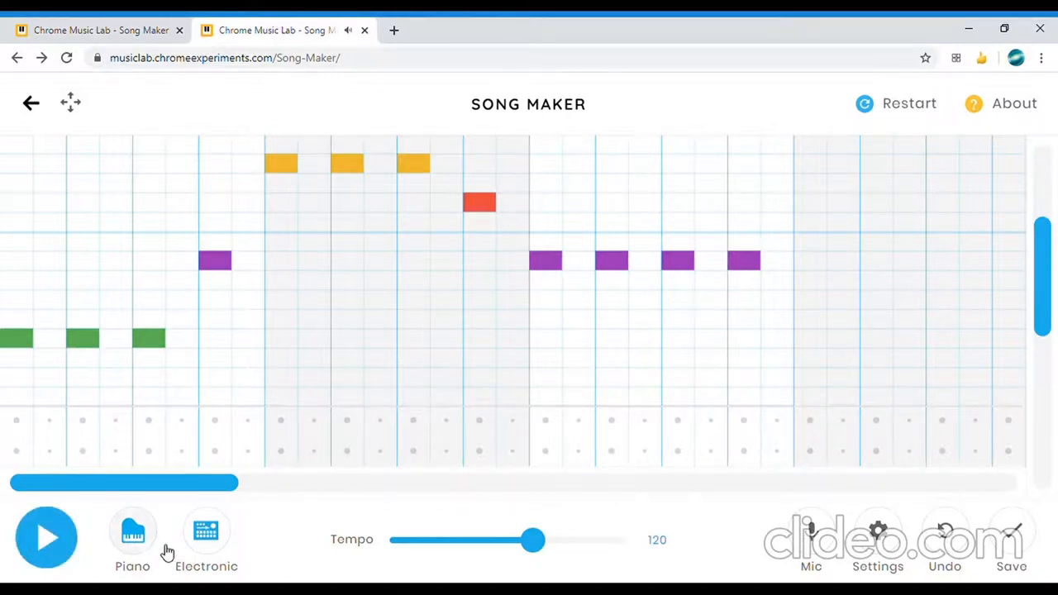
{"action": "left_click", "coordinate": [46, 538]}
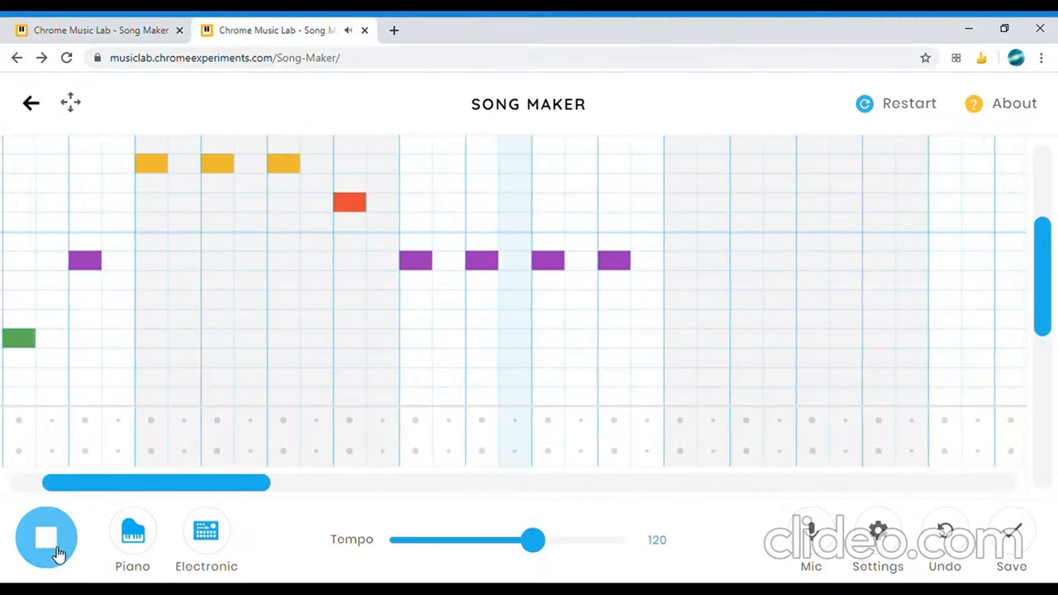
Drag the tempo slider to 114, replay the melody and stop it.
{"action": "left_click", "coordinate": [46, 538]}
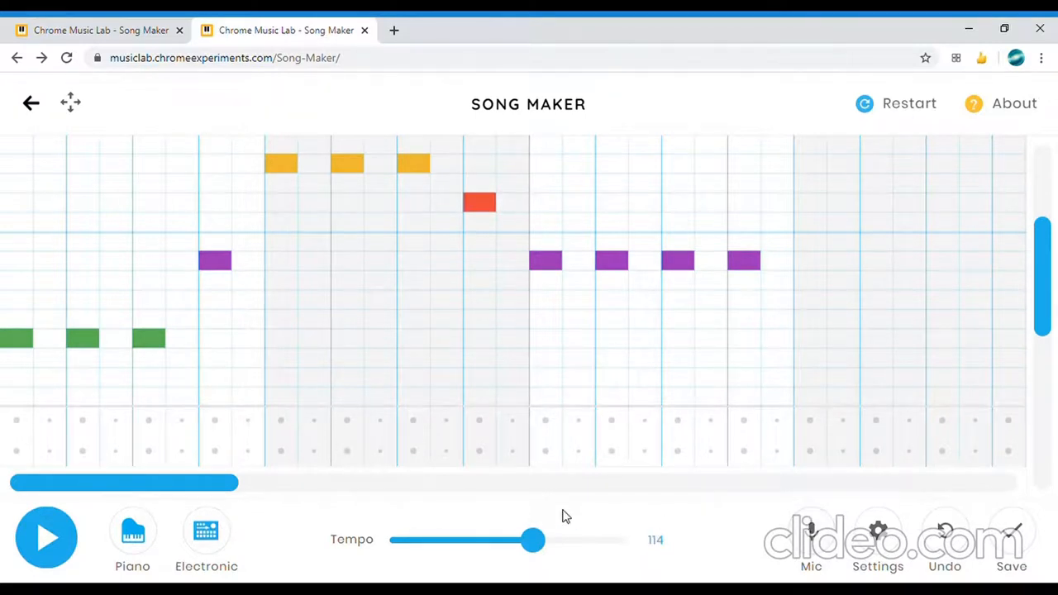
{"action": "left_click_drag", "start_coordinate": [533, 540], "coordinate": [603, 539]}
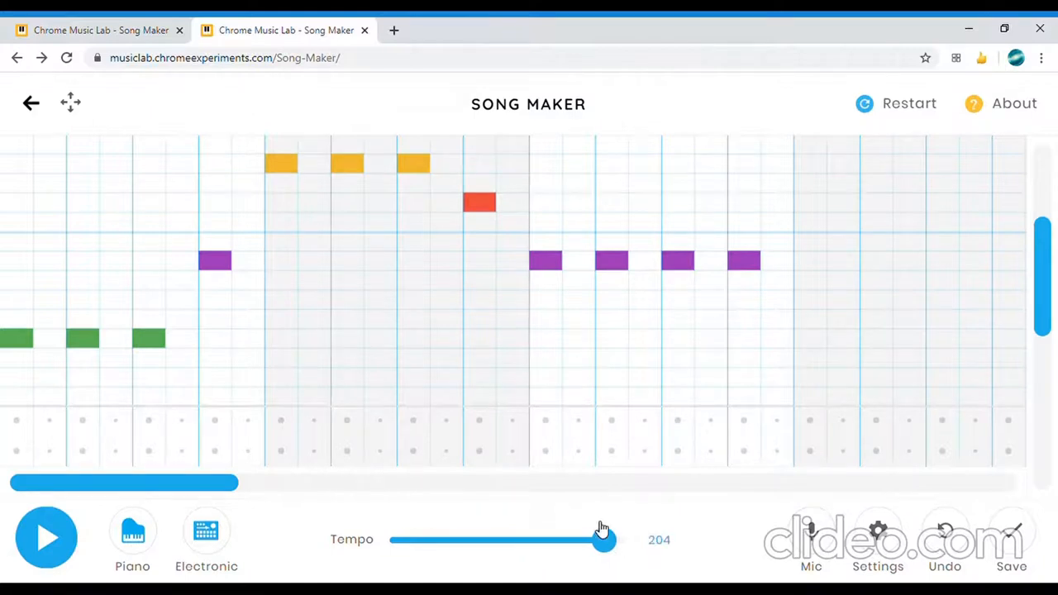
{"action": "mouse_move", "coordinate": [655, 551]}
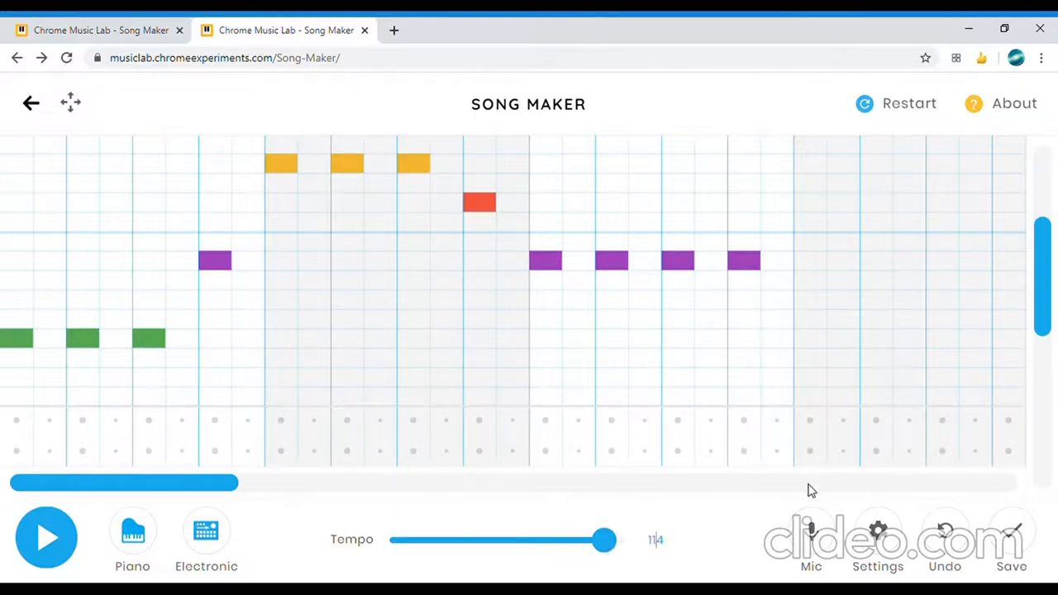
{"action": "left_click_drag", "start_coordinate": [605, 538], "coordinate": [526, 538]}
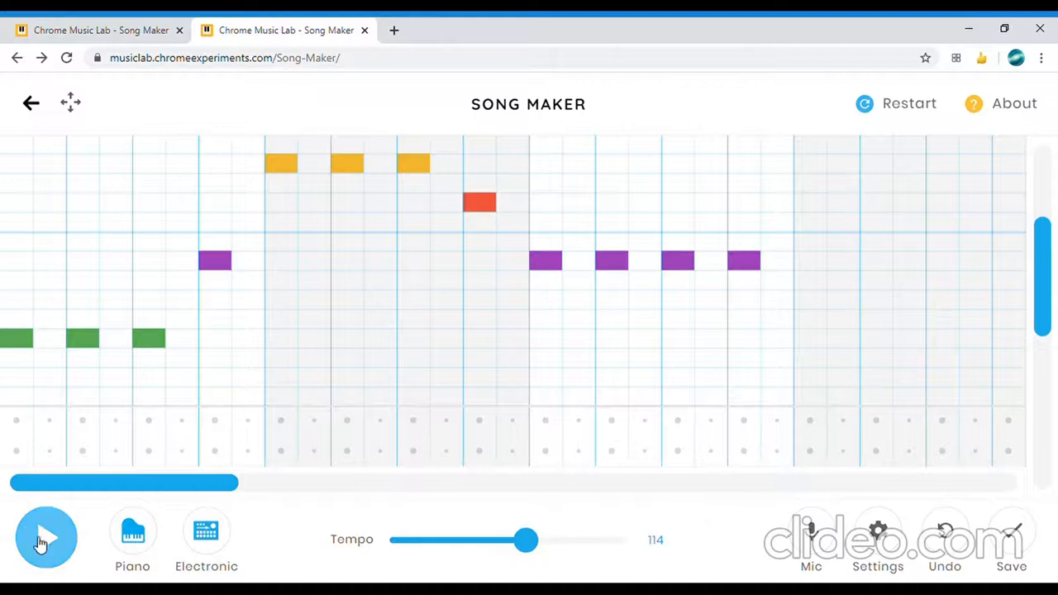
{"action": "left_click", "coordinate": [46, 537]}
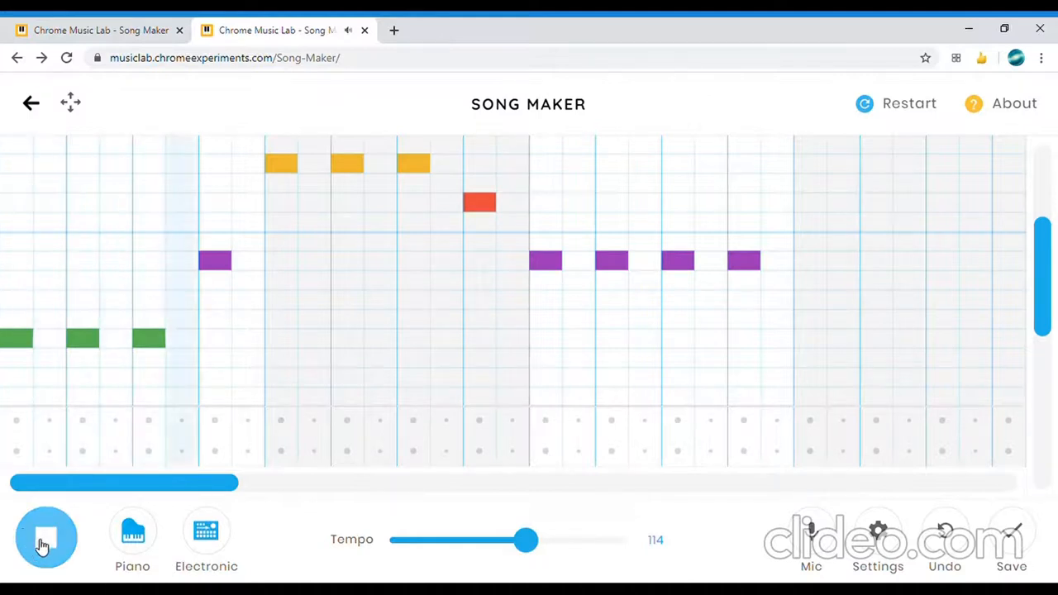
{"action": "left_click", "coordinate": [47, 537]}
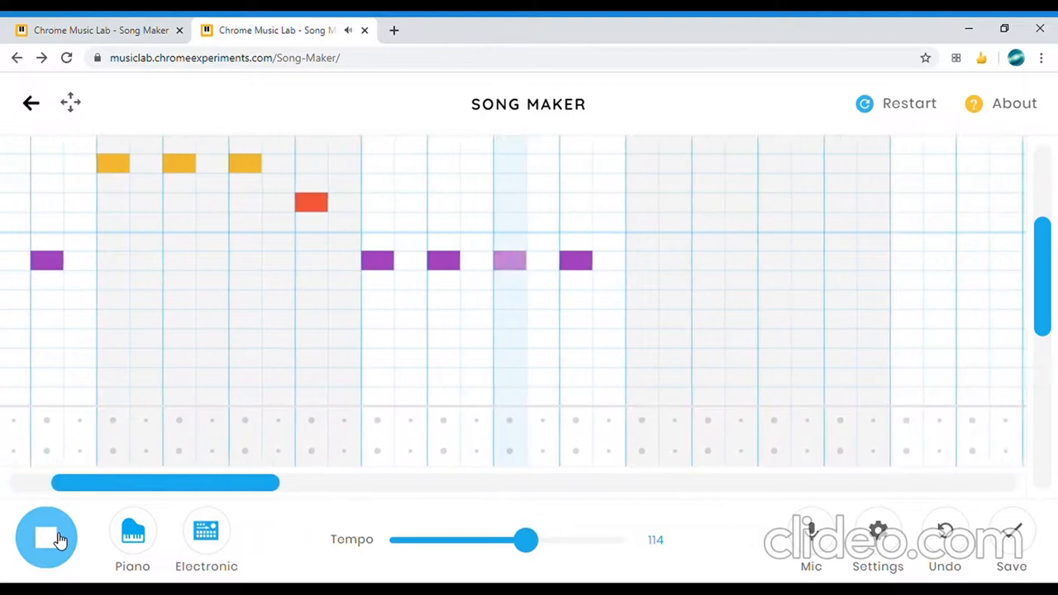
{"action": "left_click", "coordinate": [46, 538]}
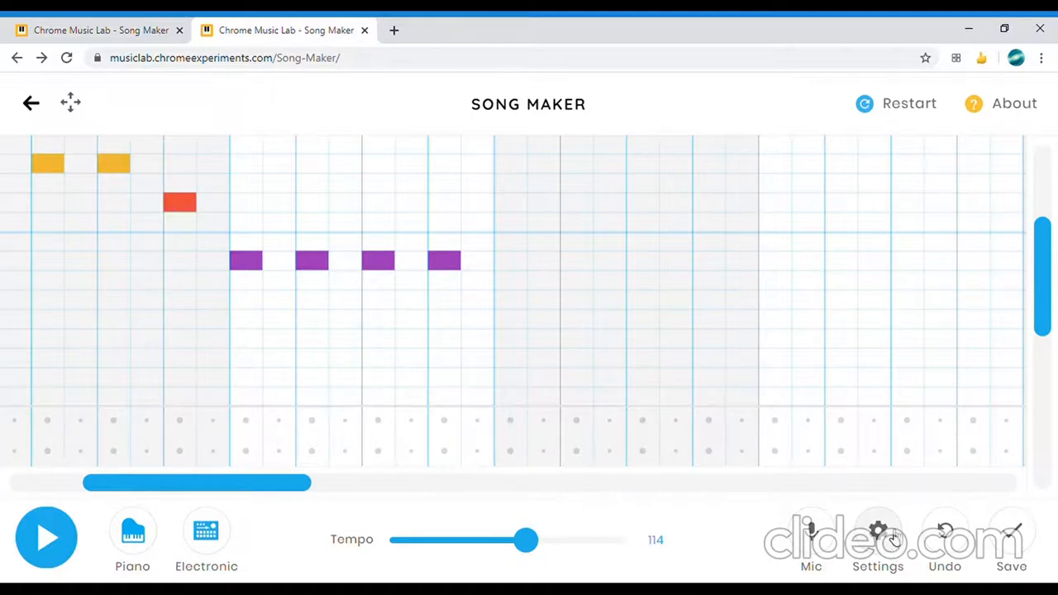
In Settings try the Major scale, return to Chromatic and review the Split beats value.
{"action": "left_click", "coordinate": [877, 533]}
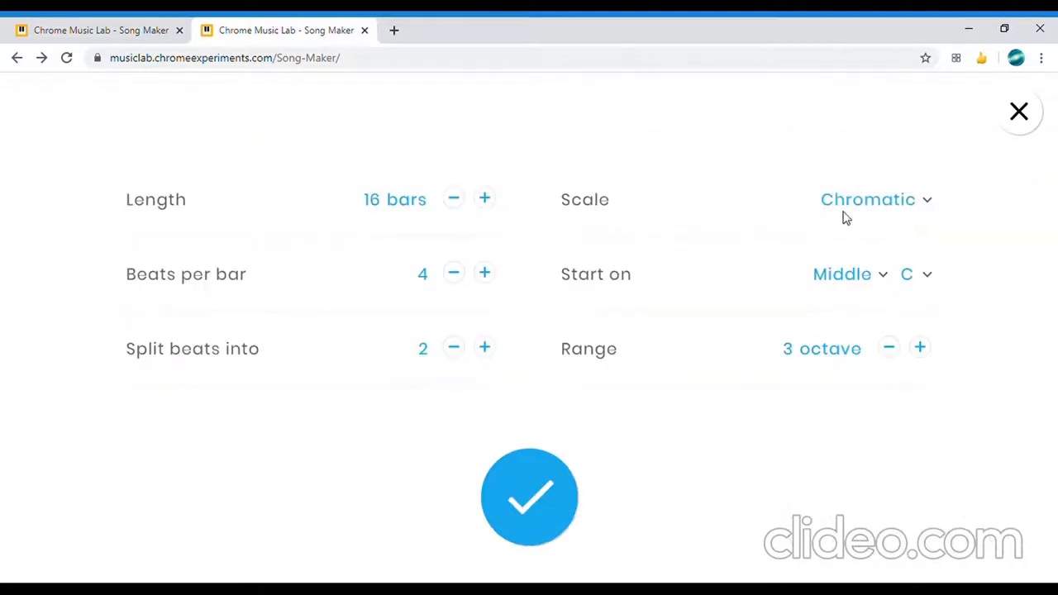
{"action": "mouse_move", "coordinate": [366, 252]}
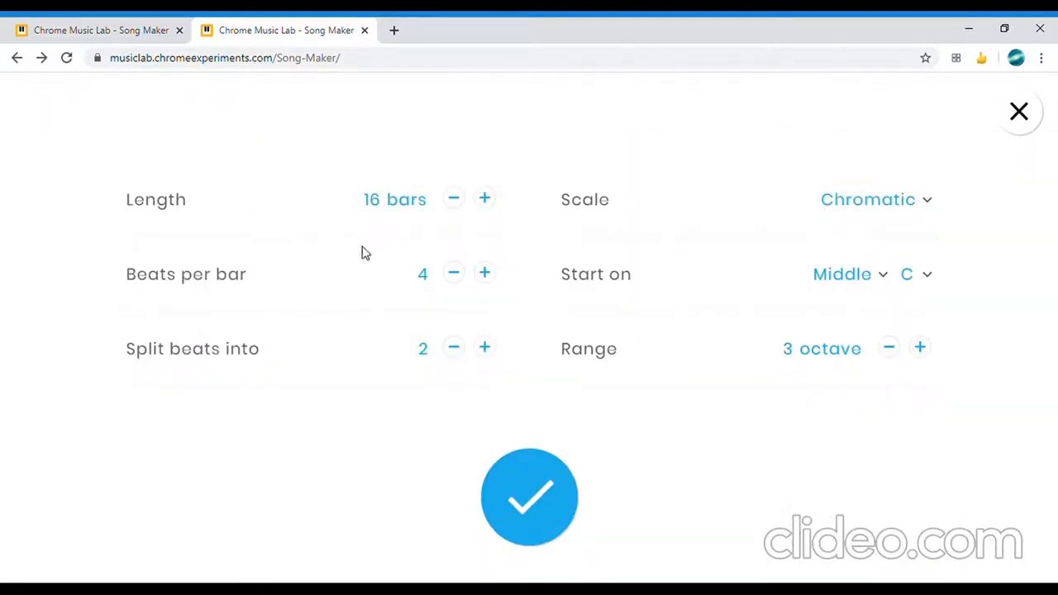
{"action": "mouse_move", "coordinate": [520, 248]}
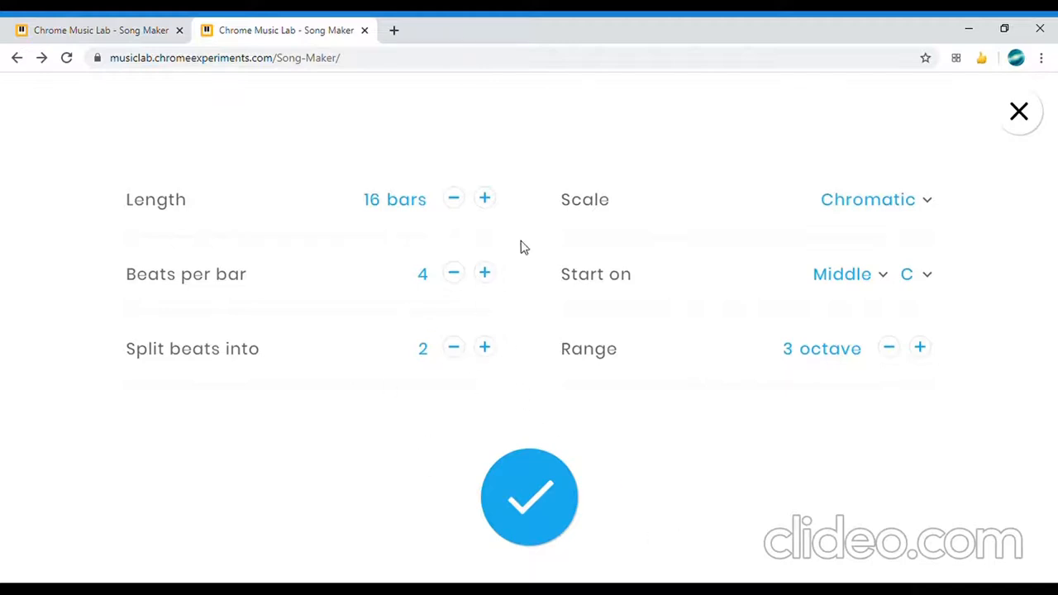
{"action": "mouse_move", "coordinate": [986, 227]}
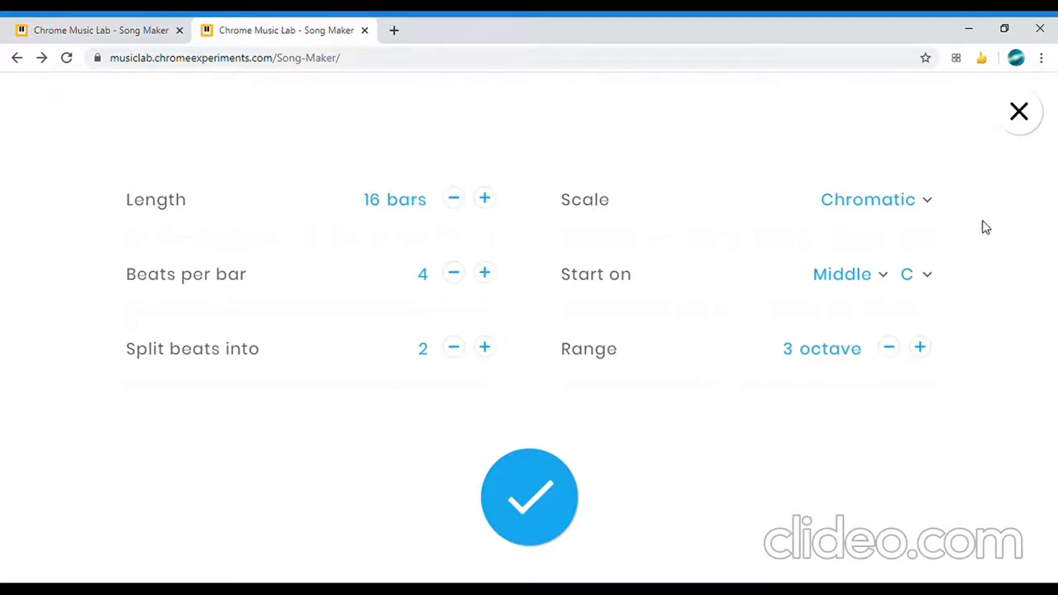
{"action": "mouse_move", "coordinate": [968, 302]}
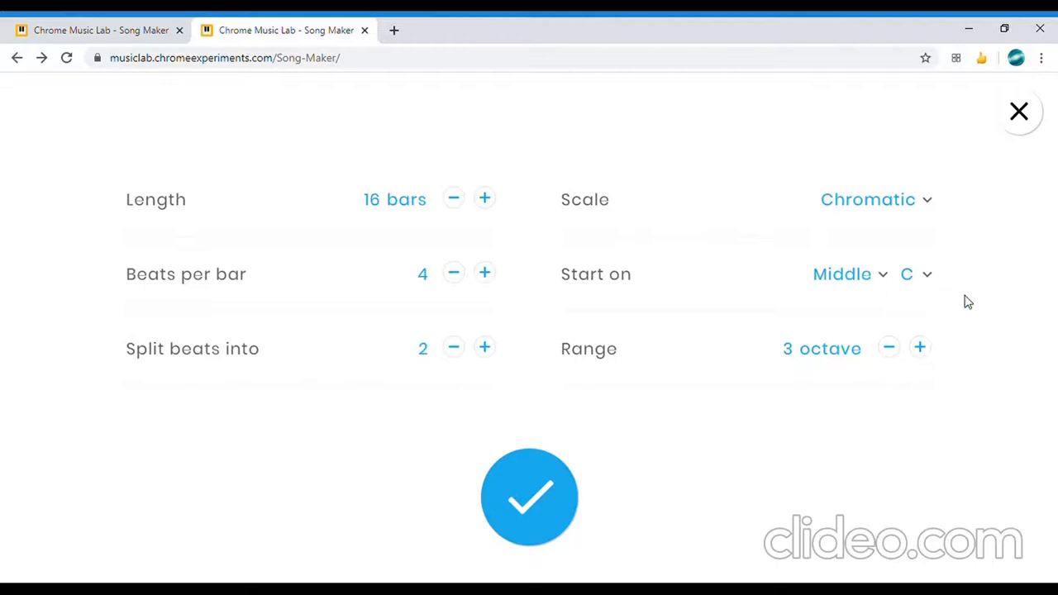
{"action": "mouse_move", "coordinate": [716, 343]}
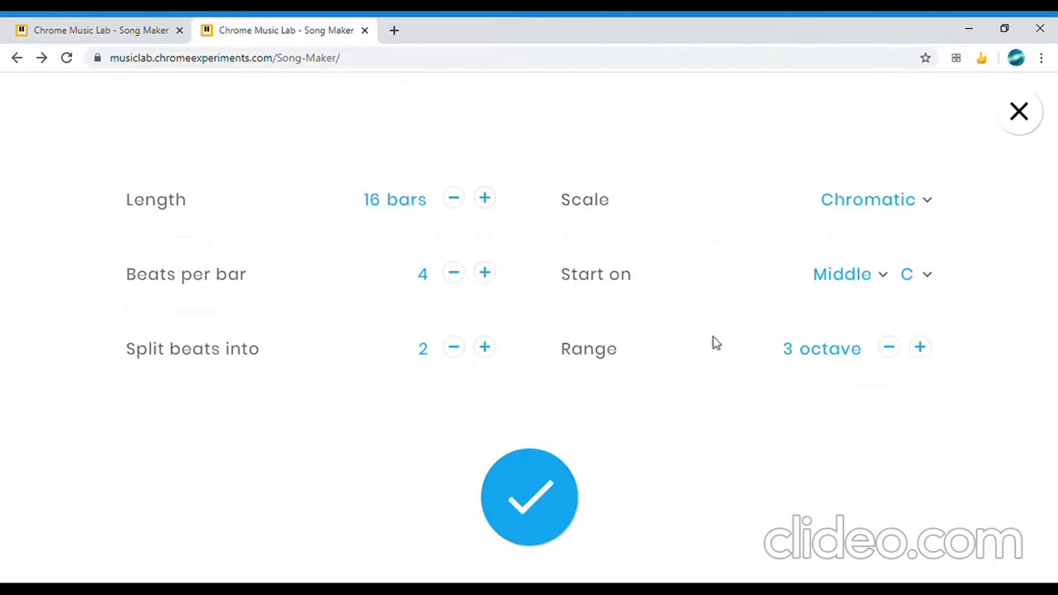
{"action": "mouse_move", "coordinate": [907, 233]}
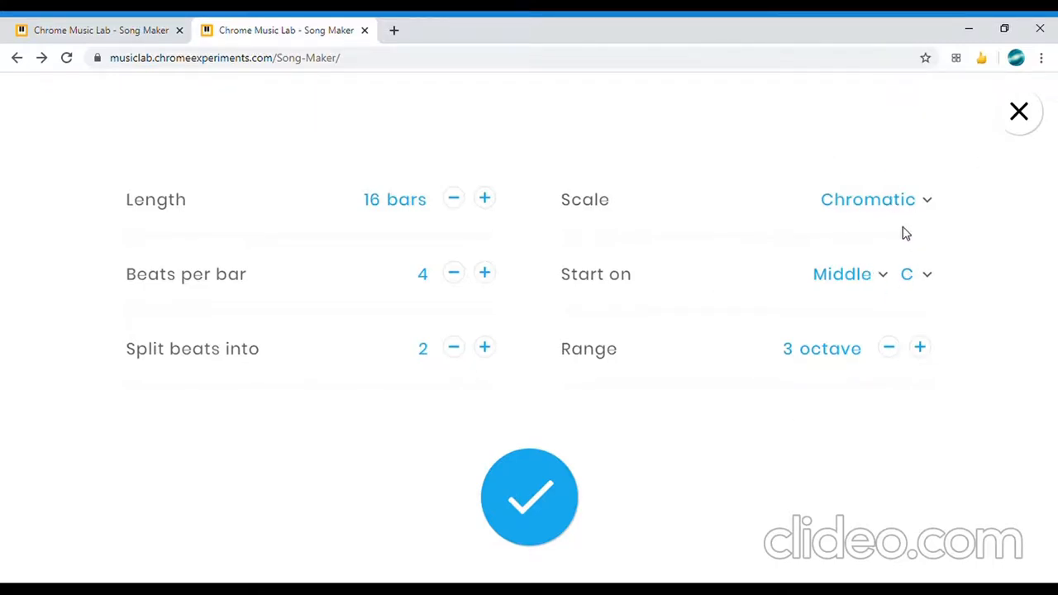
{"action": "left_click", "coordinate": [876, 199]}
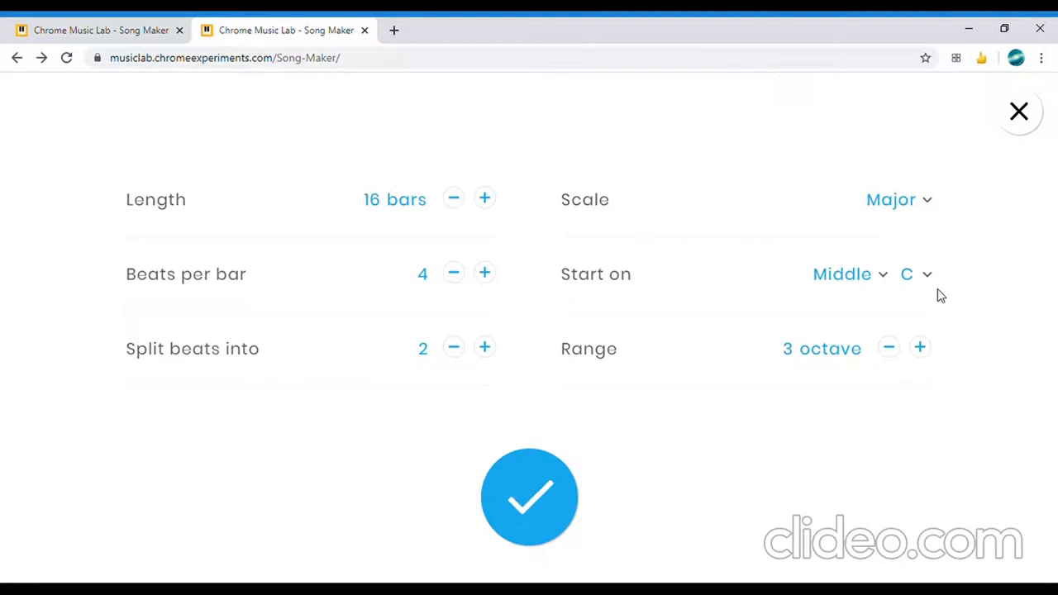
{"action": "mouse_move", "coordinate": [902, 303]}
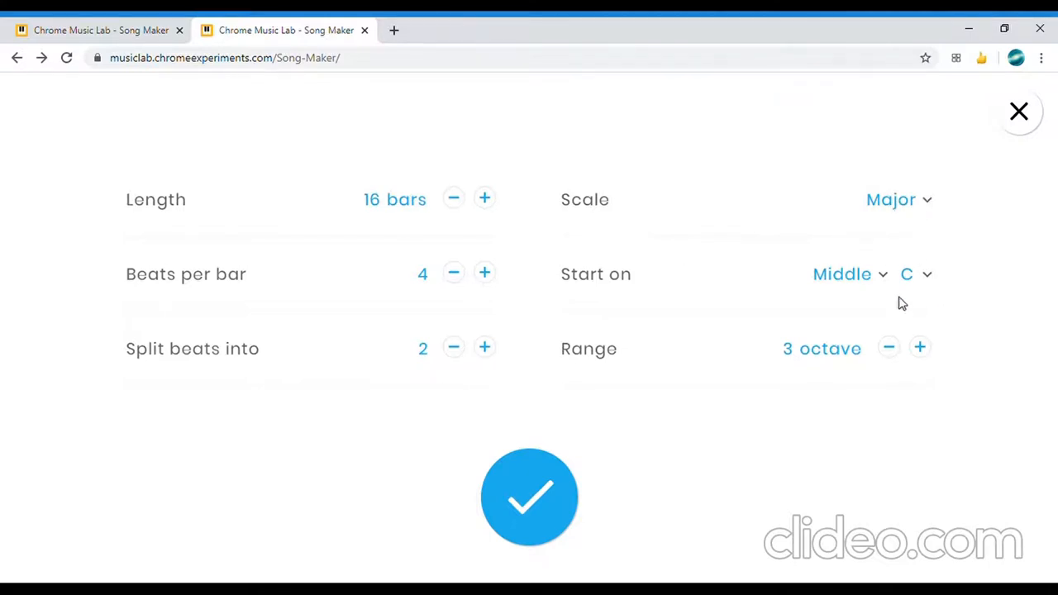
{"action": "left_click", "coordinate": [898, 199]}
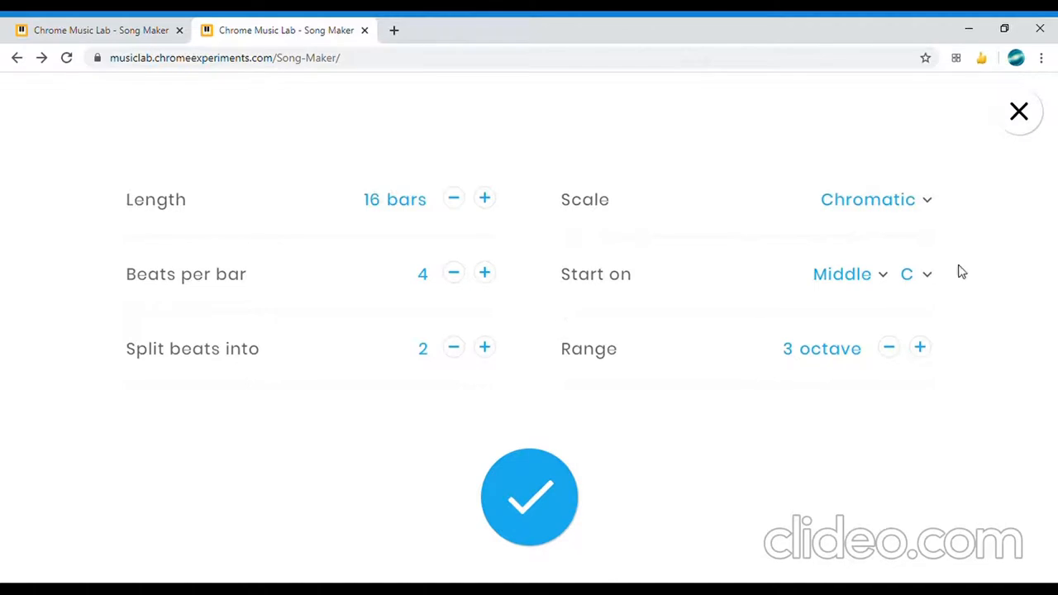
{"action": "mouse_move", "coordinate": [386, 202]}
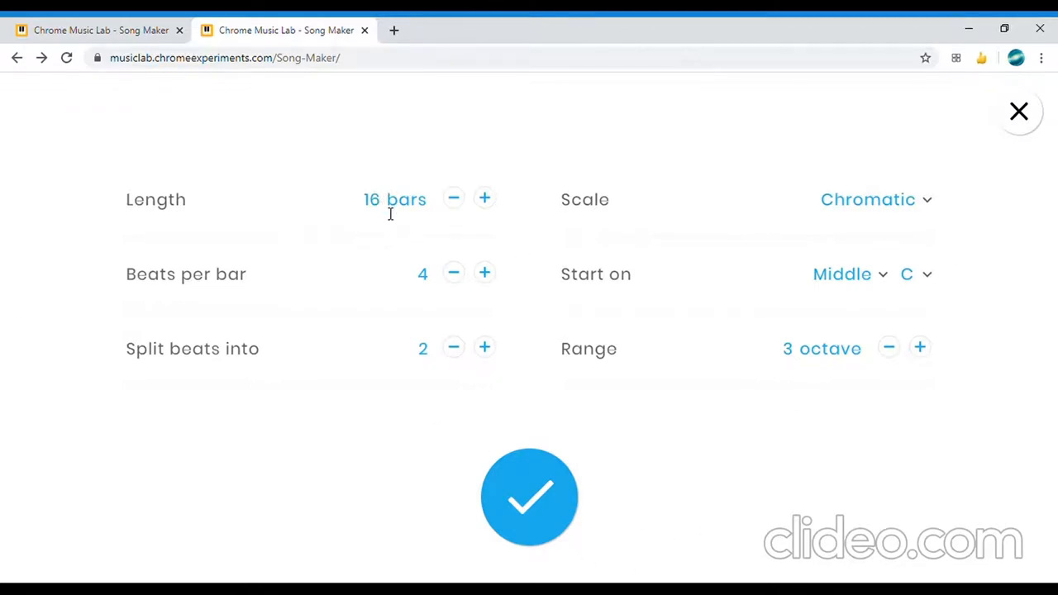
{"action": "mouse_move", "coordinate": [453, 347]}
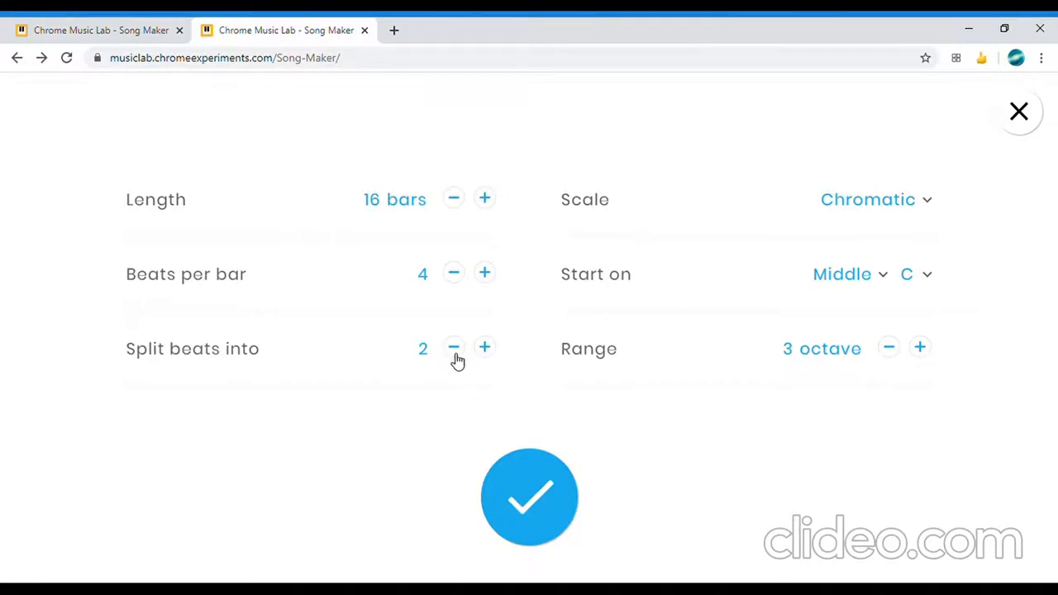
{"action": "mouse_move", "coordinate": [446, 352]}
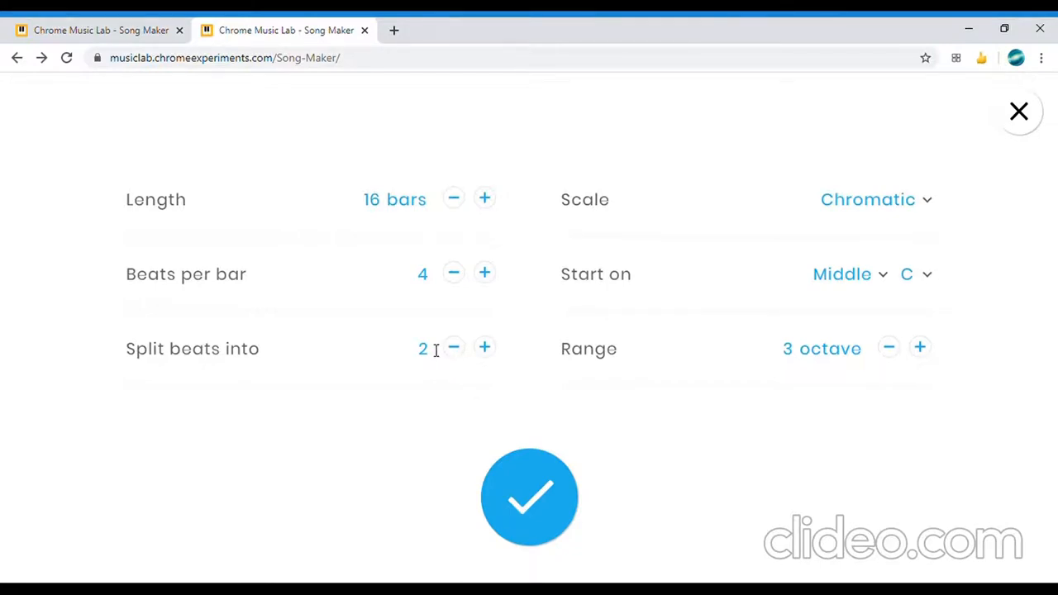
{"action": "left_click", "coordinate": [484, 347]}
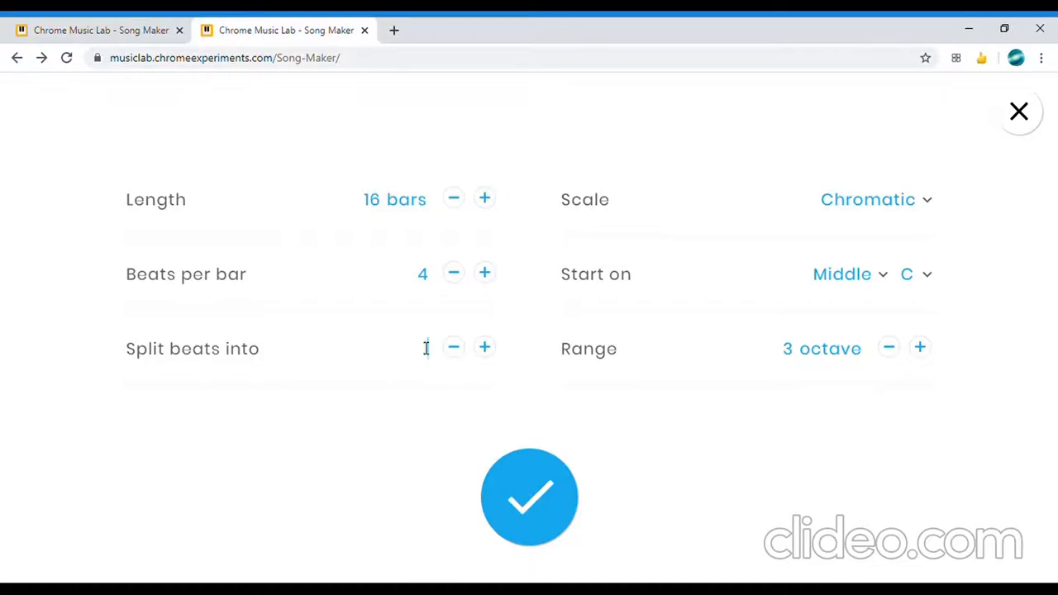
{"action": "left_click", "coordinate": [484, 346]}
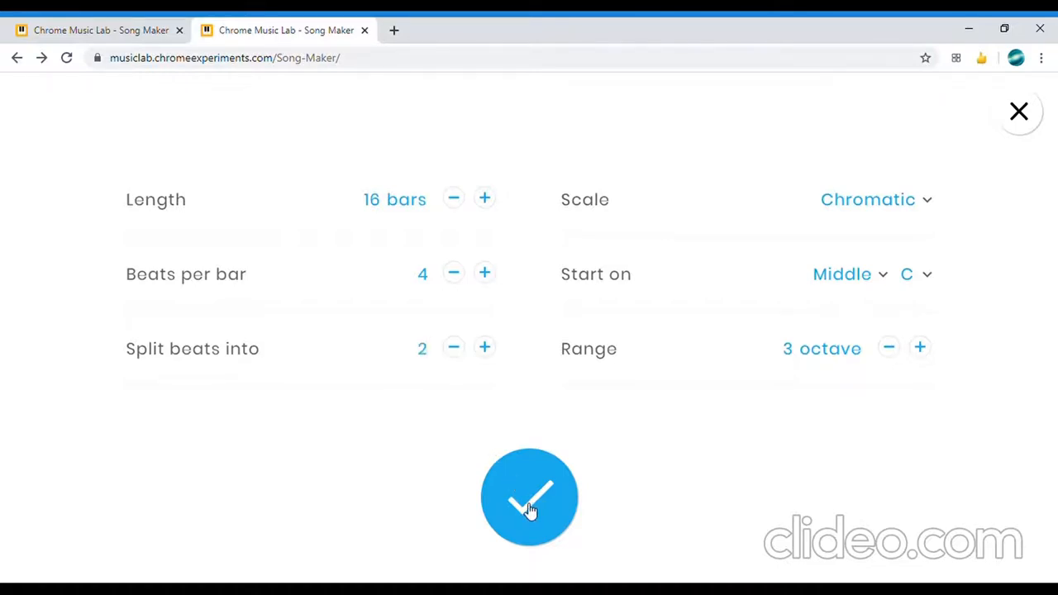
Apply the settings, add a light-green note in bar 4 and bring up the reference song.
{"action": "left_click", "coordinate": [529, 495]}
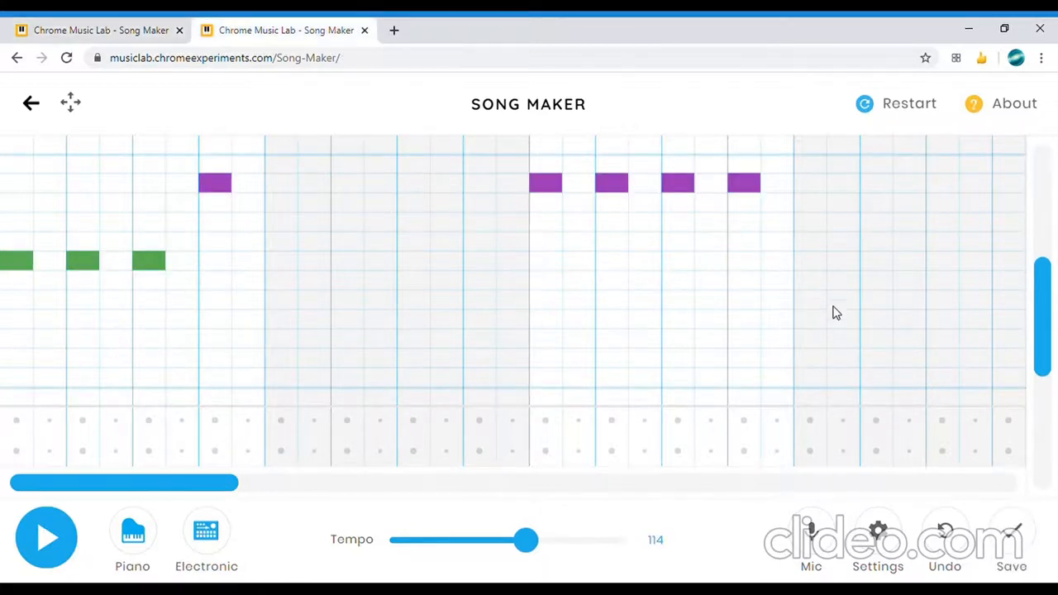
{"action": "left_click", "coordinate": [876, 279]}
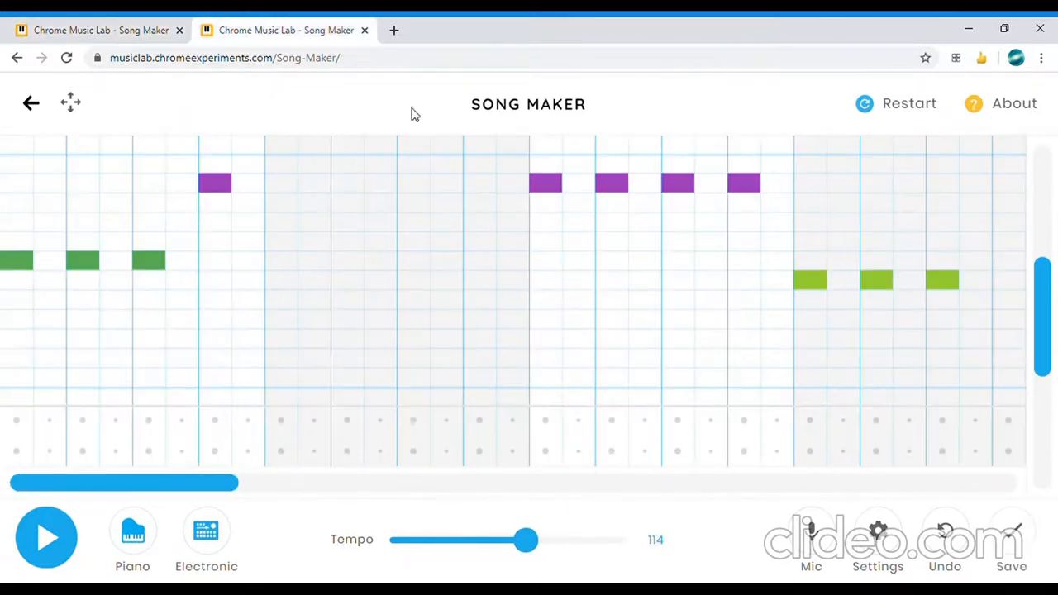
{"action": "left_click", "coordinate": [1008, 319]}
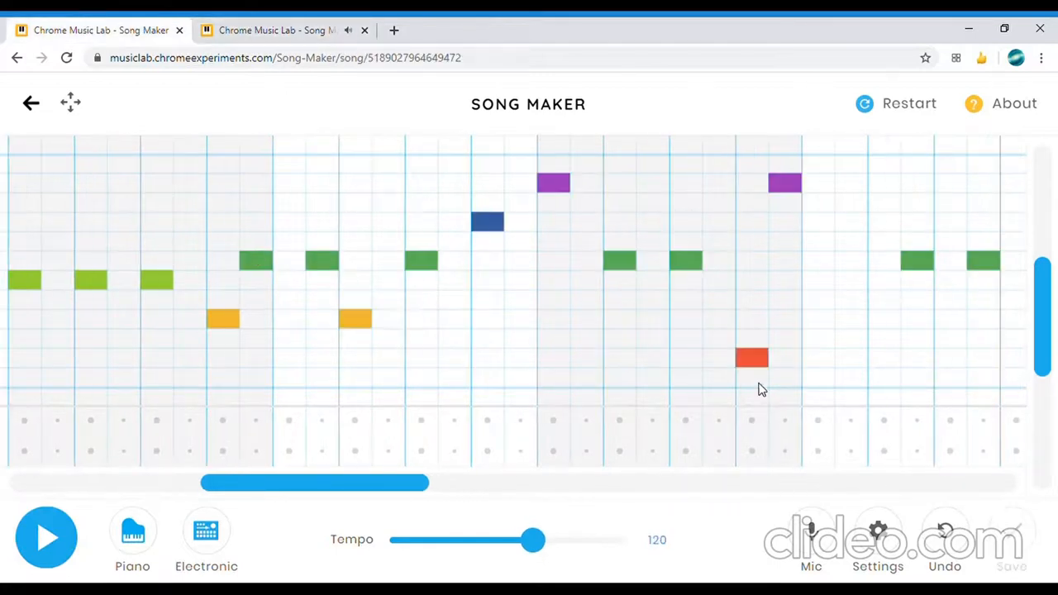
Return to the song being built to copy the reference's next notes.
{"action": "left_click", "coordinate": [894, 102]}
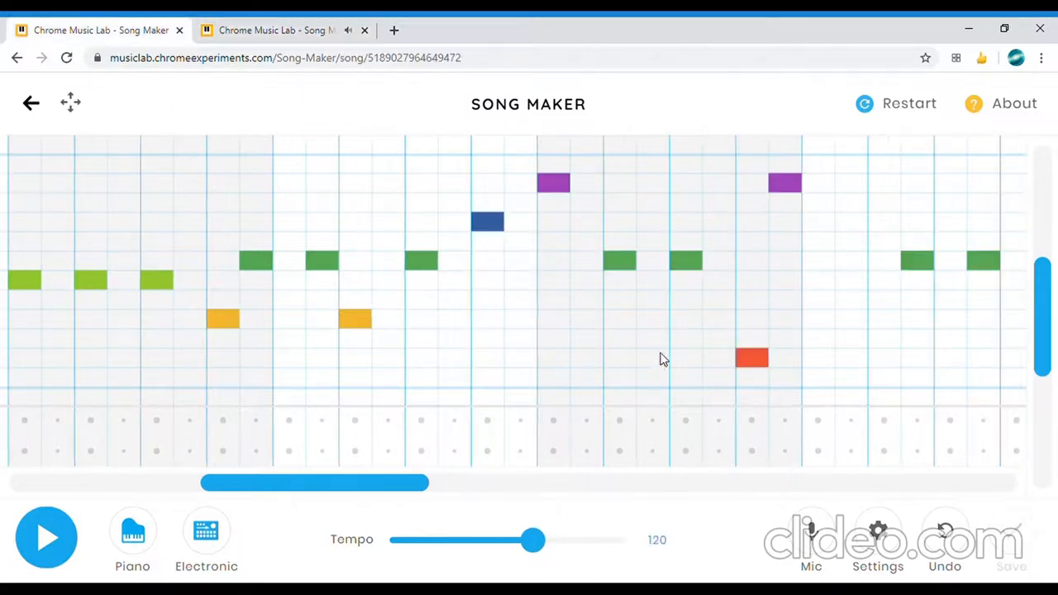
{"action": "mouse_move", "coordinate": [565, 515]}
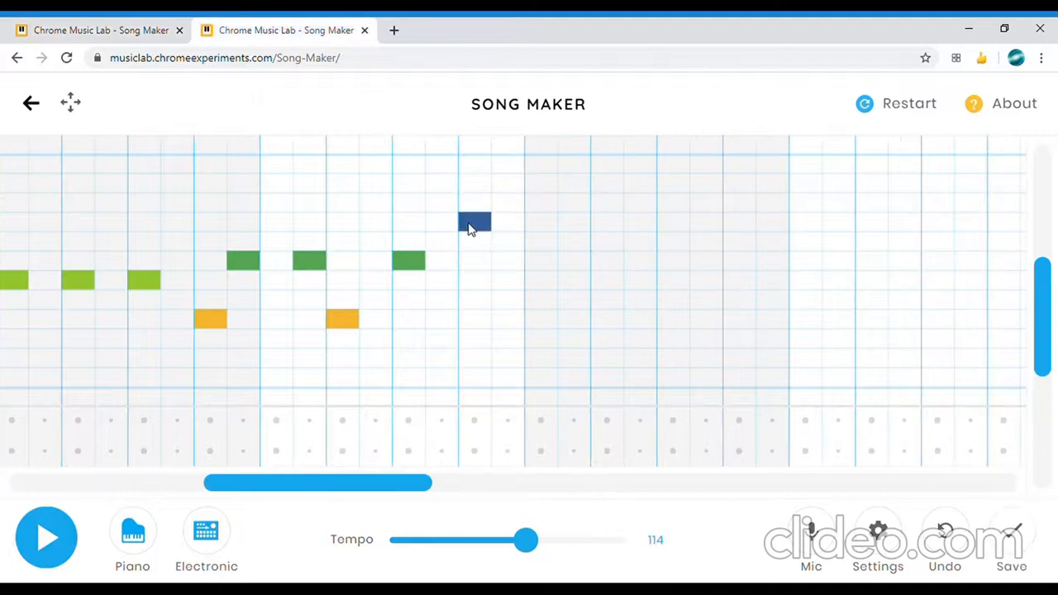
Add a purple note, a red note and two green notes near the bar's end.
{"action": "left_click", "coordinate": [540, 182]}
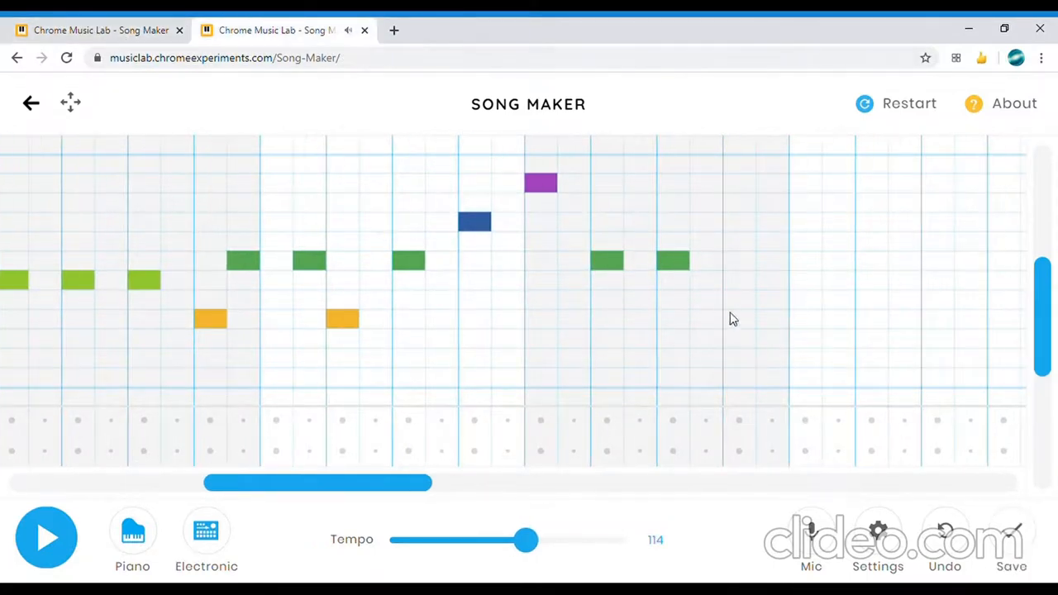
{"action": "left_click", "coordinate": [738, 356]}
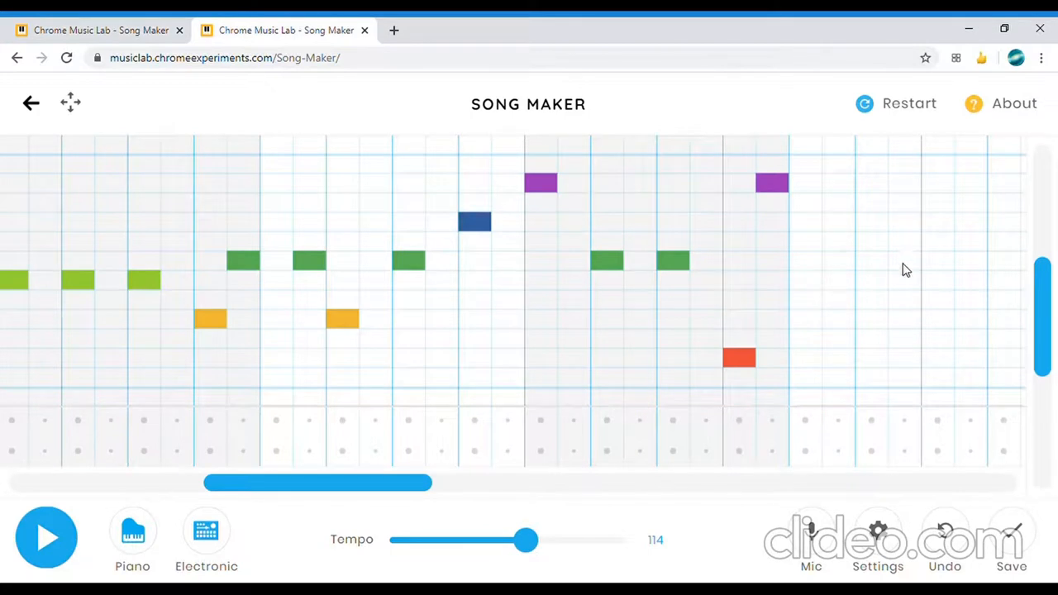
{"action": "left_click", "coordinate": [903, 261]}
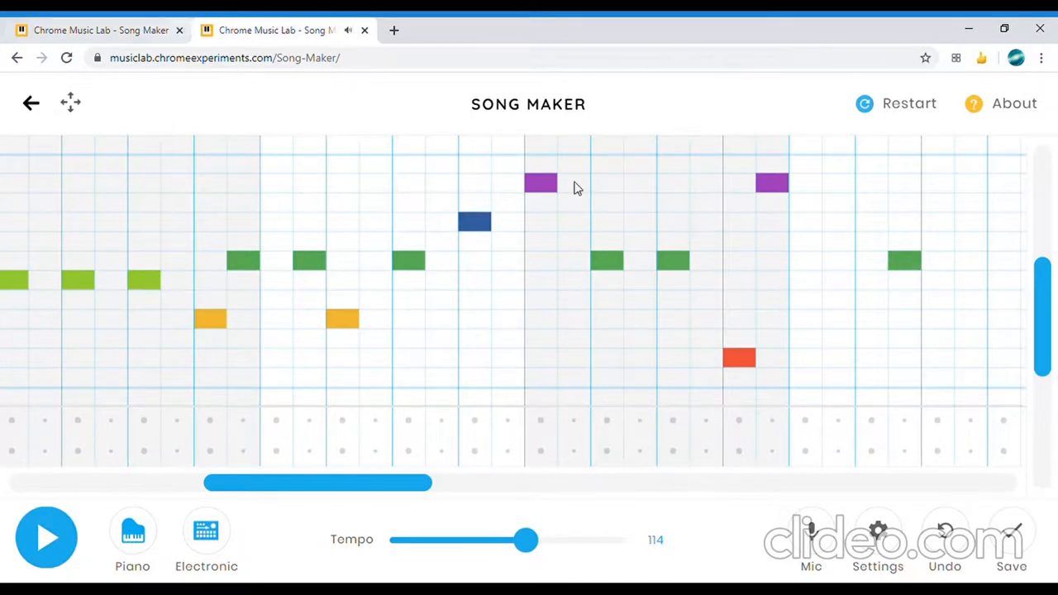
{"action": "left_click", "coordinate": [971, 260]}
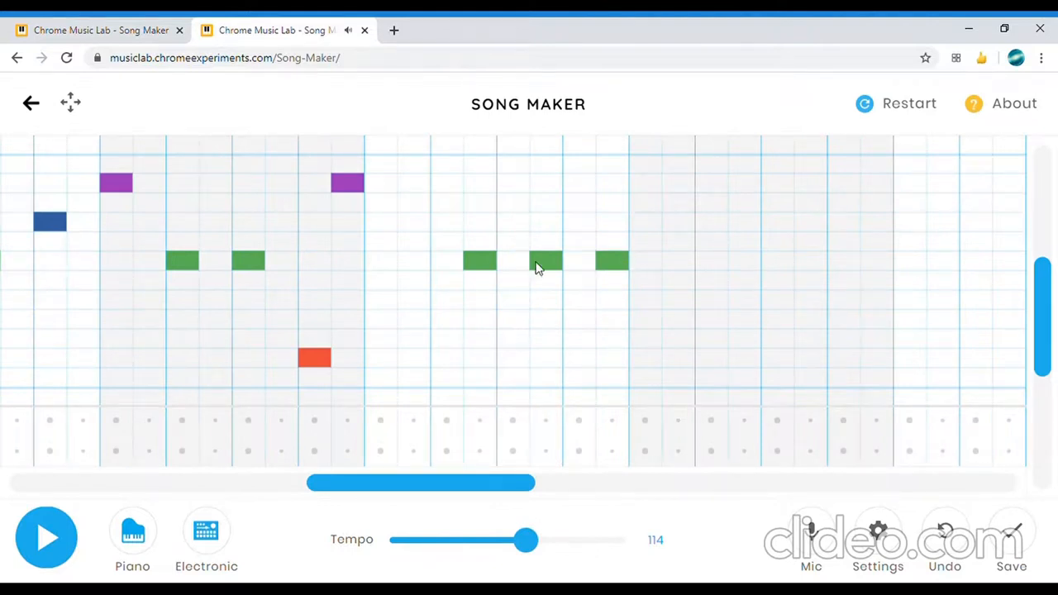
{"action": "mouse_move", "coordinate": [264, 24]}
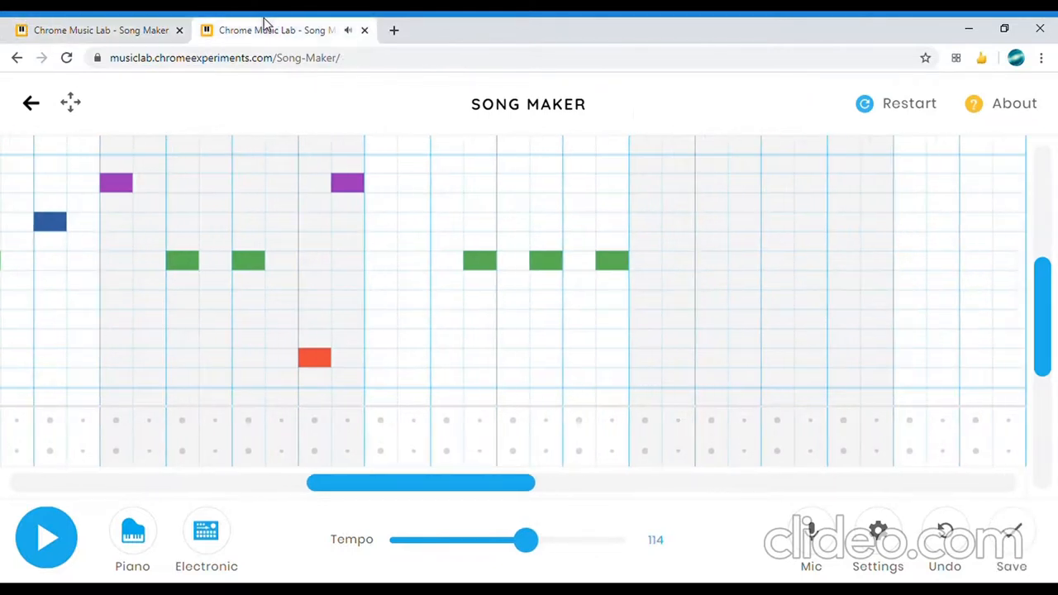
Comparing with the reference tab, add a light-green note and the copied green note.
{"action": "left_click", "coordinate": [677, 261]}
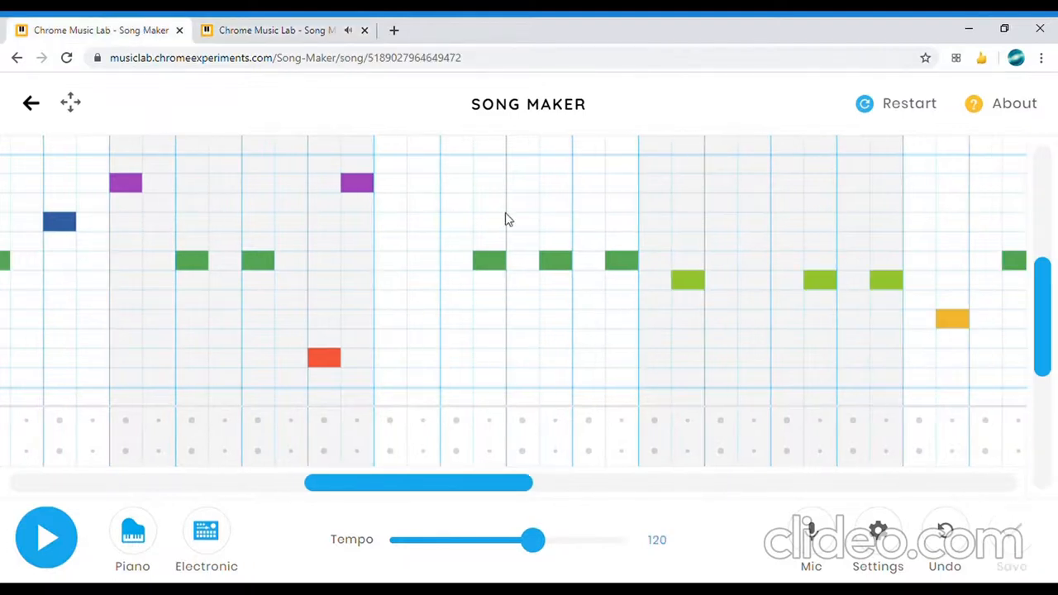
{"action": "mouse_move", "coordinate": [390, 25]}
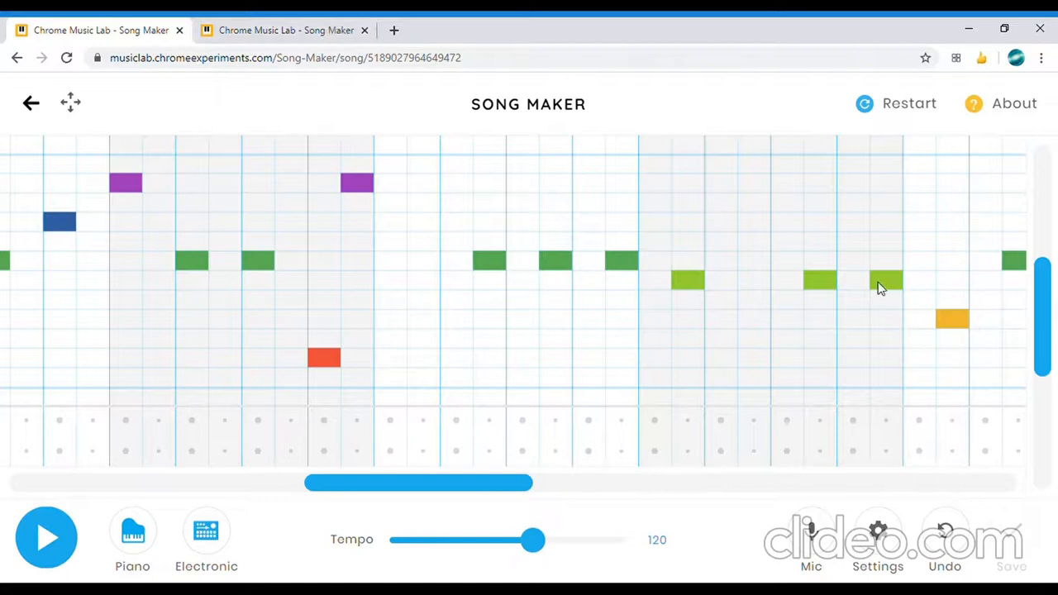
{"action": "left_click", "coordinate": [285, 30]}
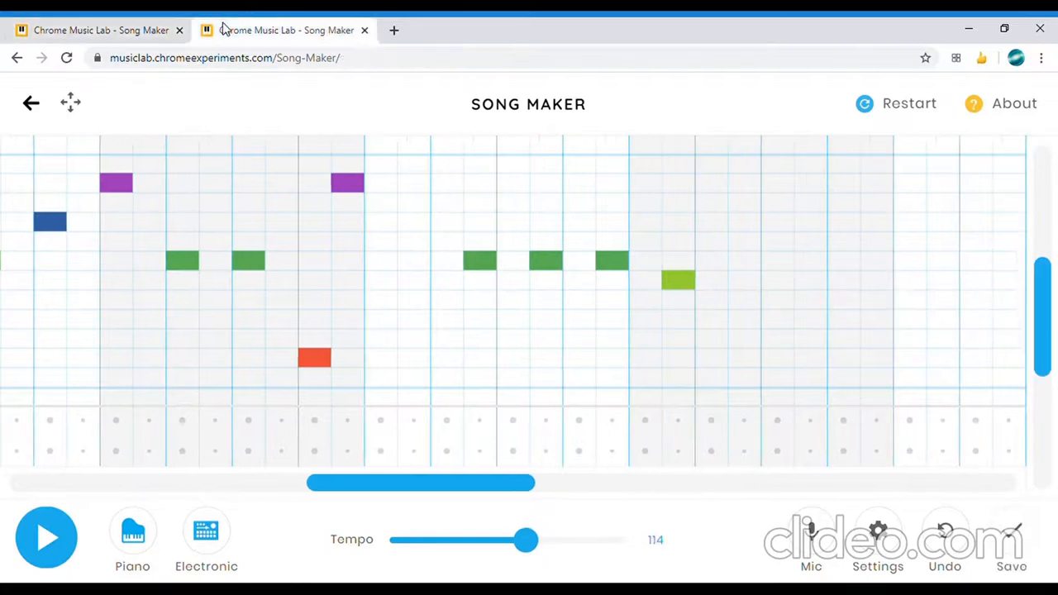
{"action": "left_click", "coordinate": [876, 279]}
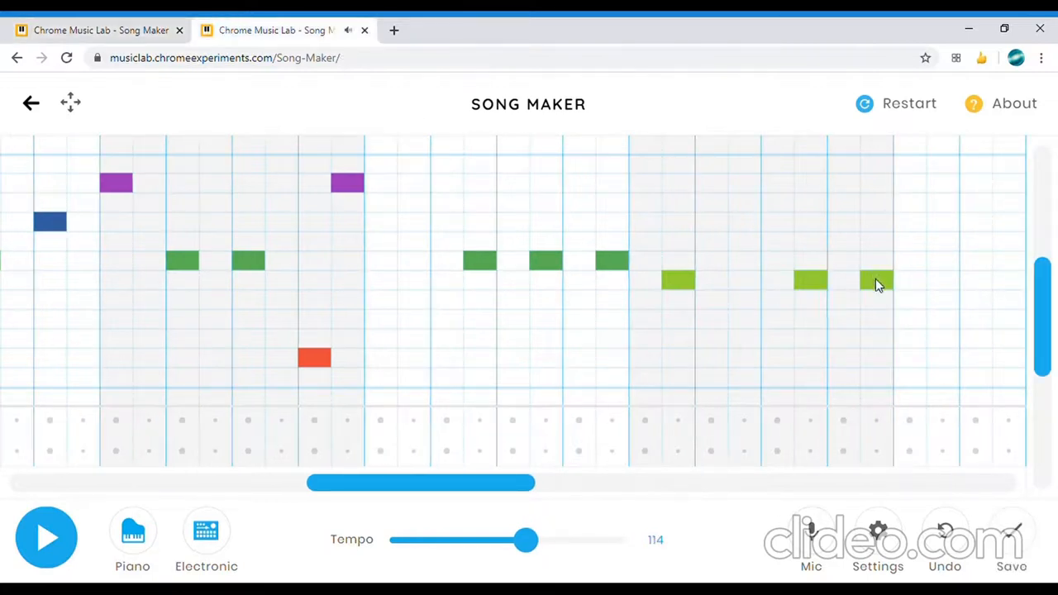
{"action": "left_click", "coordinate": [926, 317]}
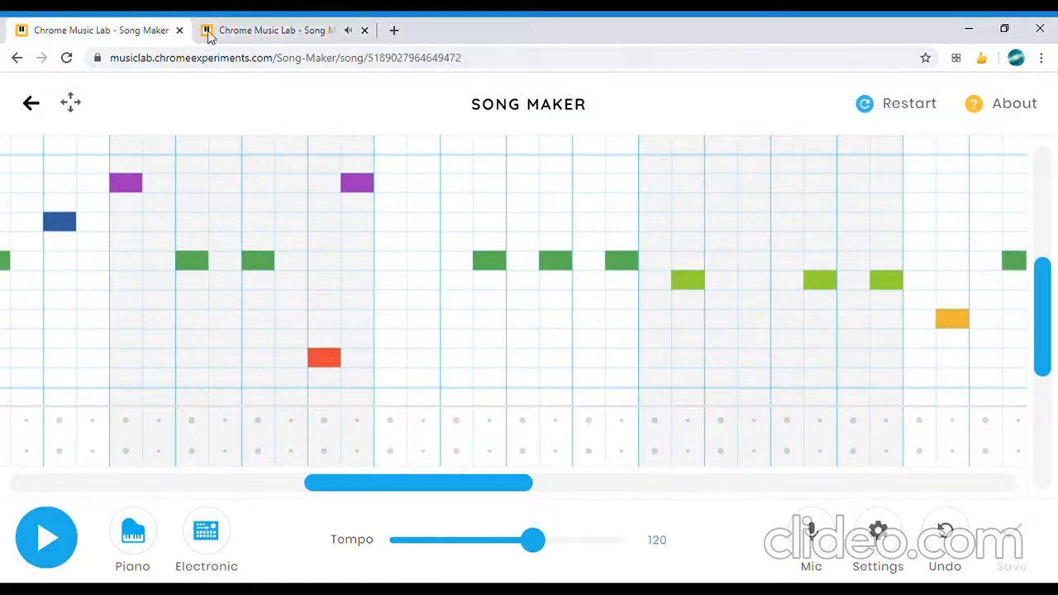
{"action": "left_click", "coordinate": [277, 29]}
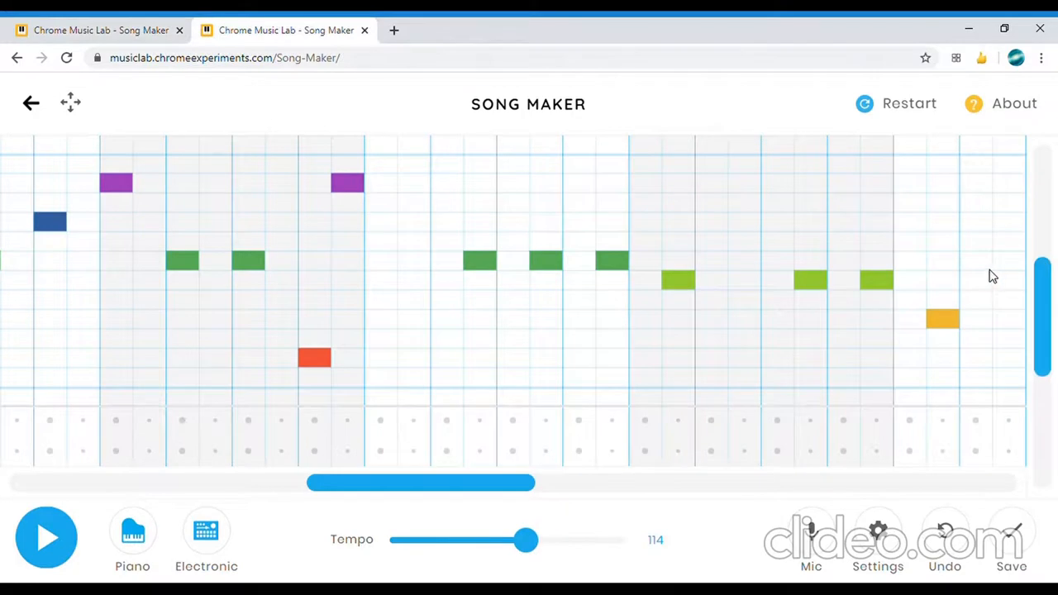
{"action": "left_click", "coordinate": [46, 537]}
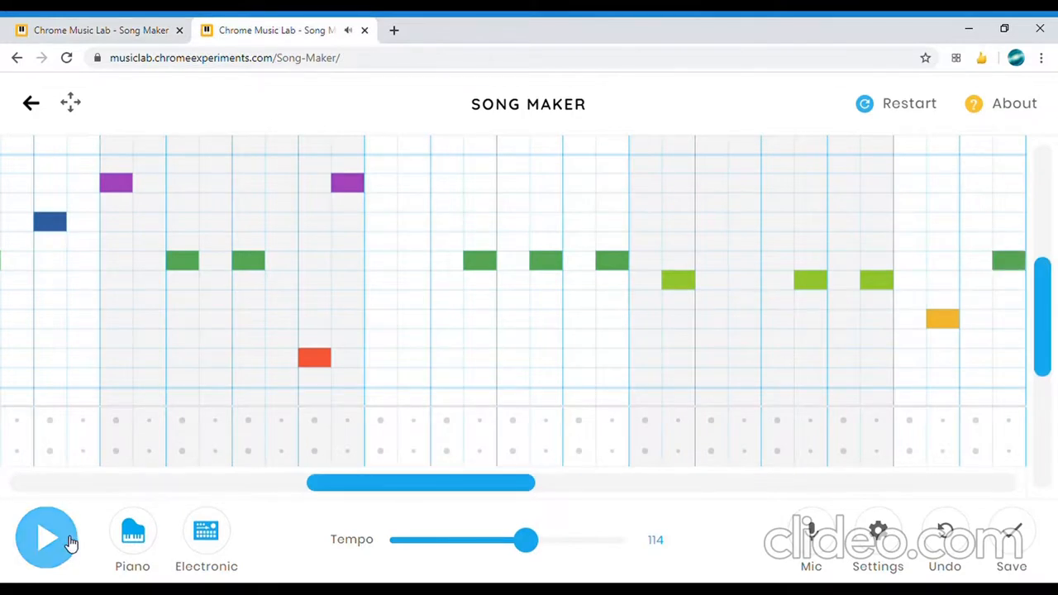
{"action": "left_click", "coordinate": [47, 537]}
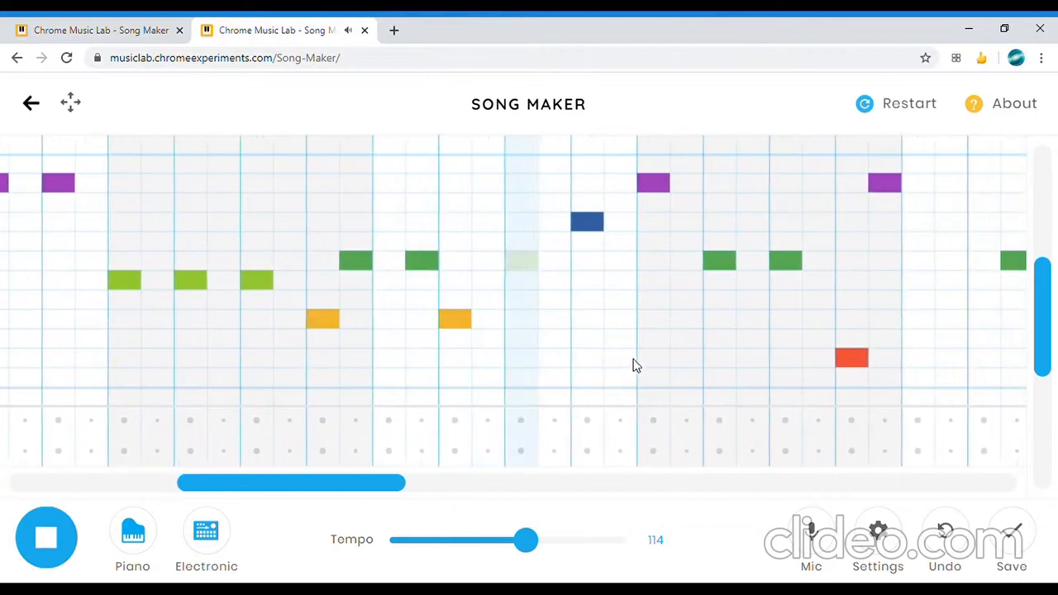
{"action": "scroll", "scroll_direction": "left", "scroll_amount": 3}
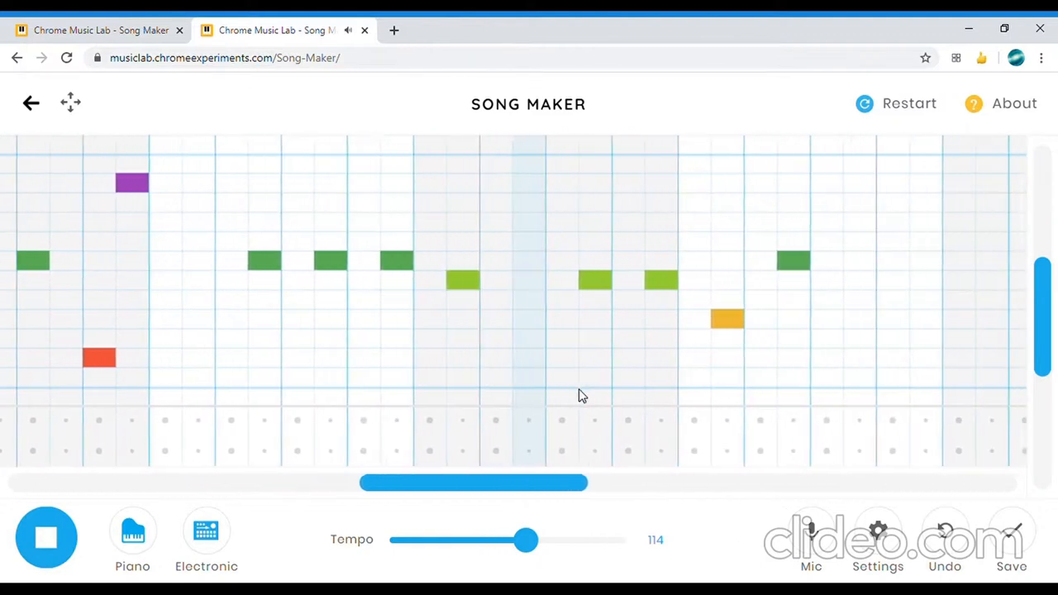
{"action": "scroll", "scroll_direction": "right", "scroll_amount": 3}
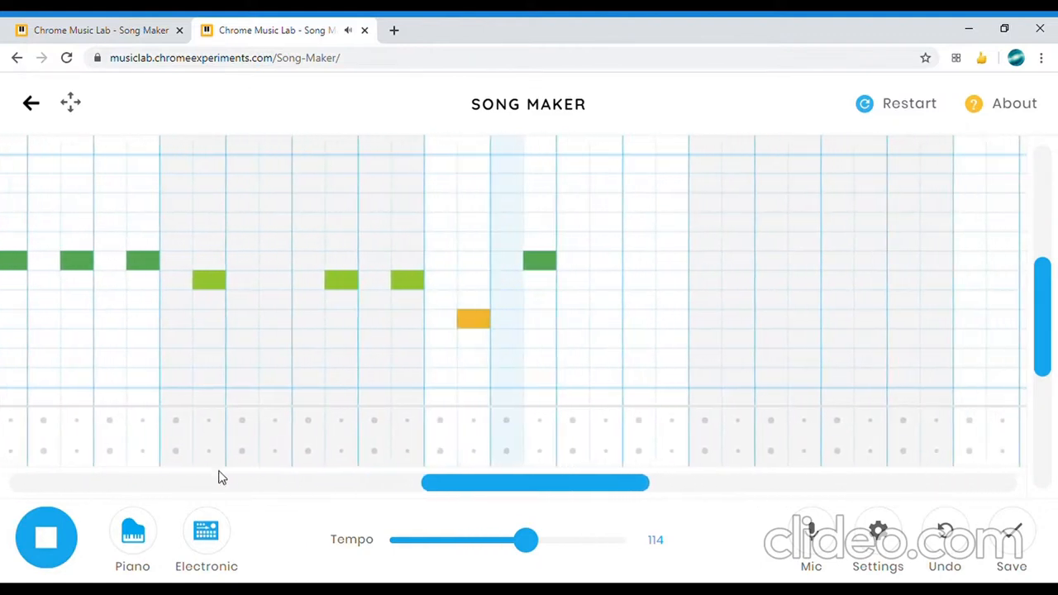
{"action": "left_click", "coordinate": [46, 537]}
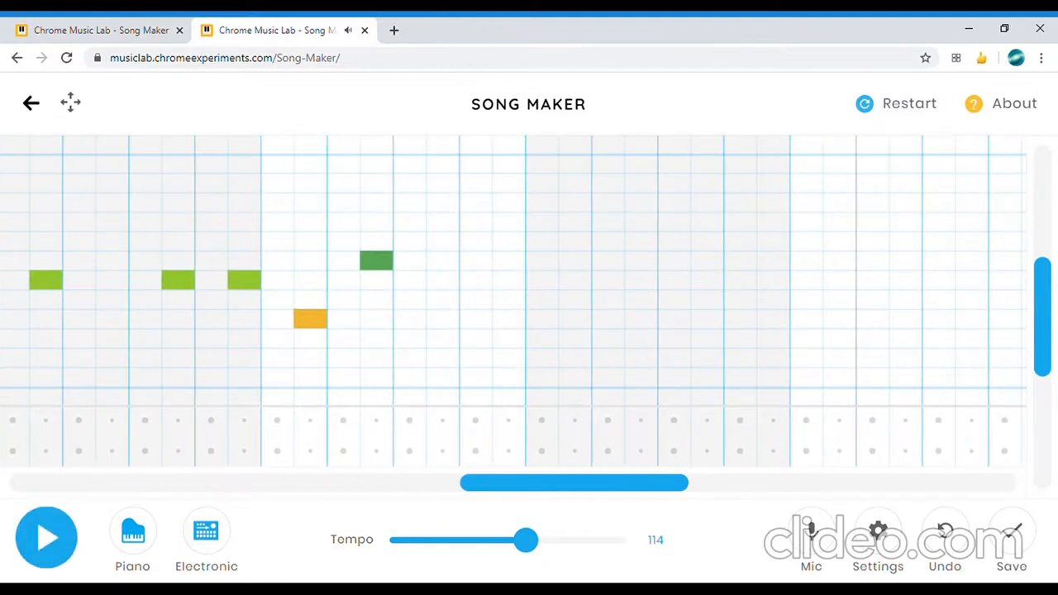
{"action": "mouse_move", "coordinate": [400, 485]}
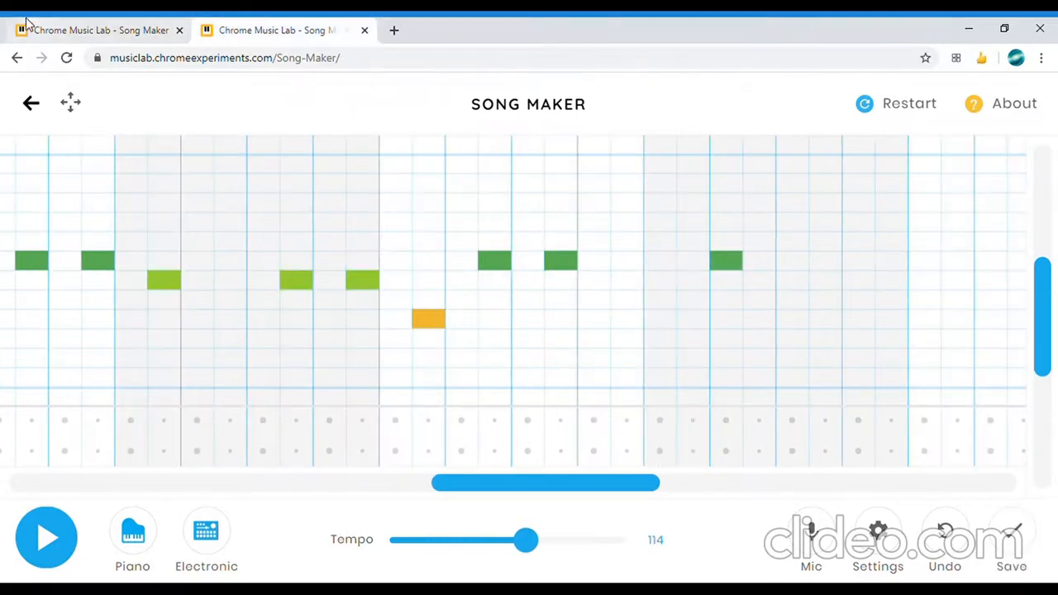
{"action": "mouse_move", "coordinate": [1035, 301]}
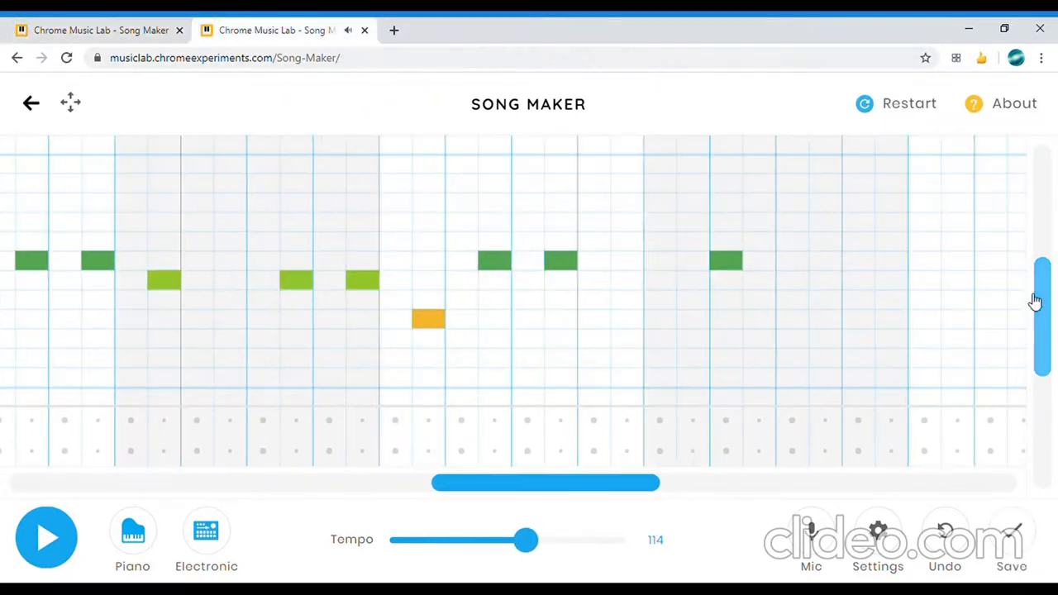
Add an orange note, shift it one step later and follow it with green notes.
{"action": "left_click", "coordinate": [790, 299]}
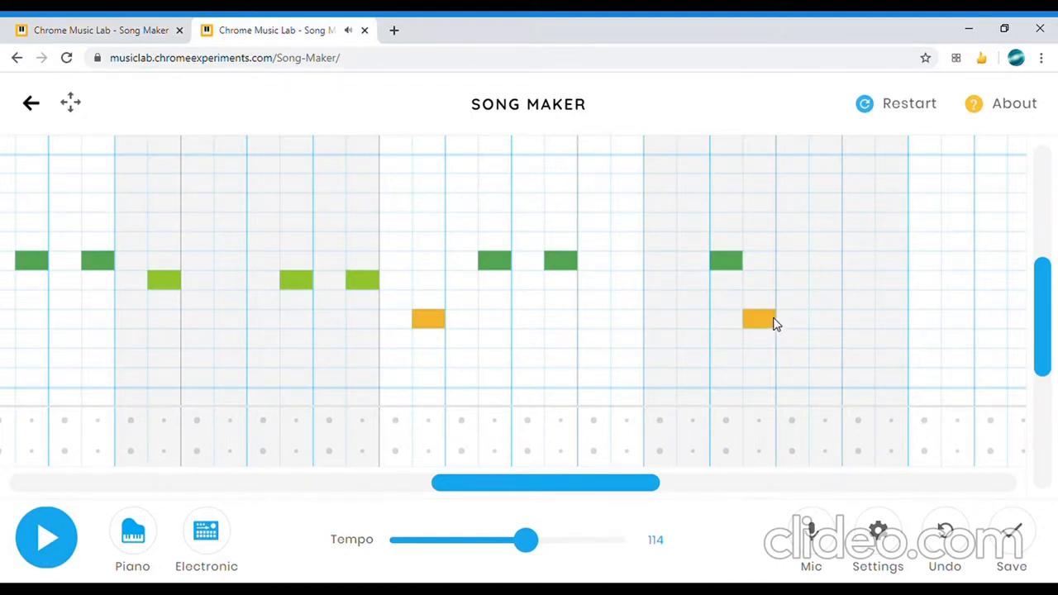
{"action": "left_click_drag", "start_coordinate": [758, 318], "coordinate": [791, 318]}
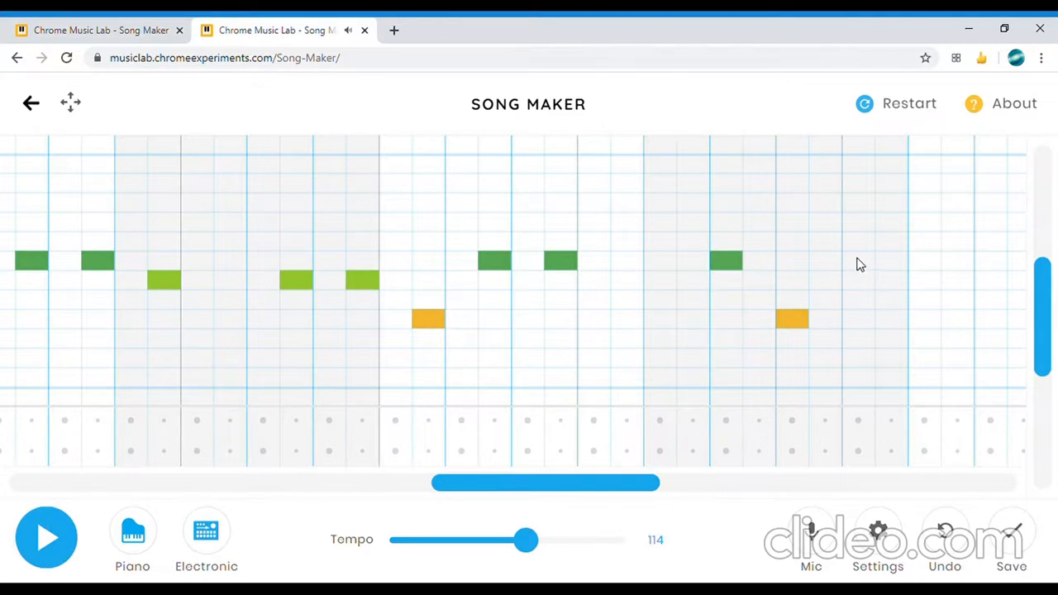
{"action": "left_click", "coordinate": [857, 261]}
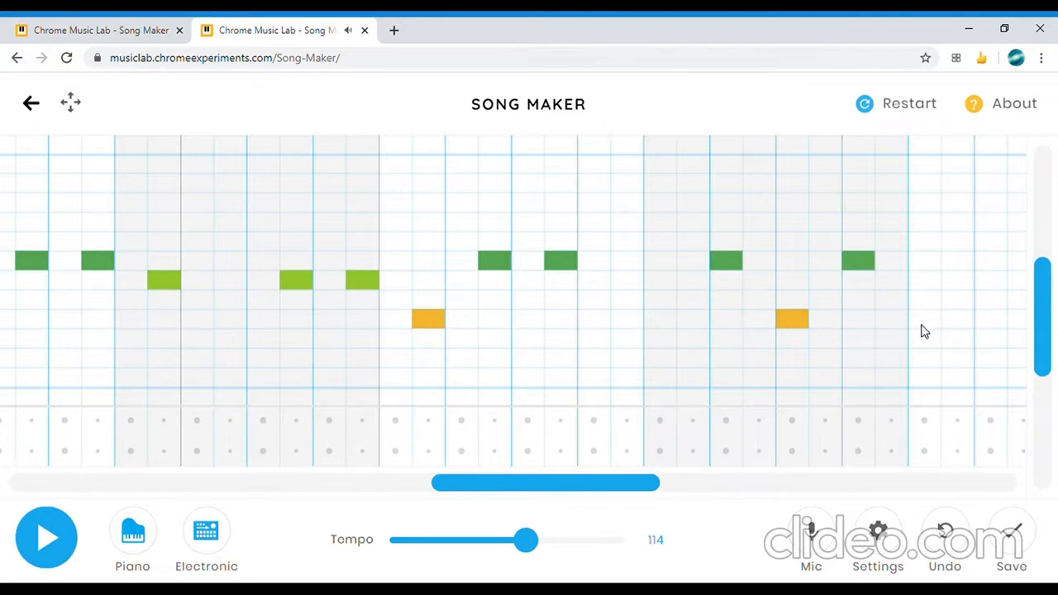
{"action": "left_click", "coordinate": [989, 262]}
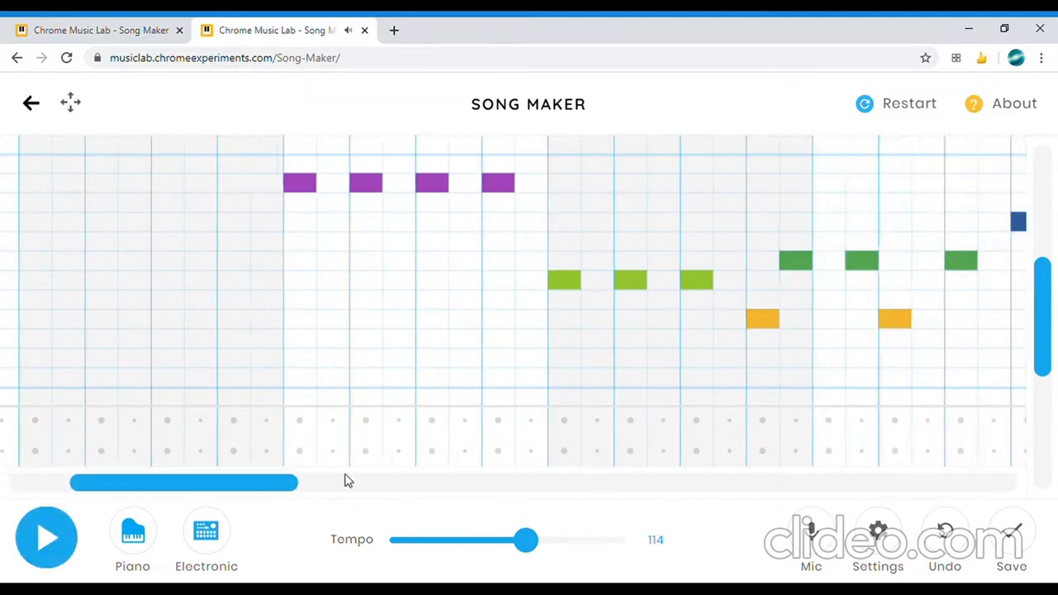
Scroll the reference song along, remove a misplaced note, and return to the new song.
{"action": "left_click_drag", "start_coordinate": [183, 483], "coordinate": [619, 483]}
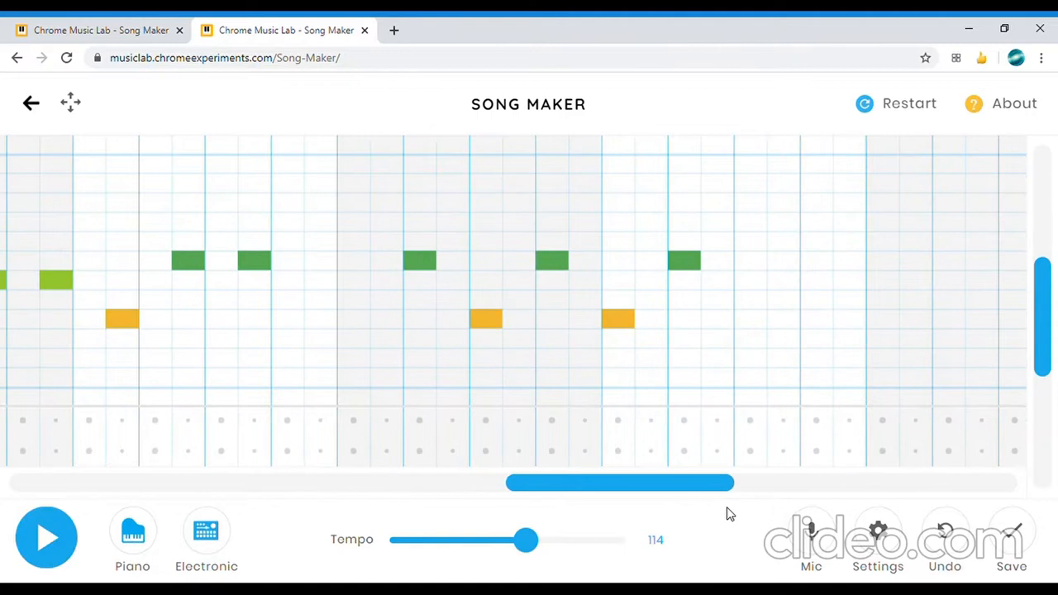
{"action": "mouse_move", "coordinate": [958, 99]}
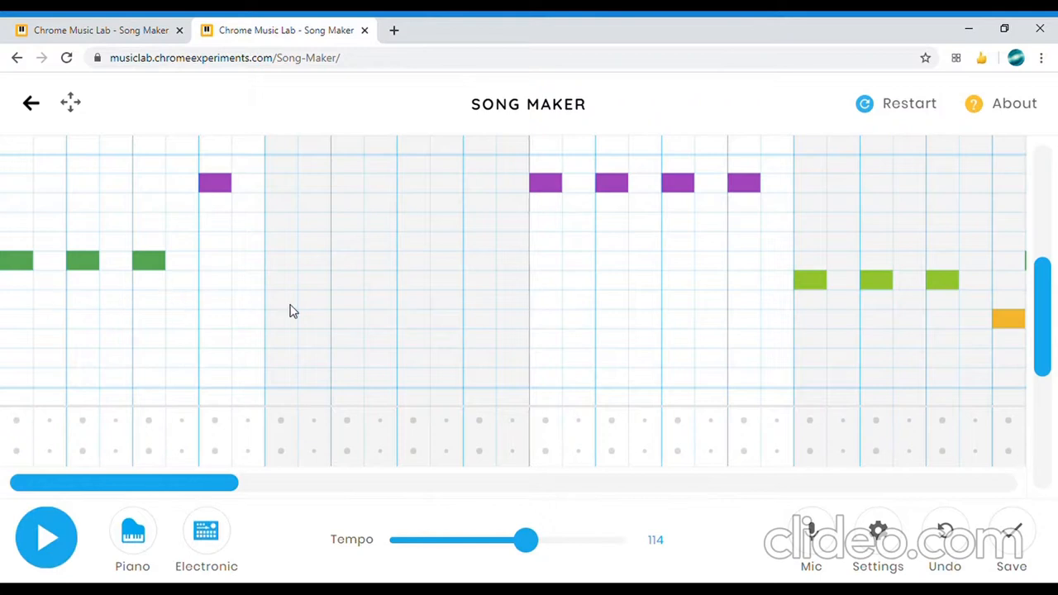
{"action": "mouse_move", "coordinate": [367, 244]}
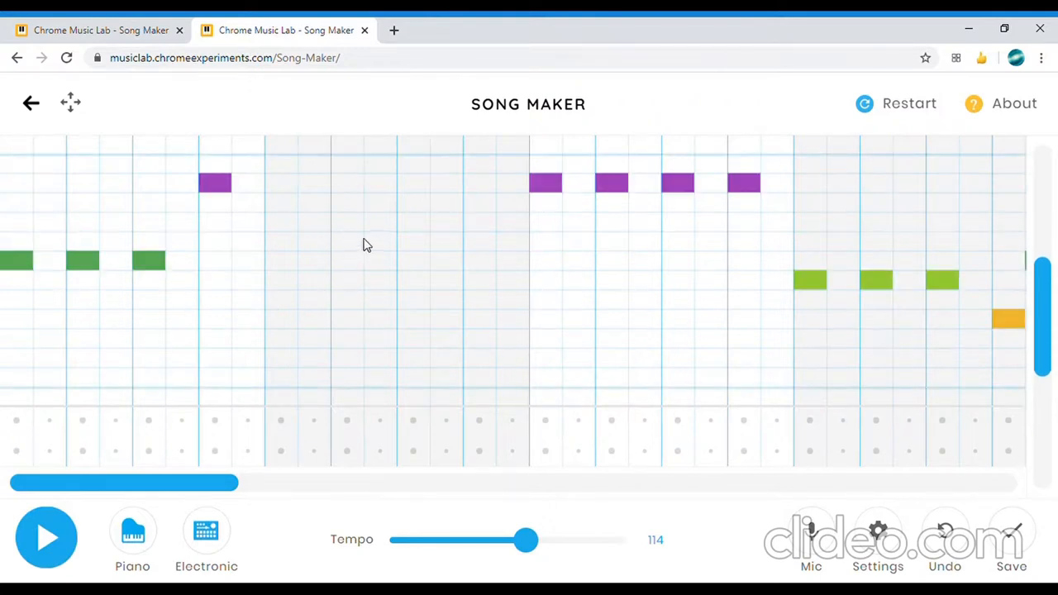
{"action": "mouse_move", "coordinate": [281, 186]}
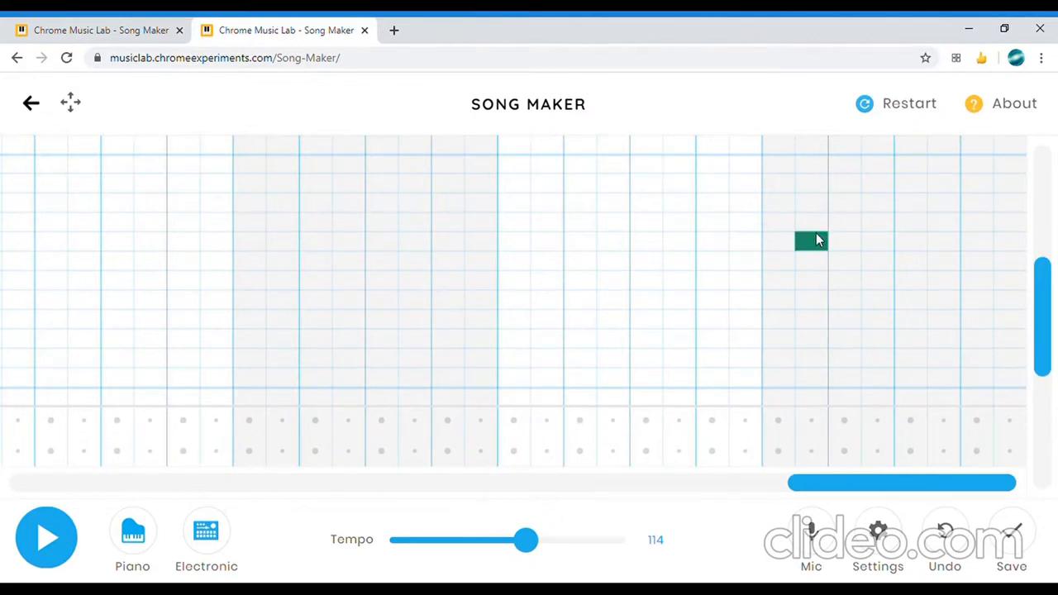
{"action": "left_click", "coordinate": [811, 241]}
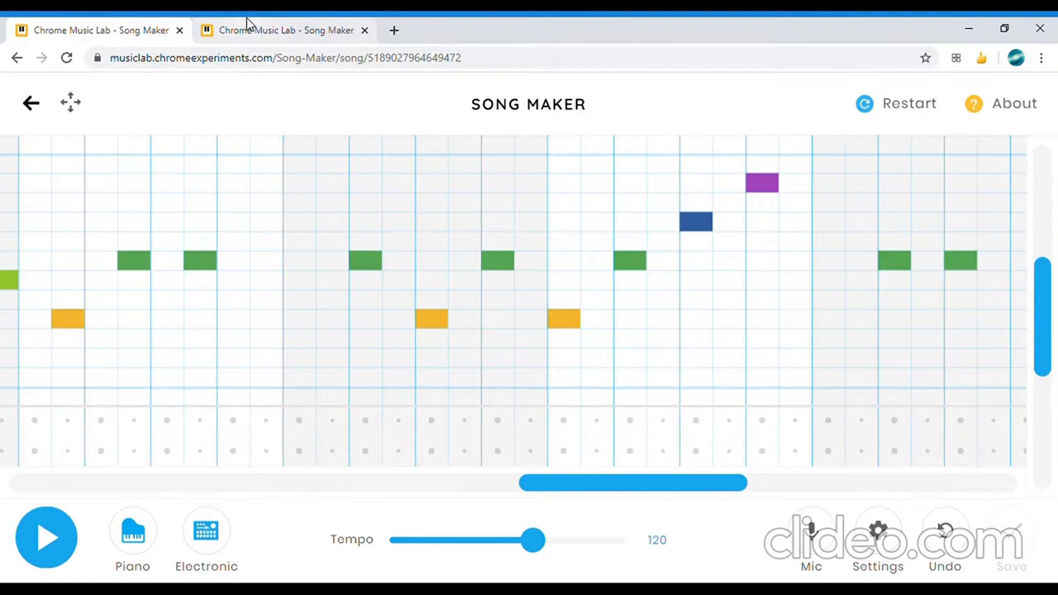
{"action": "left_click", "coordinate": [287, 30]}
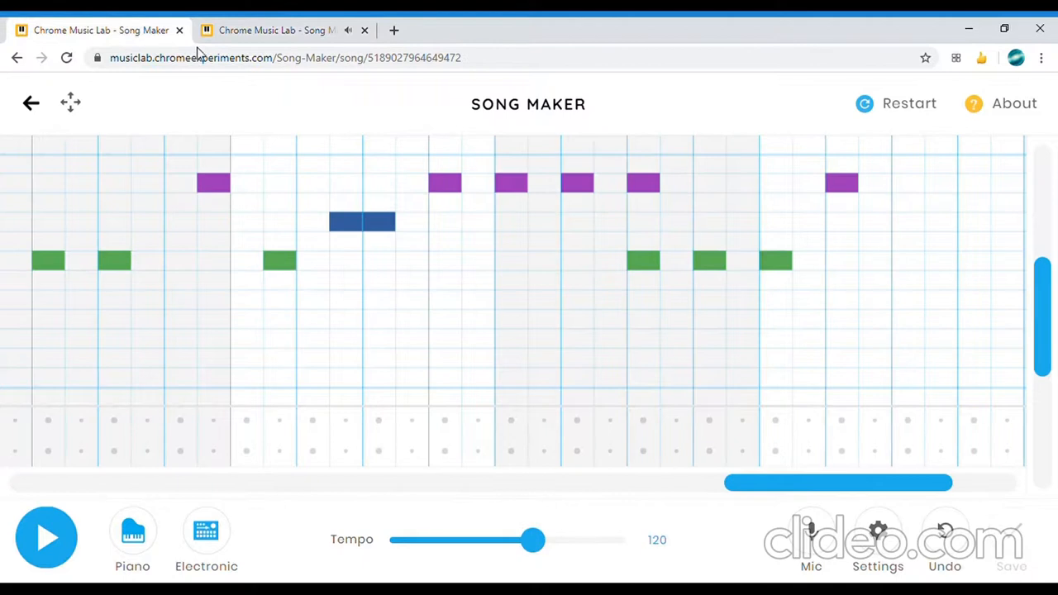
{"action": "mouse_move", "coordinate": [272, 25]}
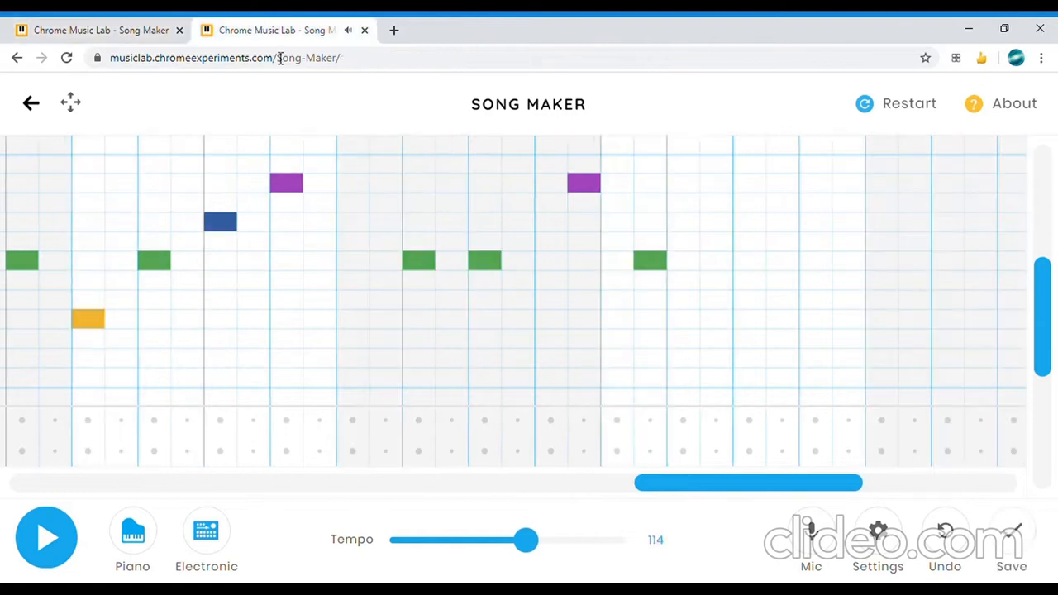
Add the two-step blue note, then bring up the reference song's last bars.
{"action": "left_click", "coordinate": [731, 221]}
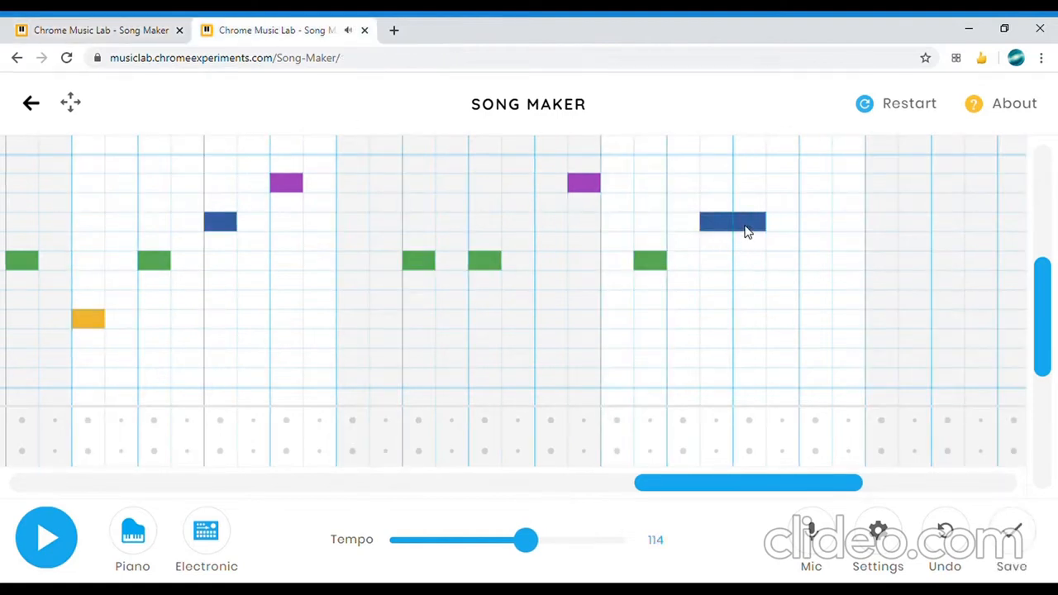
{"action": "mouse_move", "coordinate": [840, 358]}
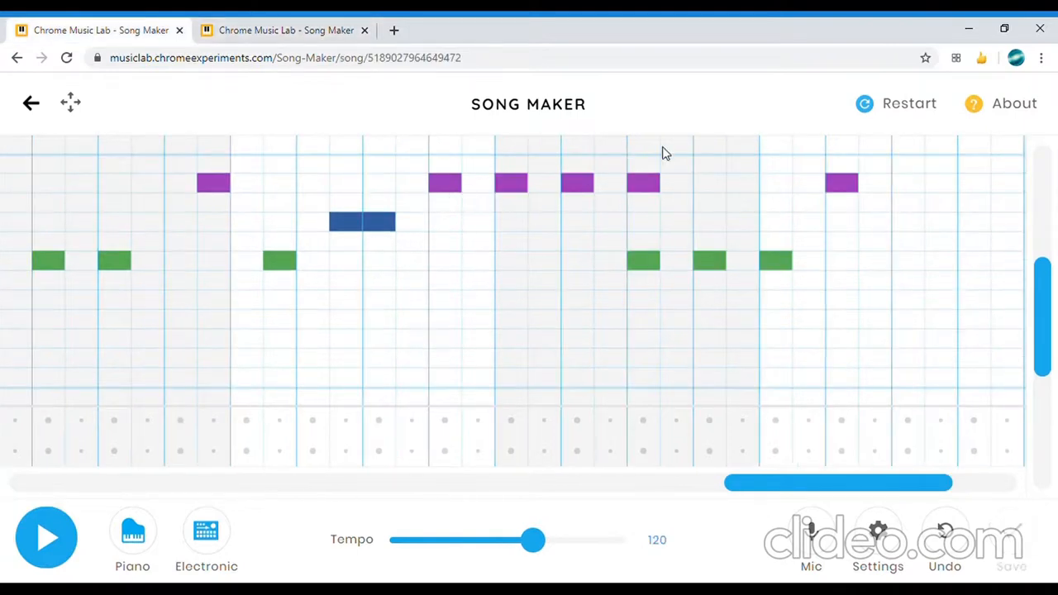
{"action": "scroll", "scroll_direction": "down", "scroll_amount": 3}
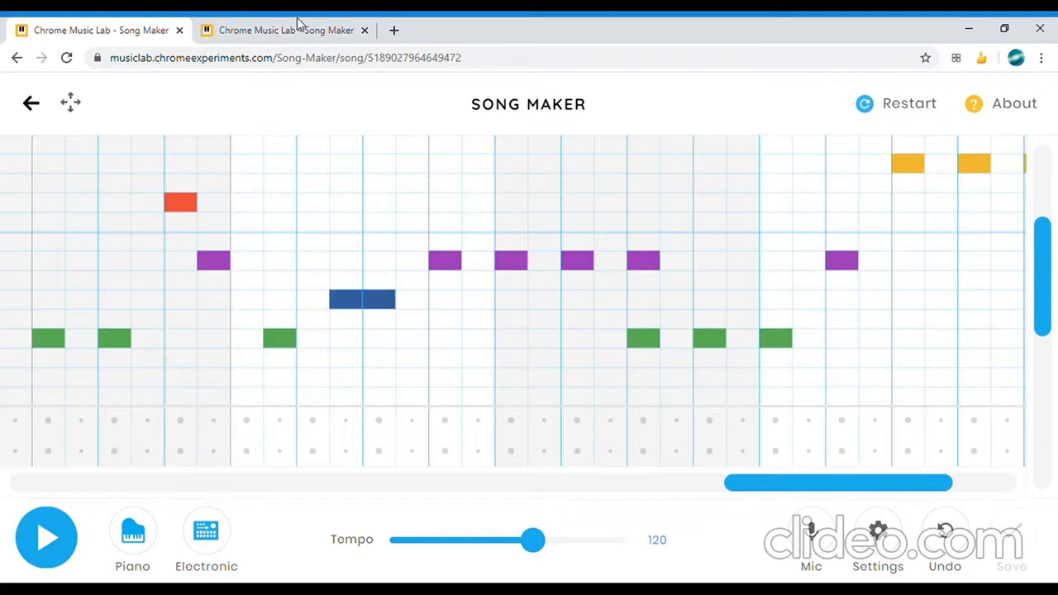
{"action": "left_click", "coordinate": [285, 30]}
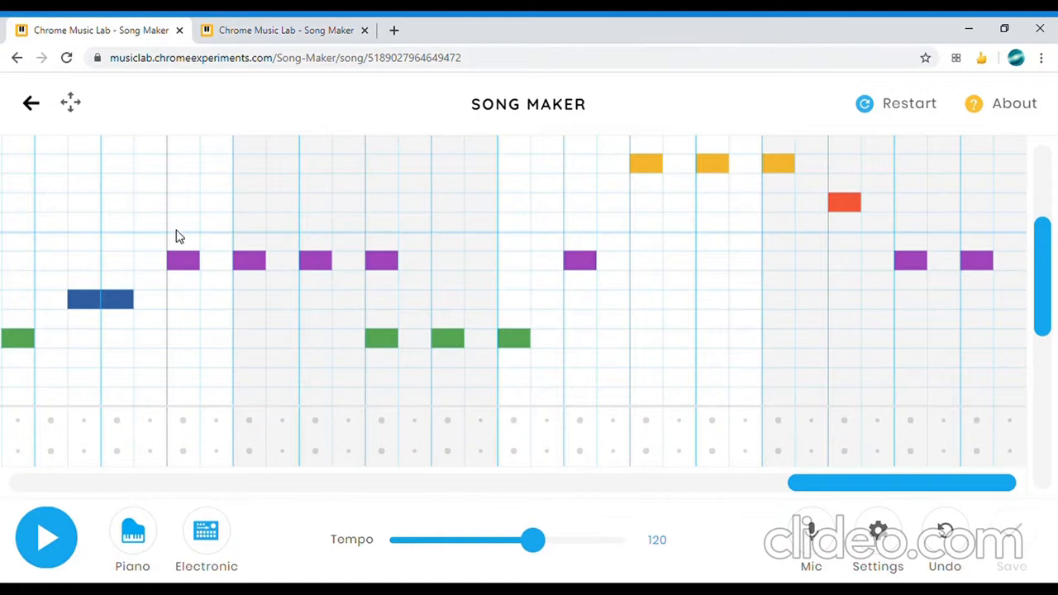
Add two purple notes and a green note matching the reference positions.
{"action": "left_click", "coordinate": [183, 240]}
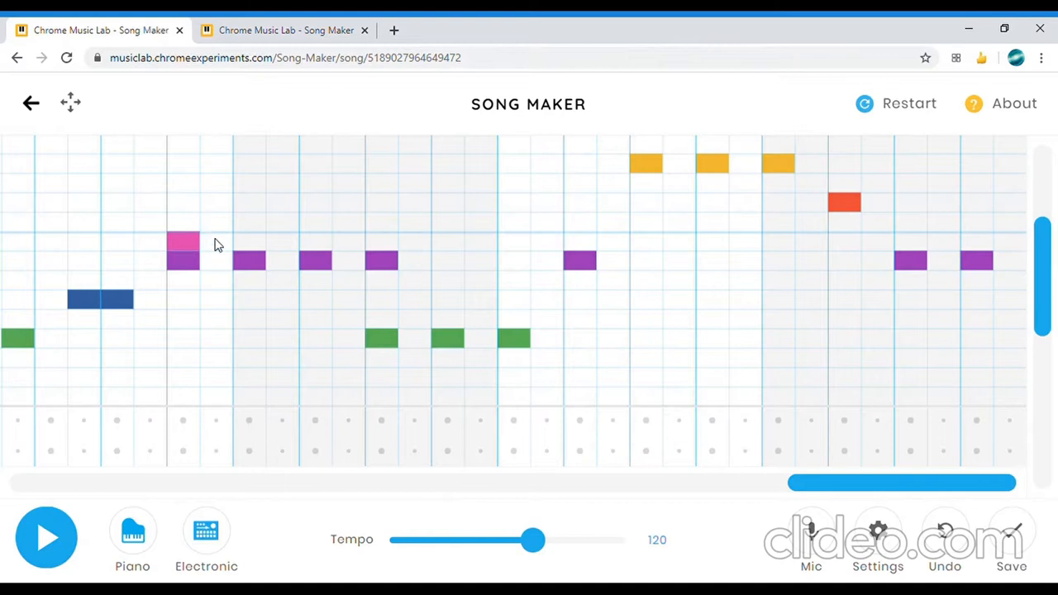
{"action": "left_click", "coordinate": [182, 242]}
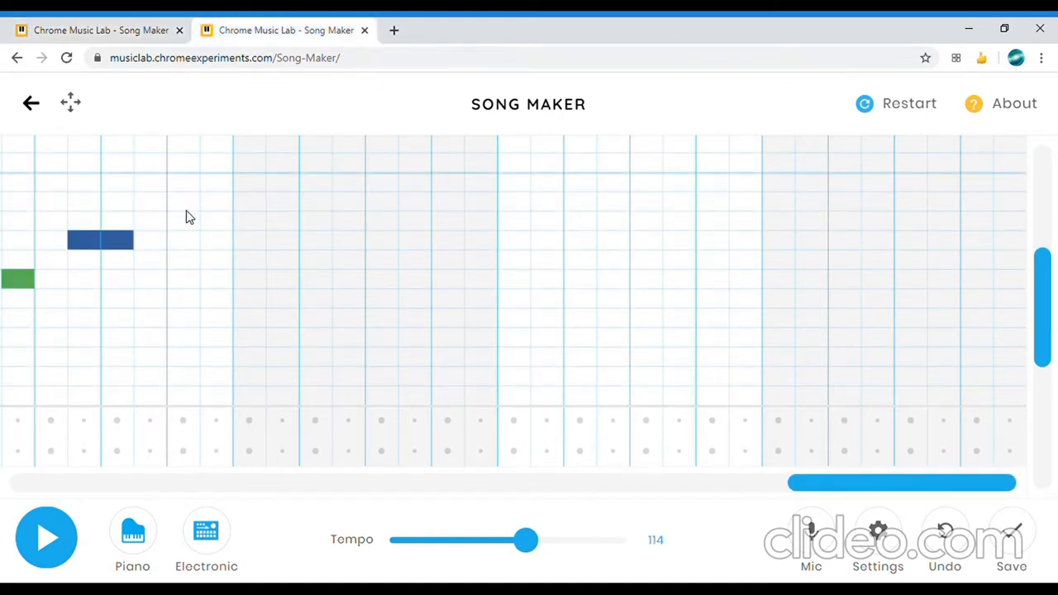
{"action": "left_click", "coordinate": [249, 200]}
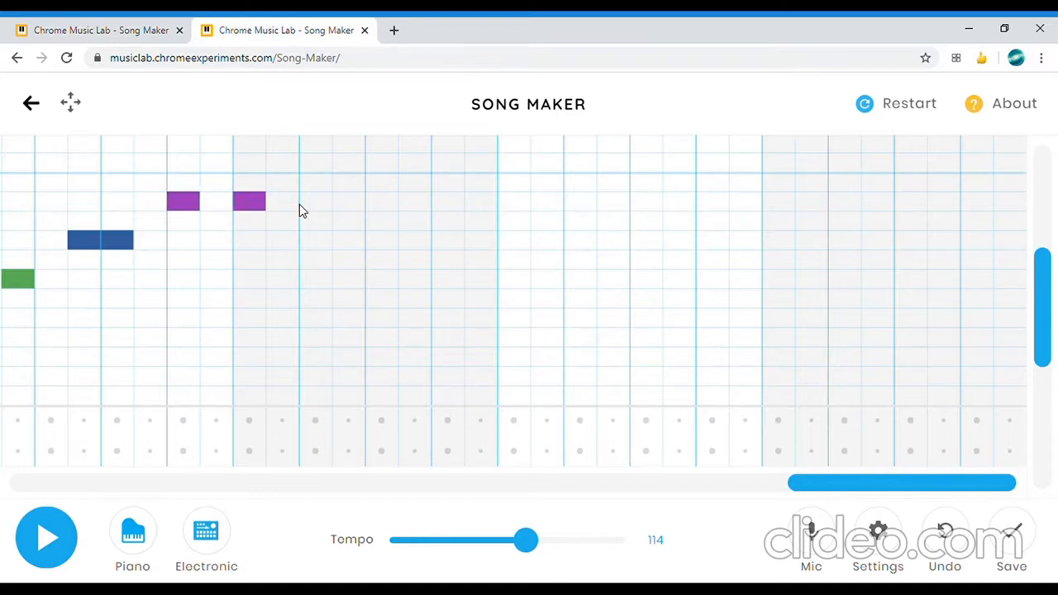
{"action": "left_click", "coordinate": [315, 201]}
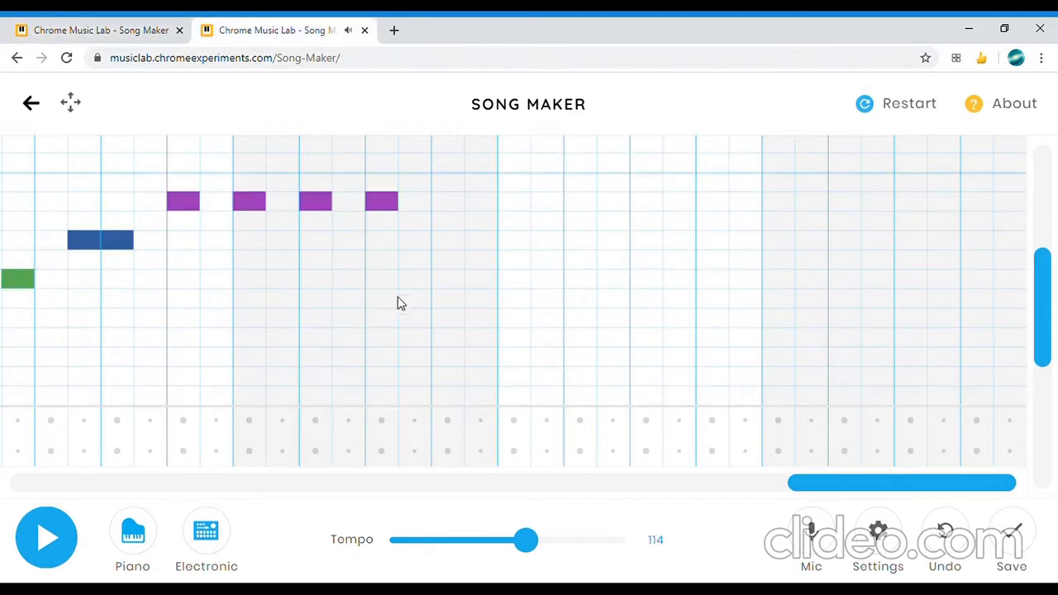
{"action": "left_click", "coordinate": [380, 259]}
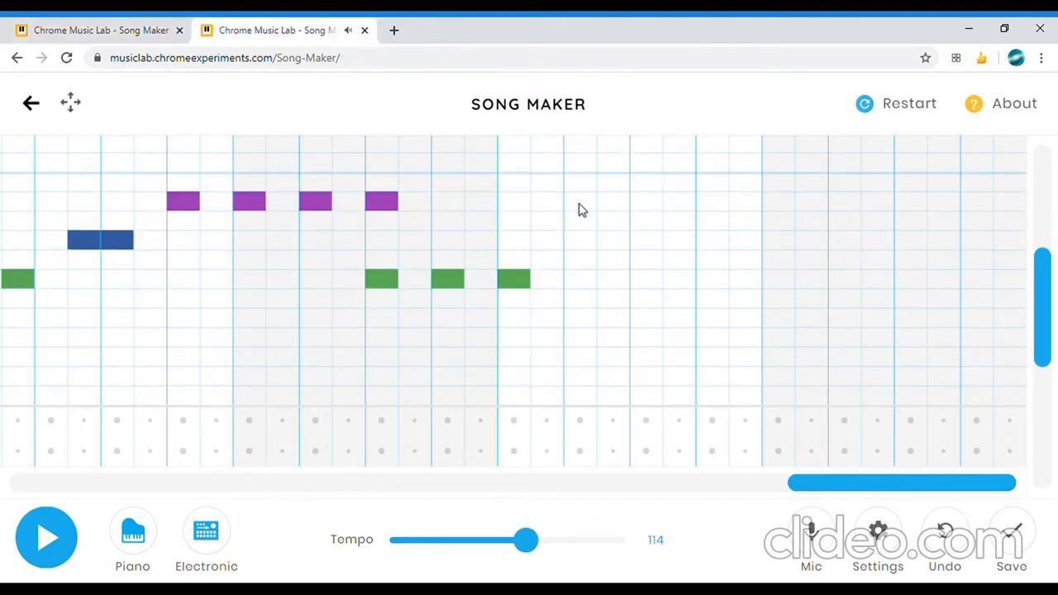
Check the reference once more and add the purple note in the last bar.
{"action": "left_click", "coordinate": [277, 30]}
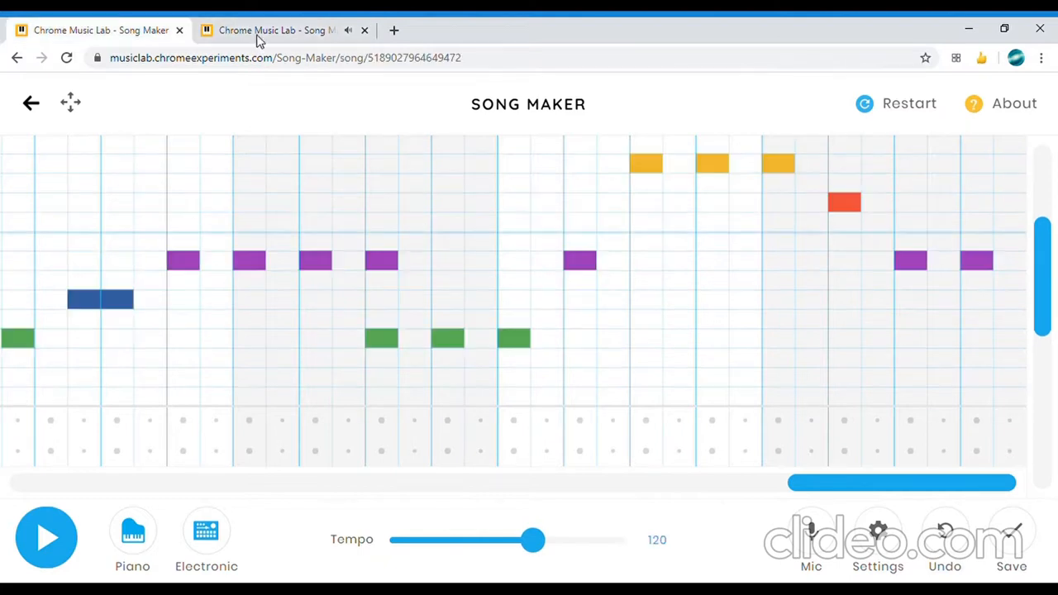
{"action": "left_click", "coordinate": [276, 30]}
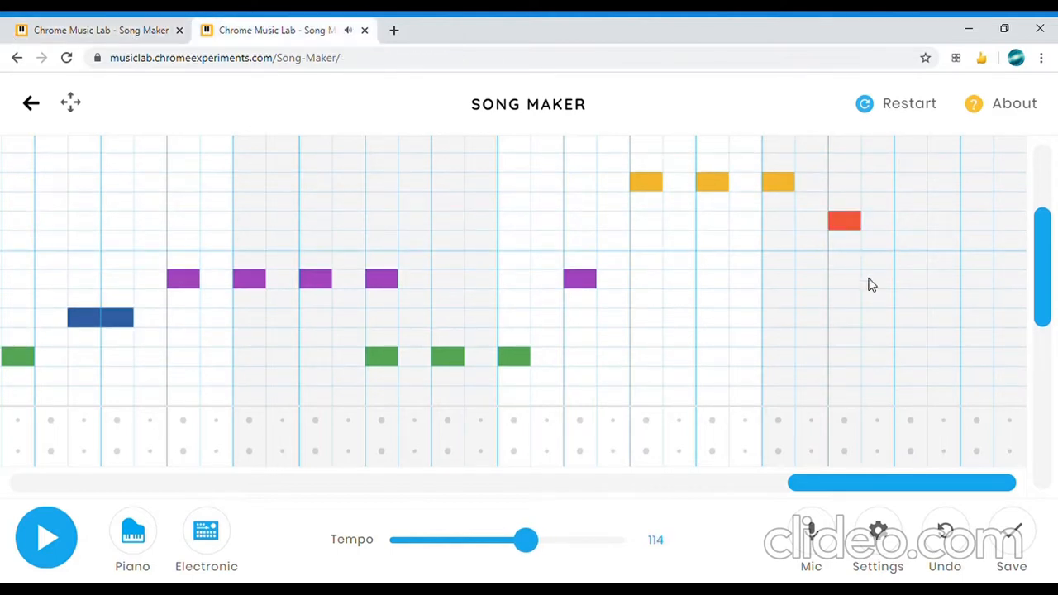
{"action": "left_click", "coordinate": [909, 278]}
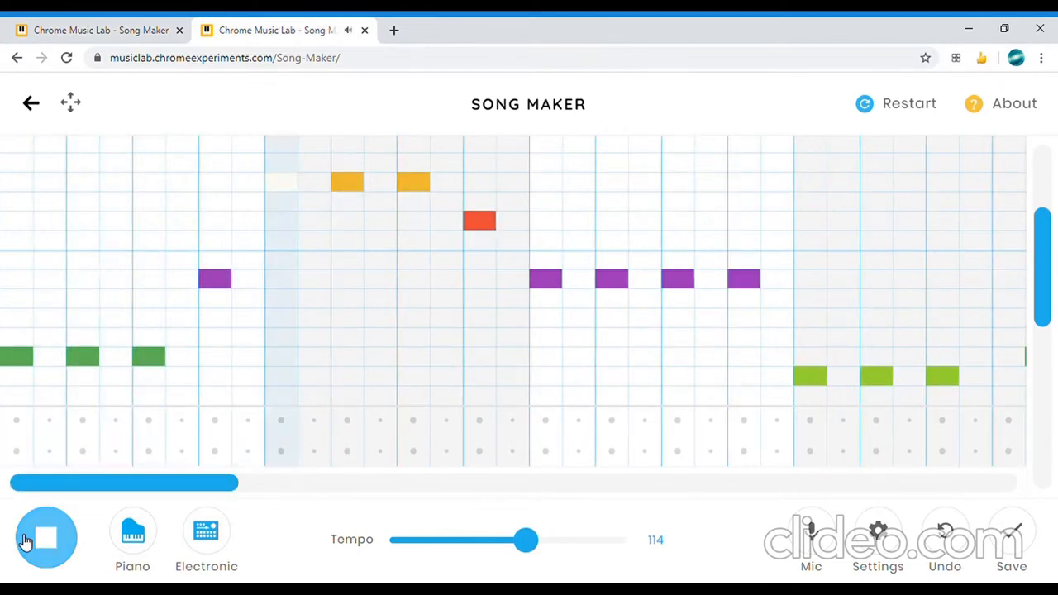
Play the finished melody through at tempo 114, stop it, and open a blank tab.
{"action": "left_click", "coordinate": [278, 182]}
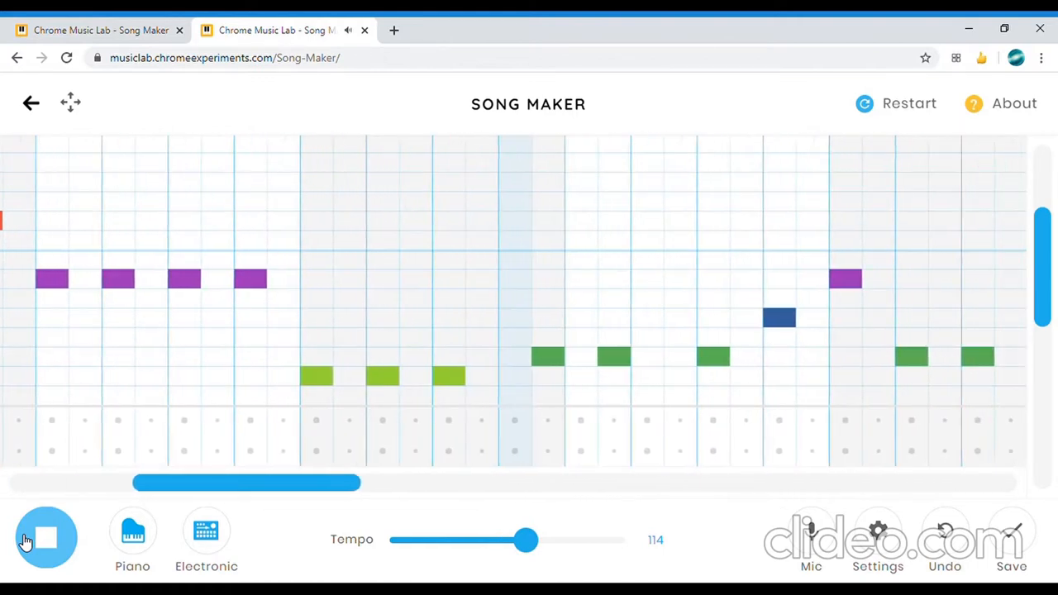
{"action": "left_click", "coordinate": [47, 538]}
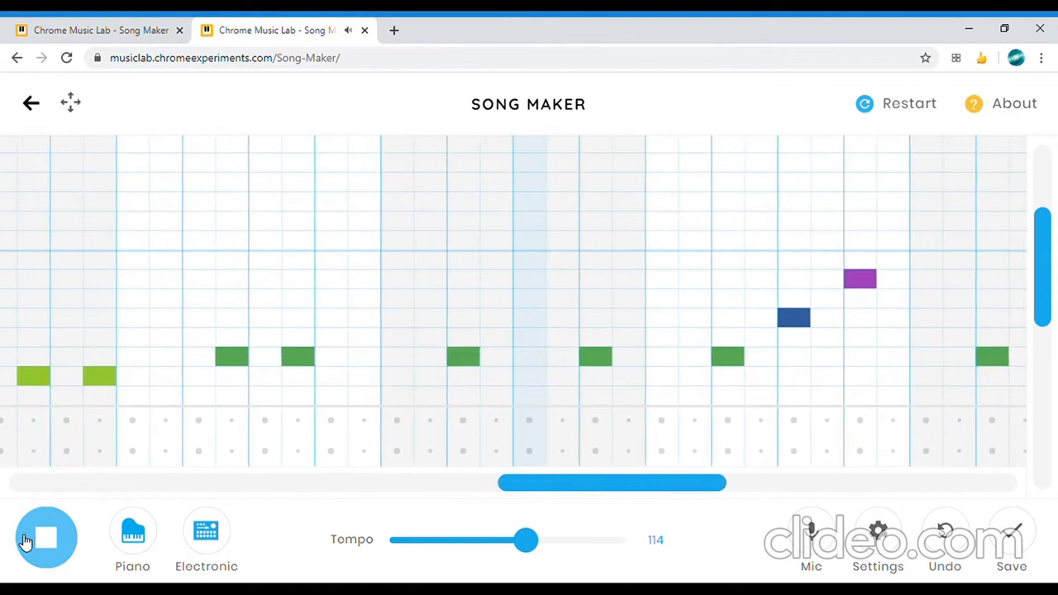
{"action": "left_click", "coordinate": [47, 537]}
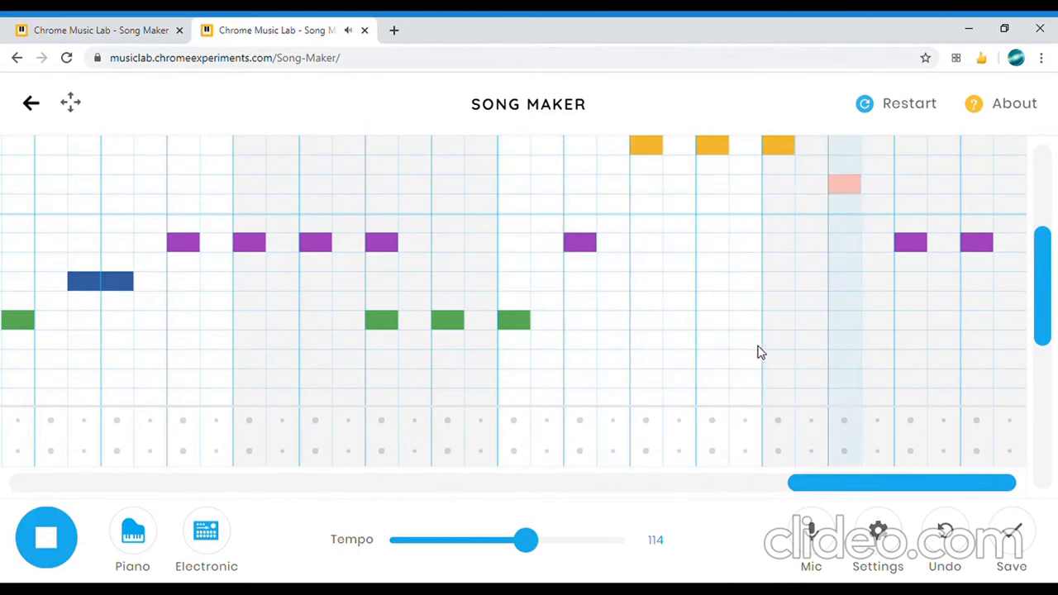
{"action": "left_click", "coordinate": [47, 537]}
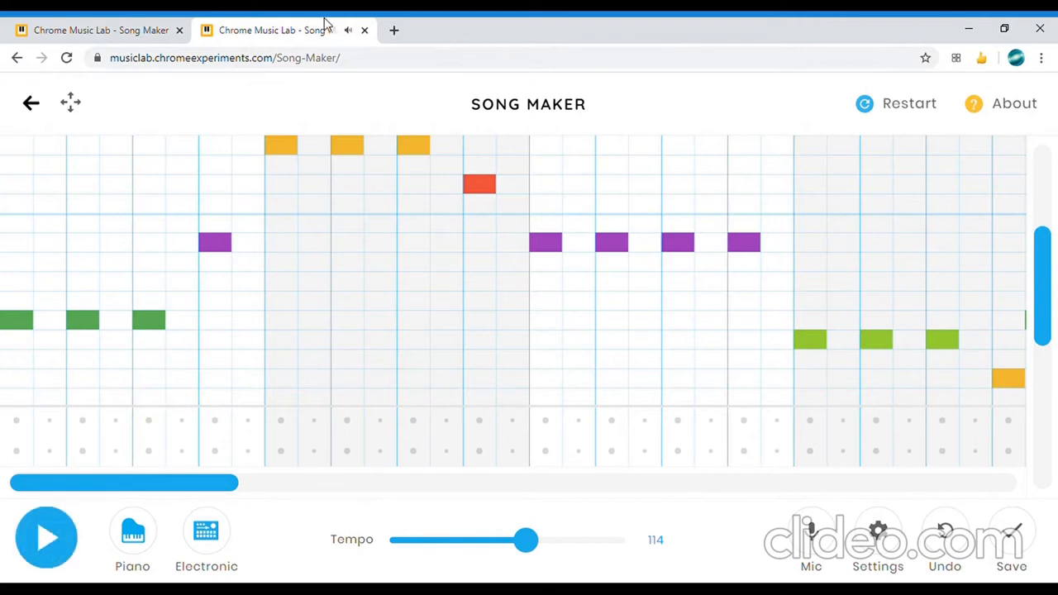
{"action": "mouse_move", "coordinate": [404, 27]}
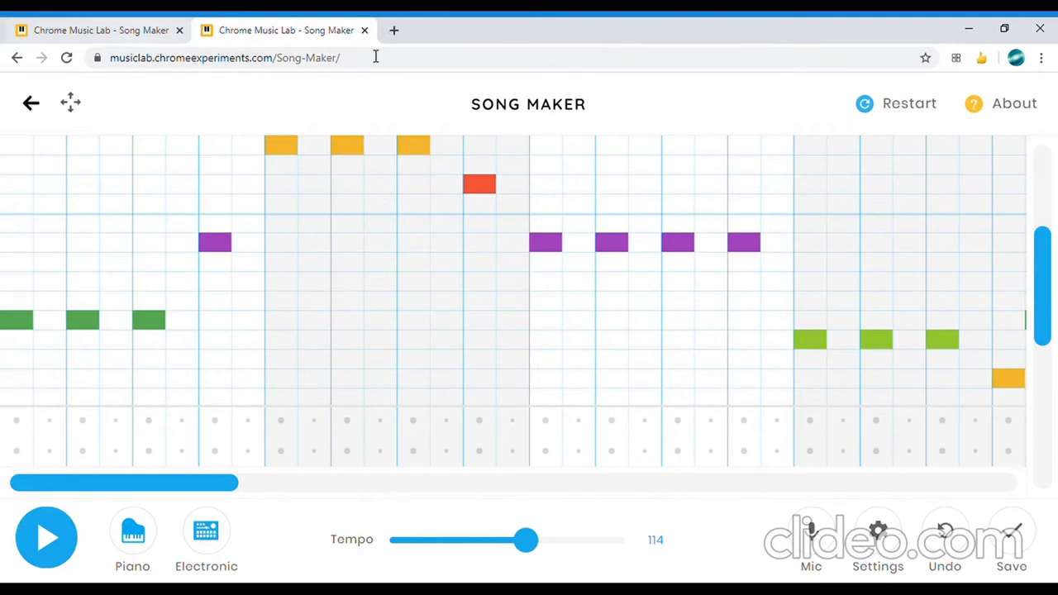
{"action": "left_click", "coordinate": [393, 29]}
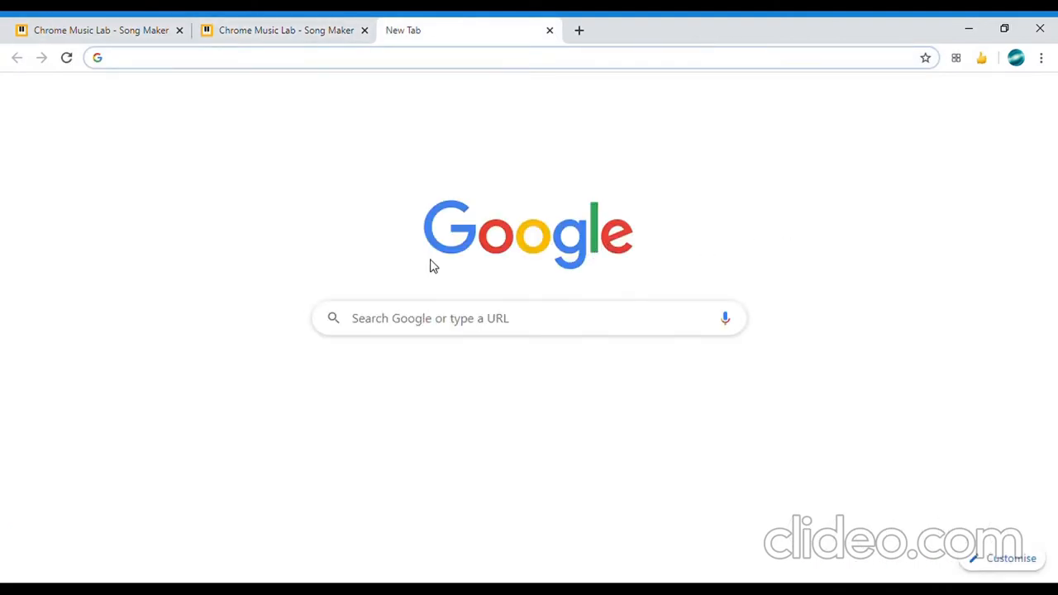
Open Discord's ArsenOlito server and view its general and rules channels.
{"action": "left_click", "coordinate": [442, 488]}
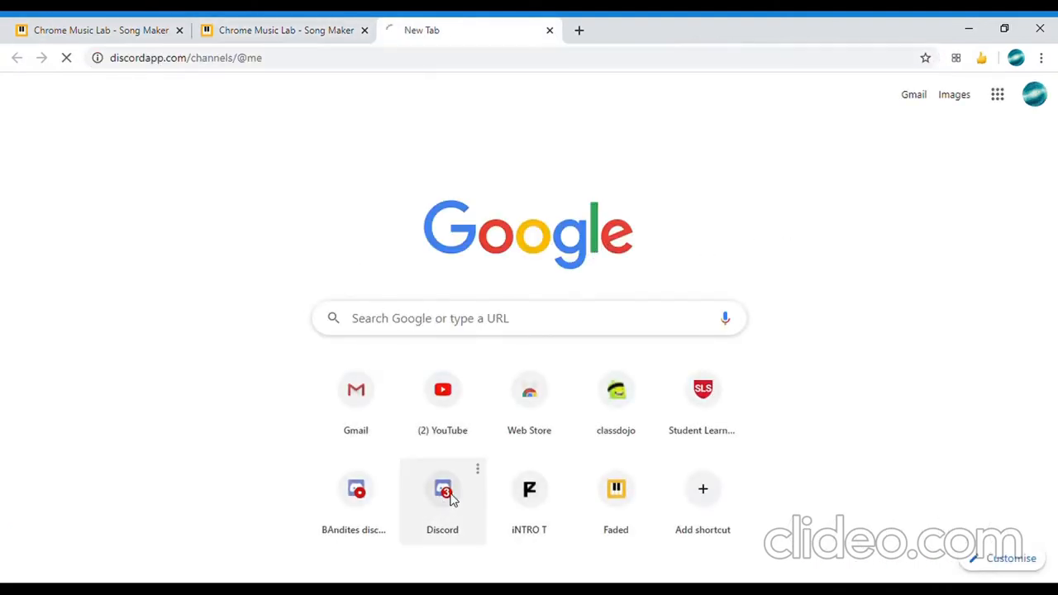
{"action": "left_click", "coordinate": [442, 488]}
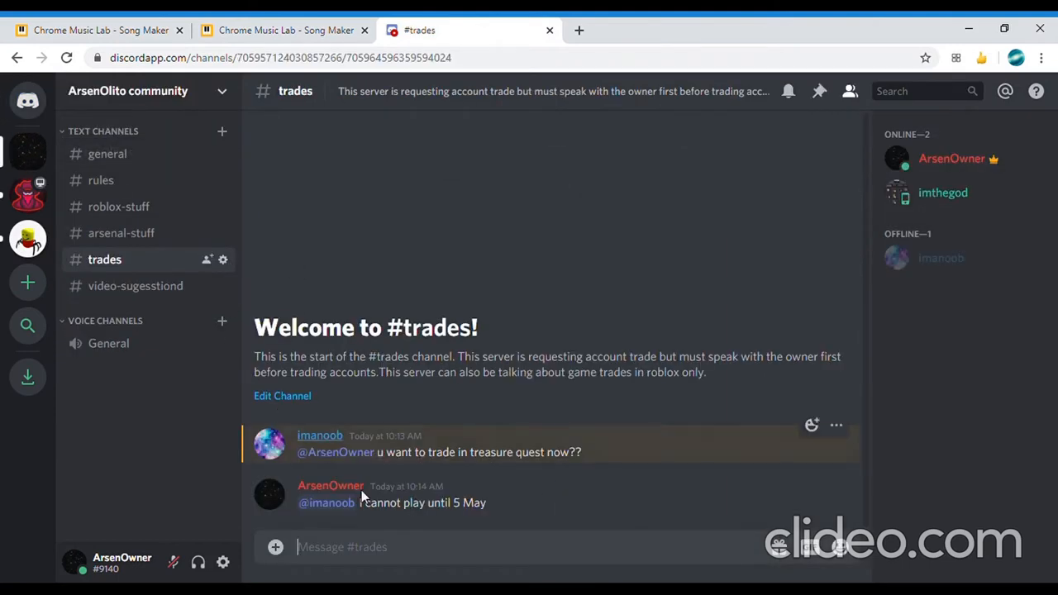
{"action": "left_click", "coordinate": [107, 154]}
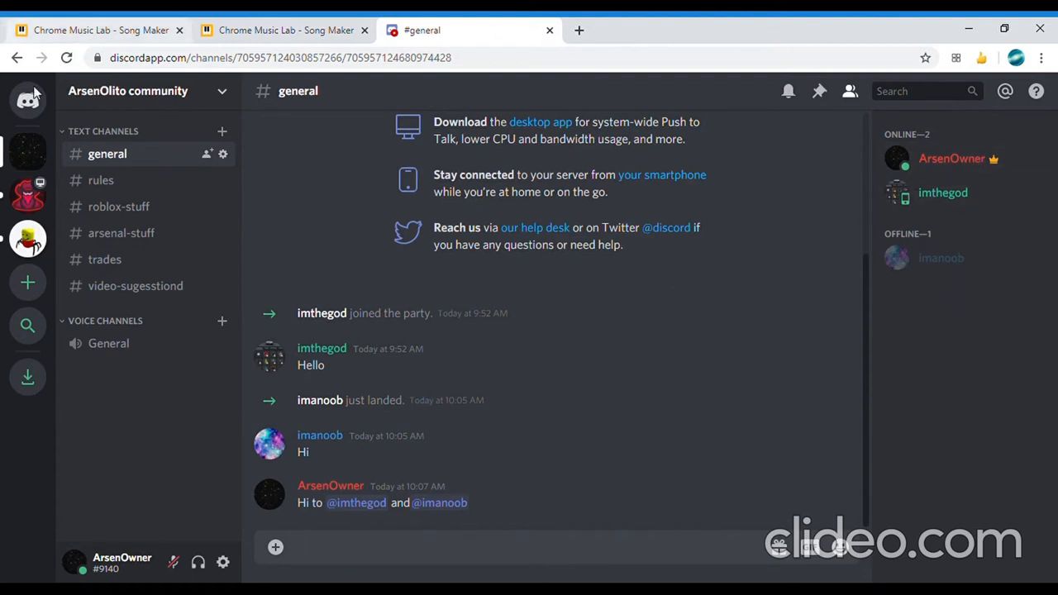
{"action": "left_click", "coordinate": [101, 180]}
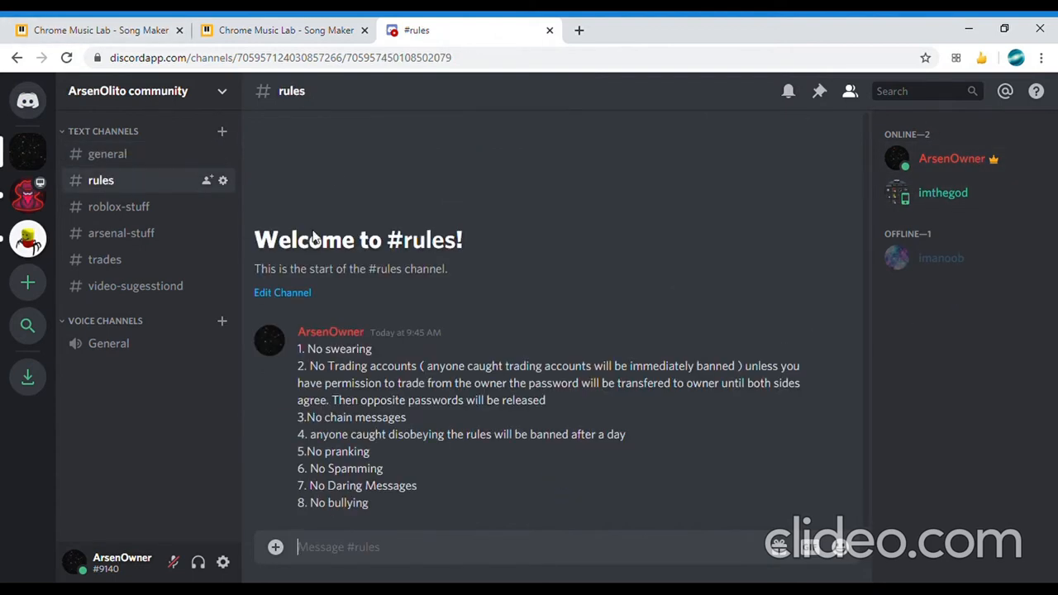
{"action": "mouse_move", "coordinate": [118, 207]}
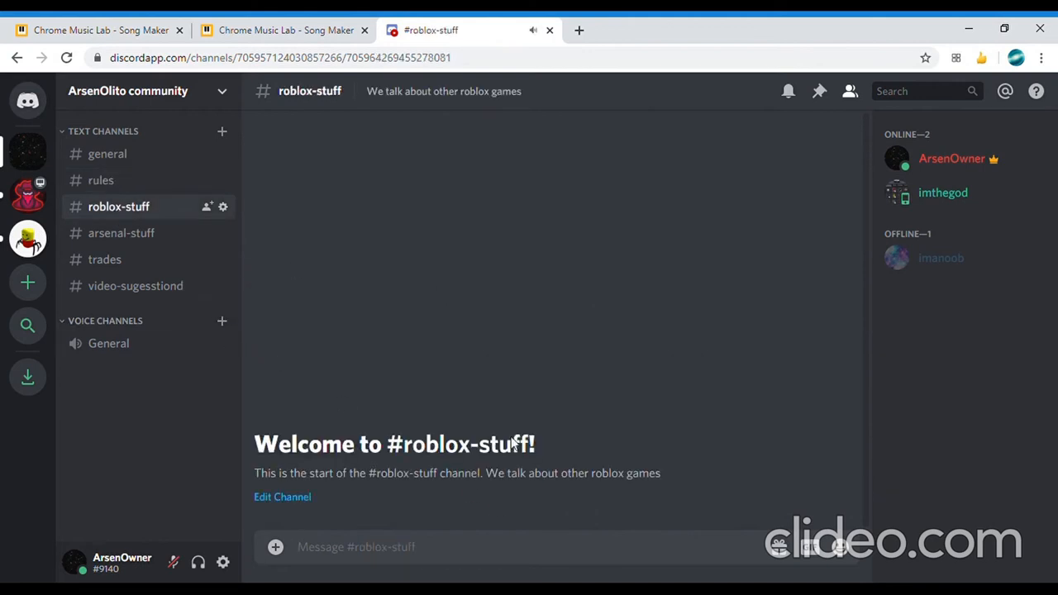
Browse the arsenal-stuff, trades and video-sugesstiond channels.
{"action": "left_click", "coordinate": [121, 232]}
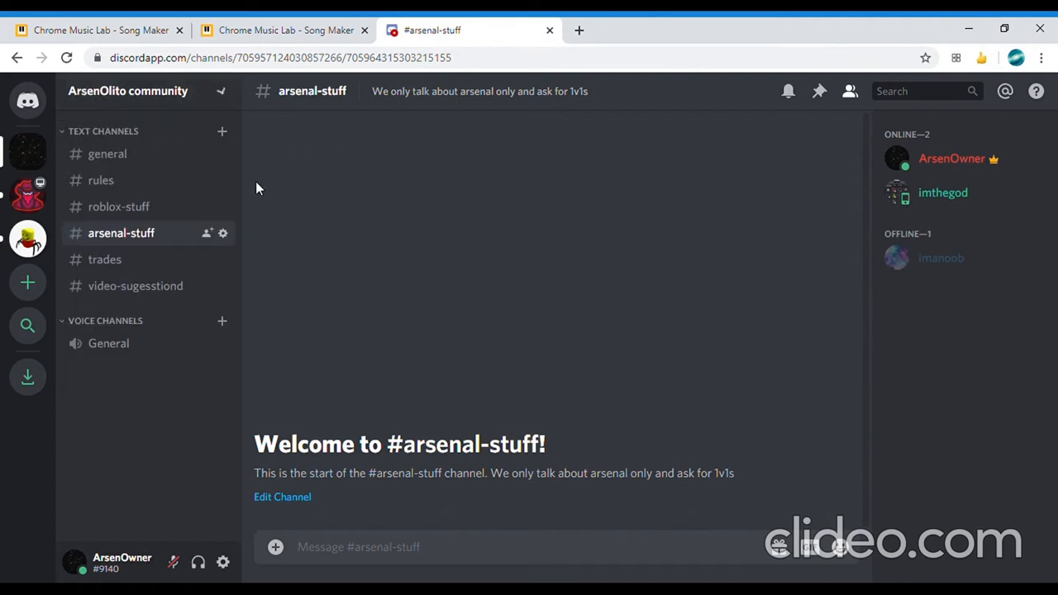
{"action": "mouse_move", "coordinate": [106, 153]}
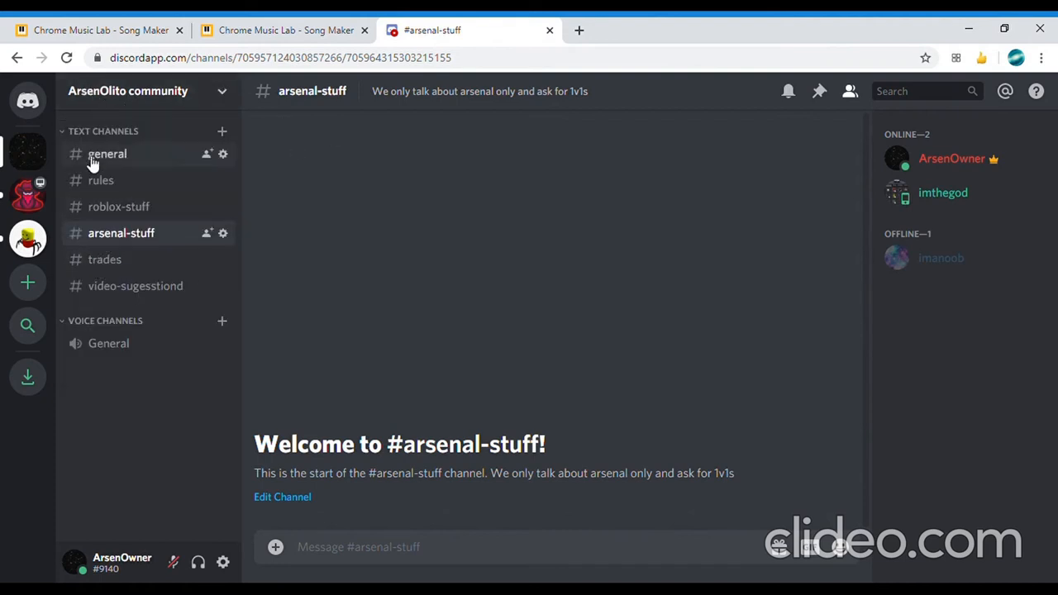
{"action": "mouse_move", "coordinate": [125, 316]}
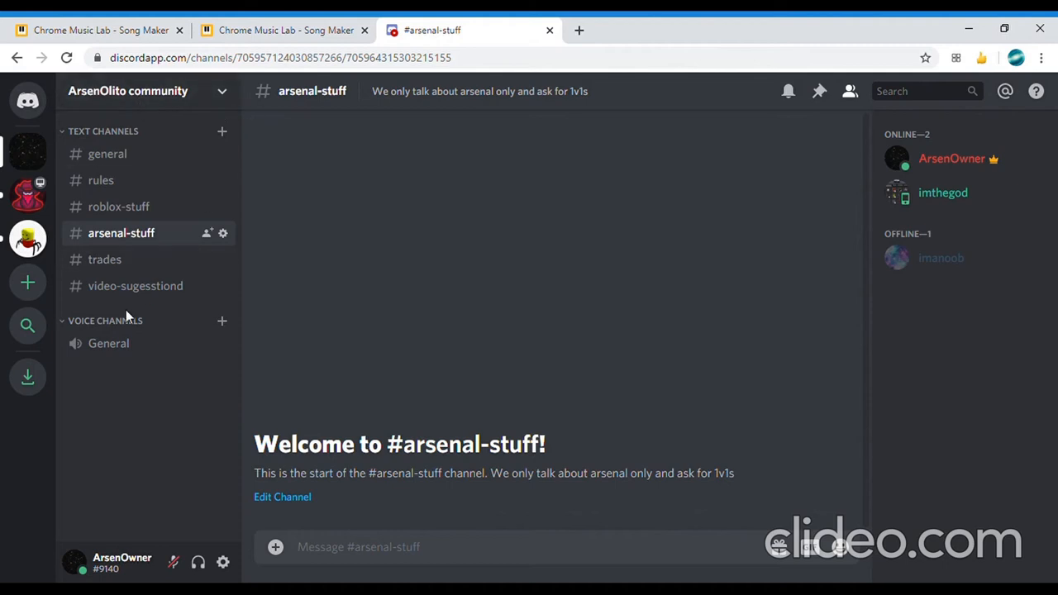
{"action": "left_click", "coordinate": [105, 259]}
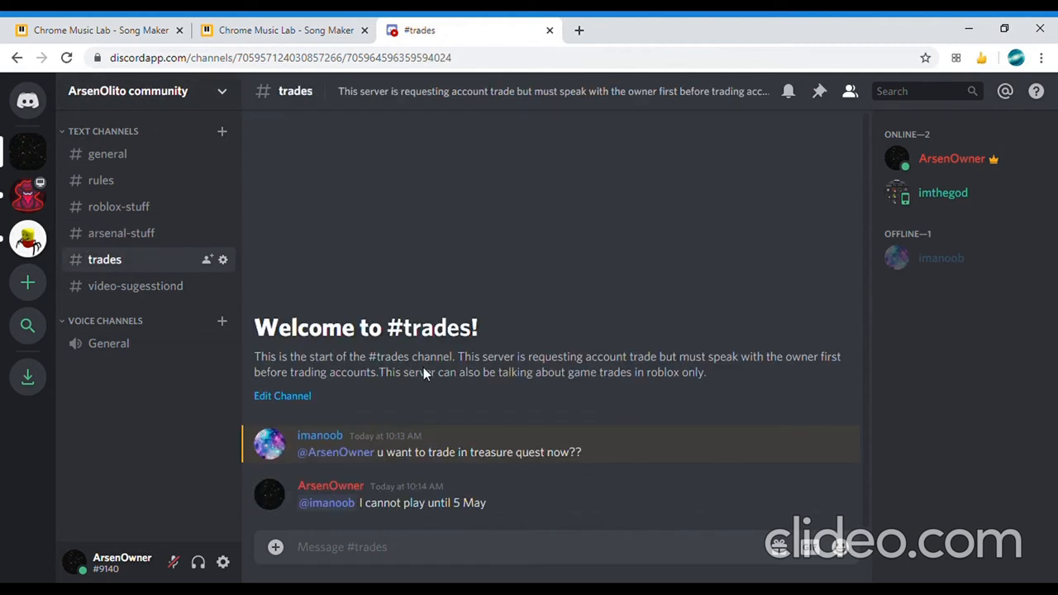
{"action": "mouse_move", "coordinate": [221, 487]}
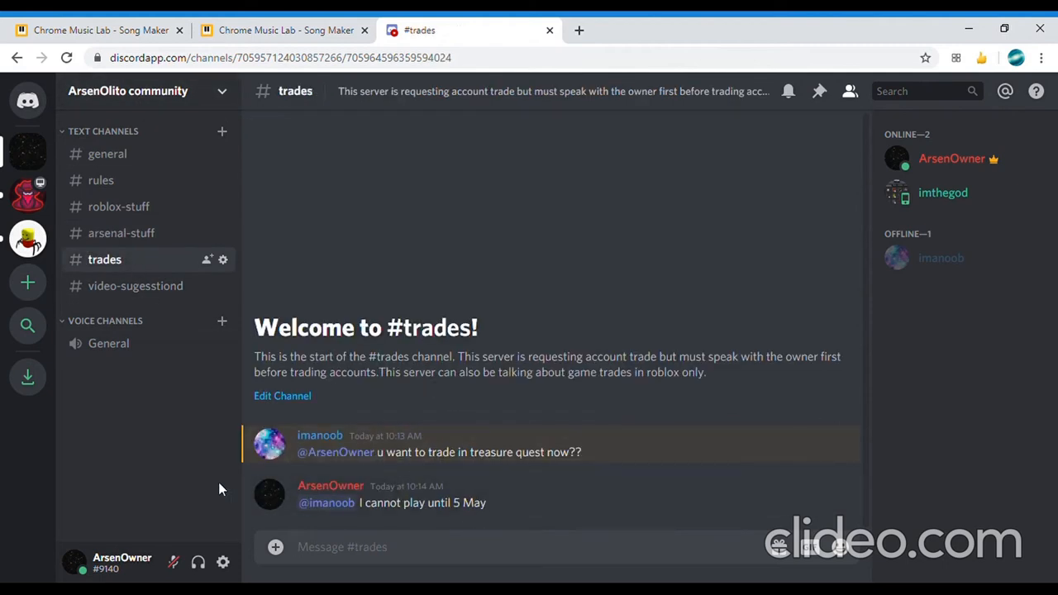
{"action": "left_click", "coordinate": [136, 285]}
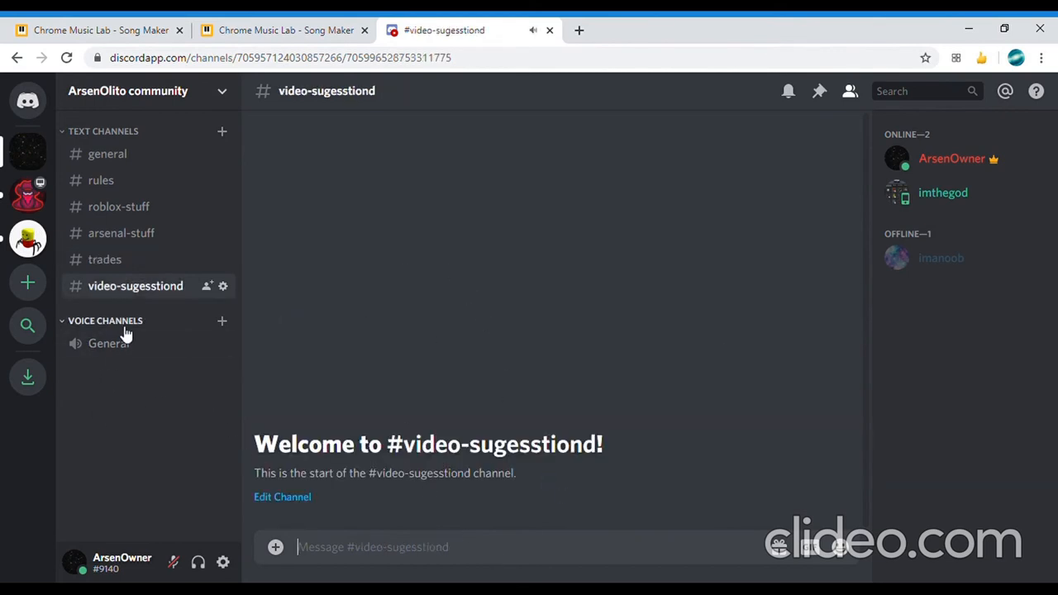
{"action": "mouse_move", "coordinate": [479, 46]}
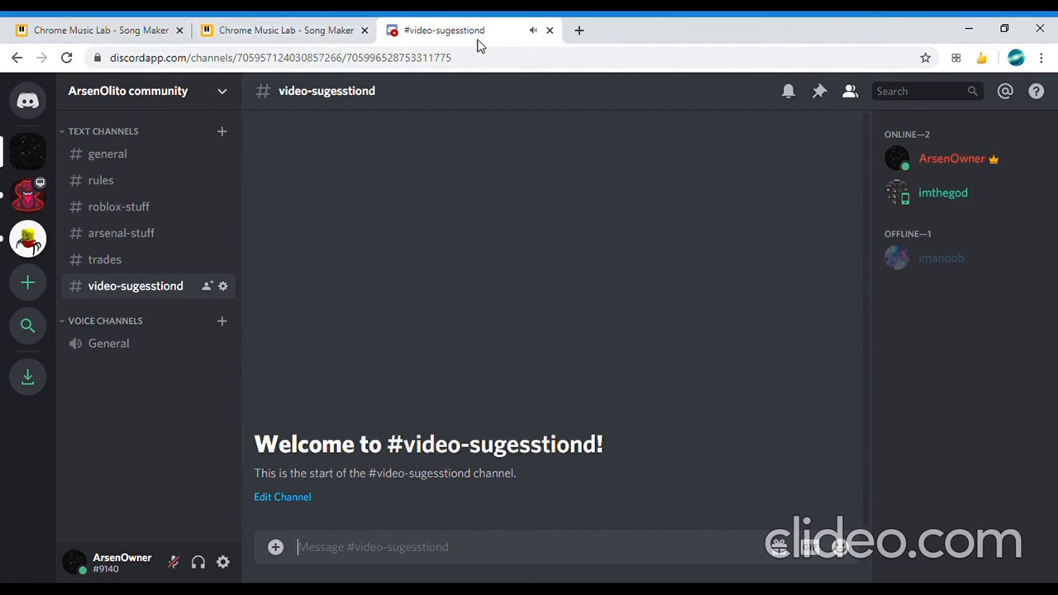
Close the Discord and Song Maker tabs, leaving a fresh blank tab.
{"action": "left_click", "coordinate": [549, 30]}
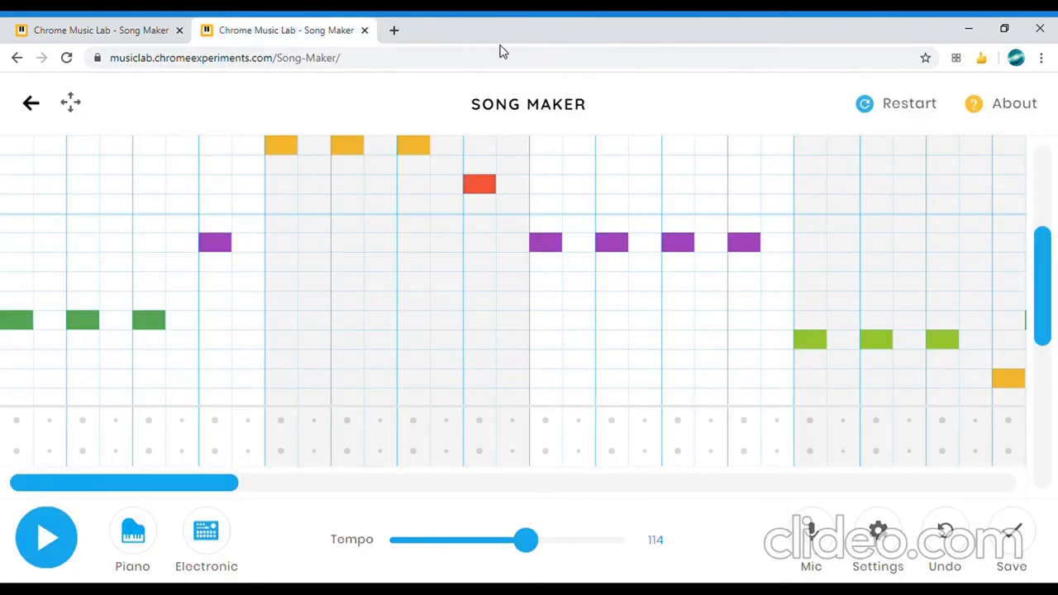
{"action": "mouse_move", "coordinate": [394, 31]}
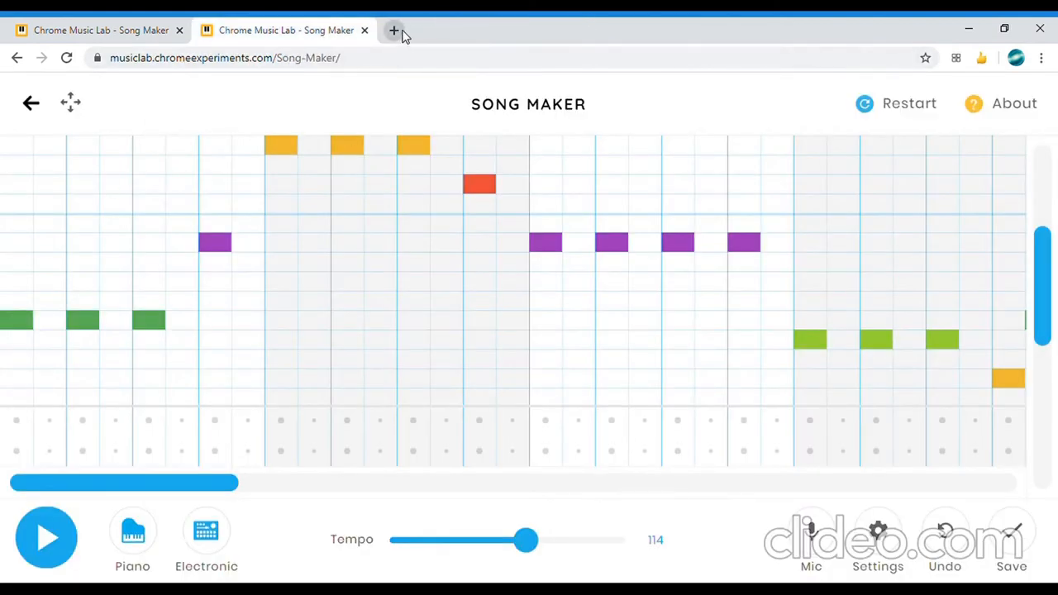
{"action": "left_click", "coordinate": [394, 30]}
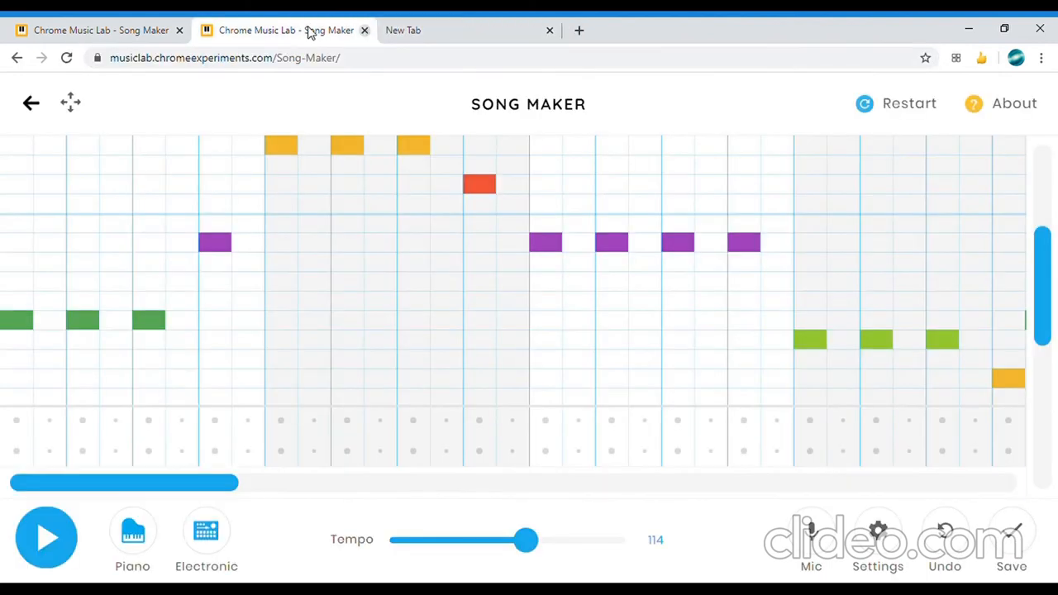
{"action": "left_click", "coordinate": [404, 30]}
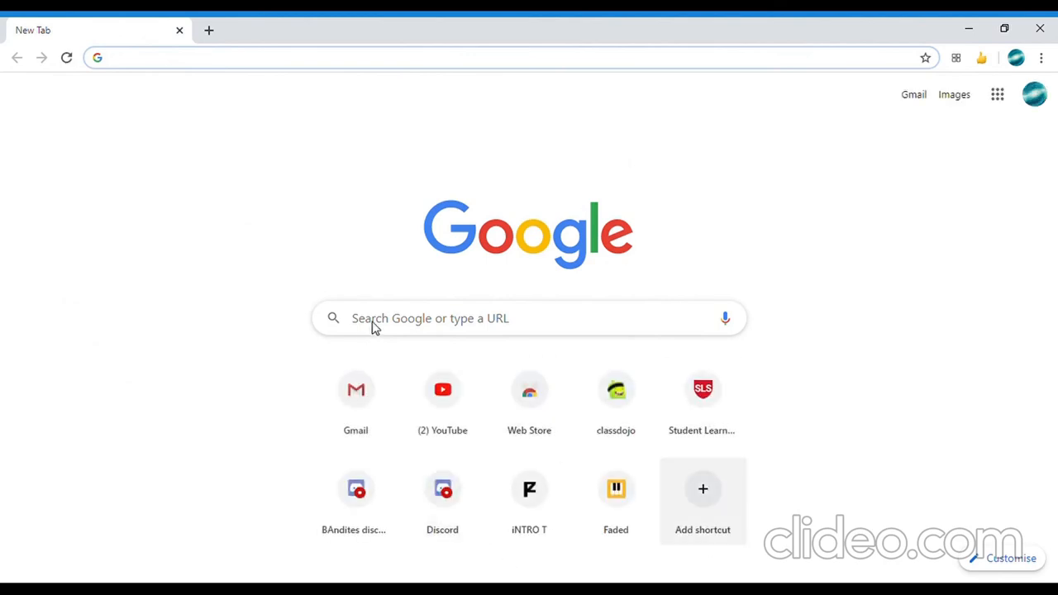
{"action": "mouse_move", "coordinate": [492, 516]}
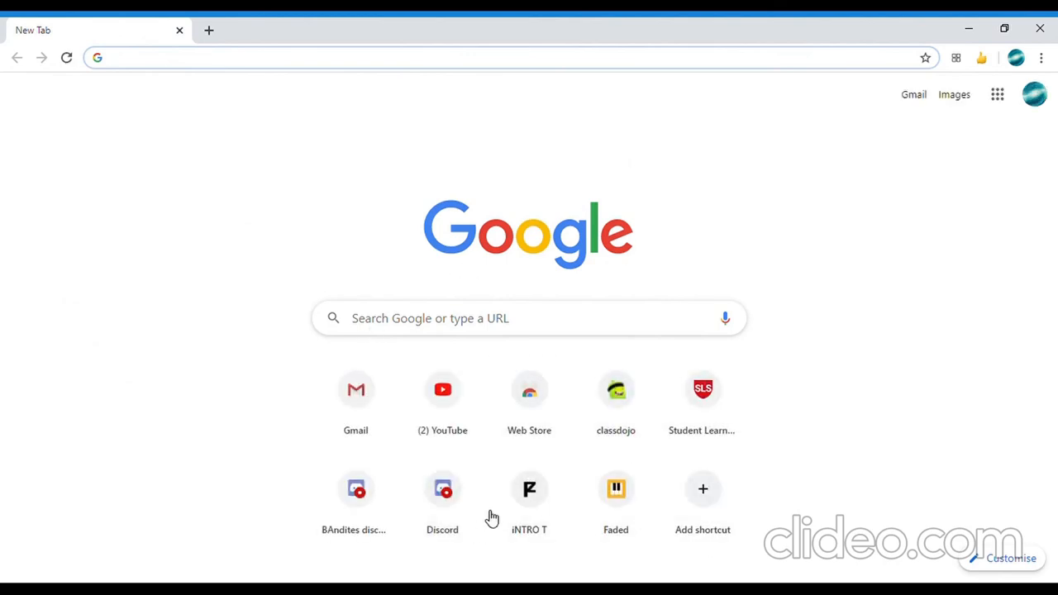
{"action": "mouse_move", "coordinate": [543, 42]}
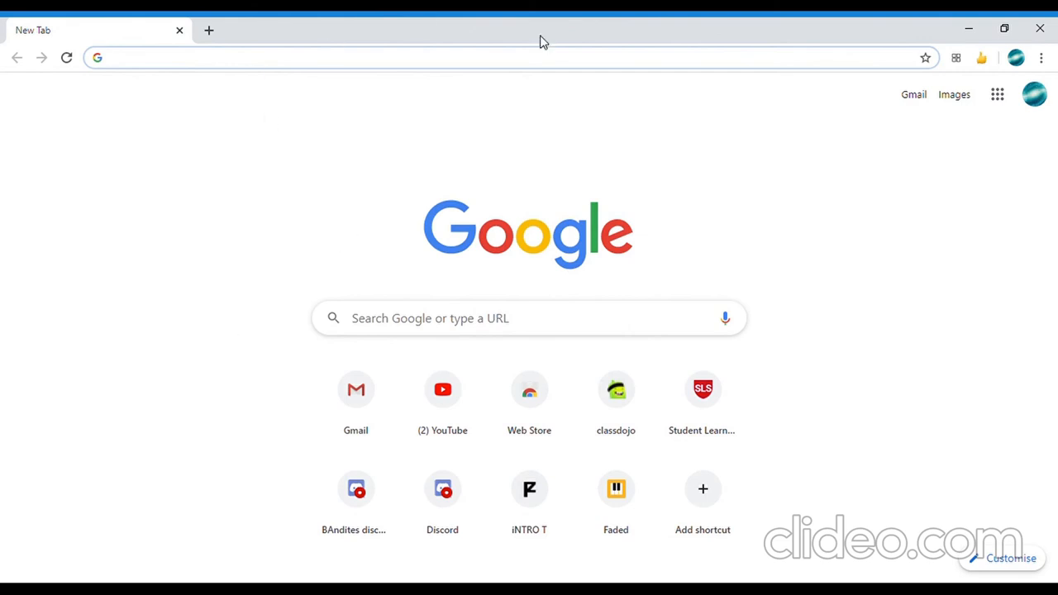
{"action": "mouse_move", "coordinate": [373, 92]}
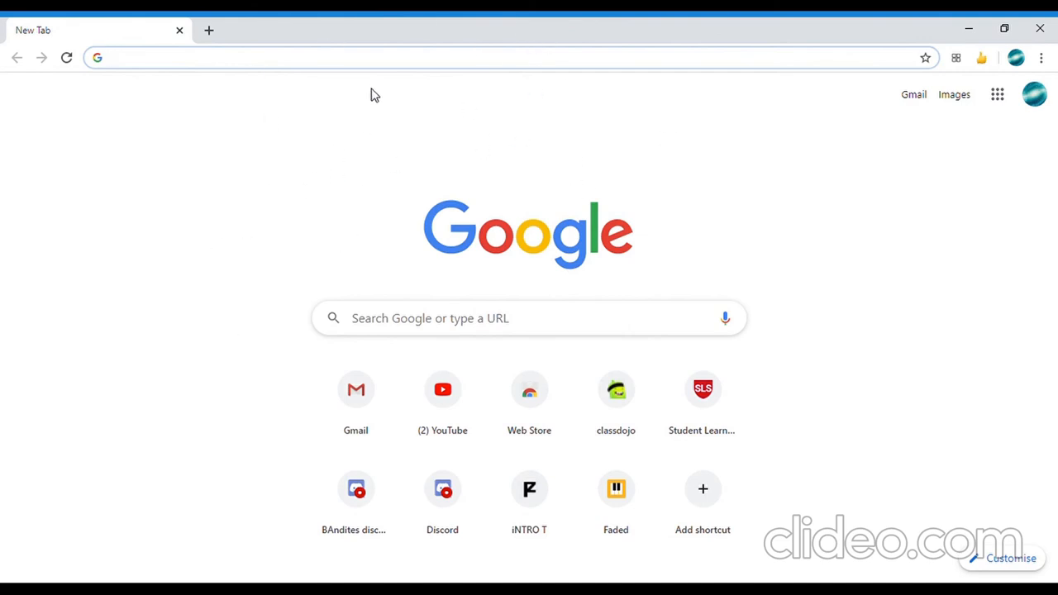